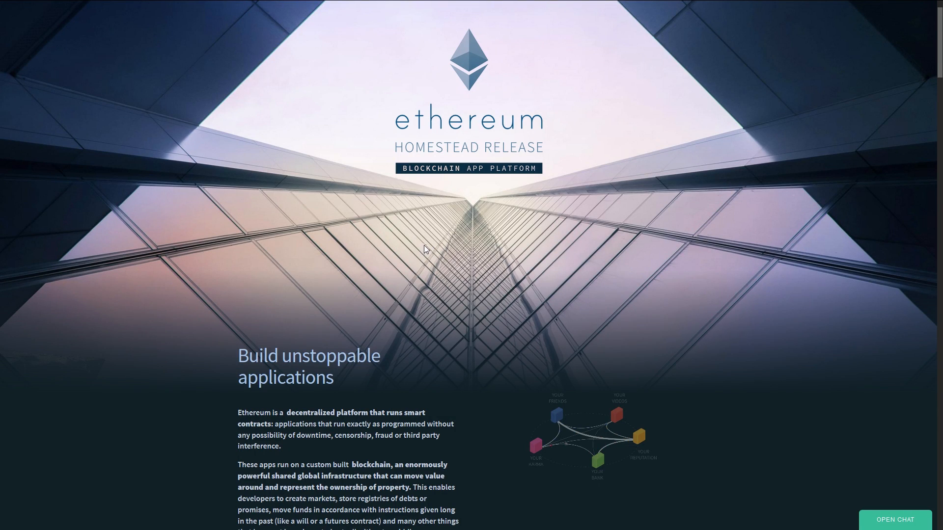
mouse_move(566, 227)
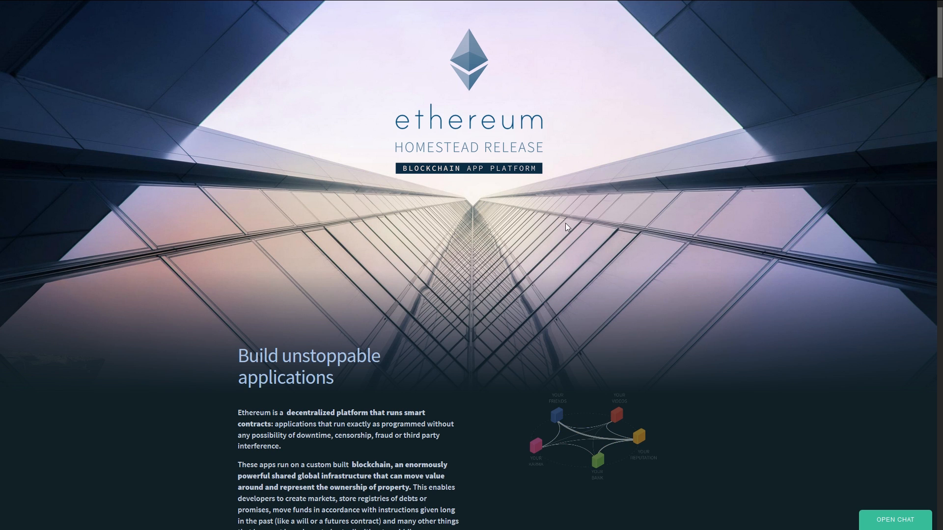
mouse_move(481, 240)
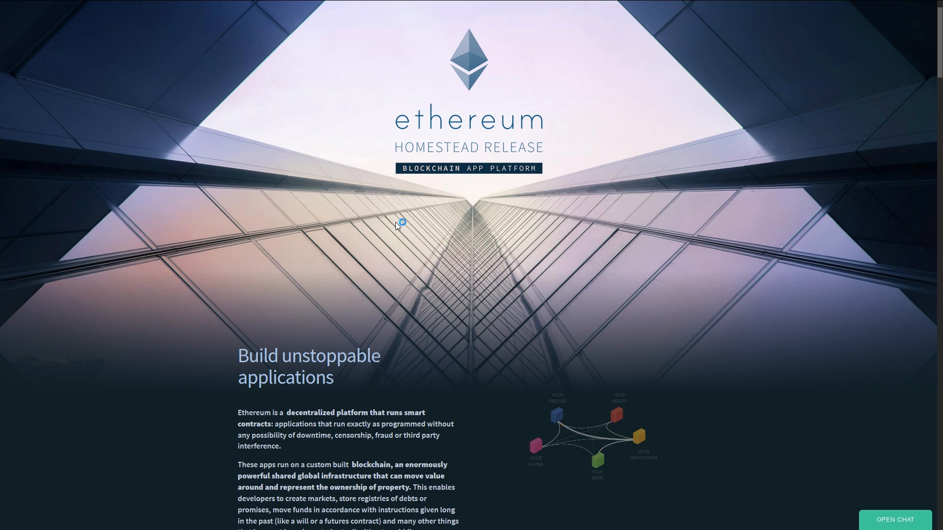
mouse_move(325, 218)
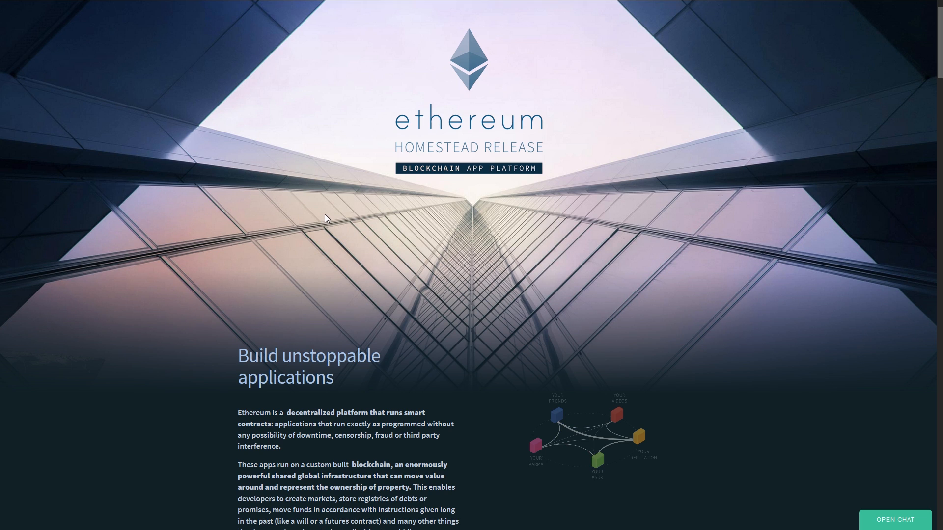
mouse_move(596, 307)
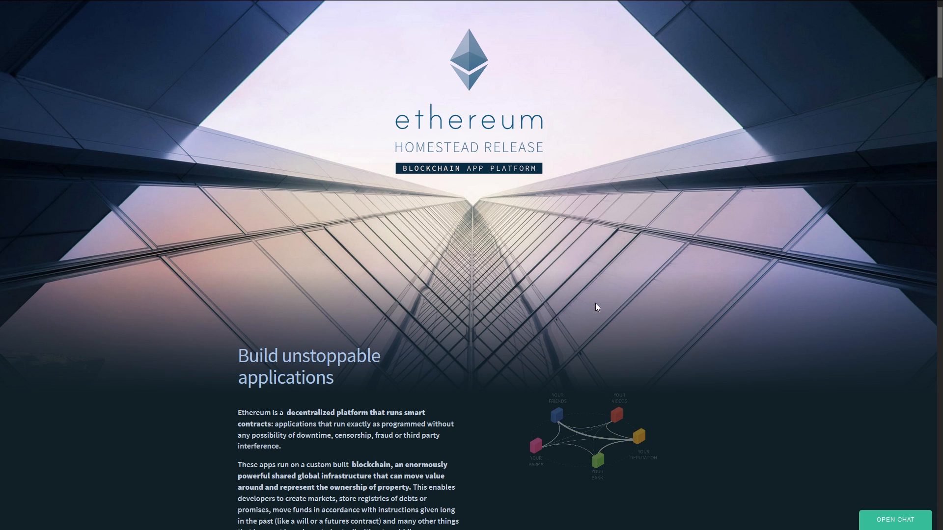
mouse_move(566, 207)
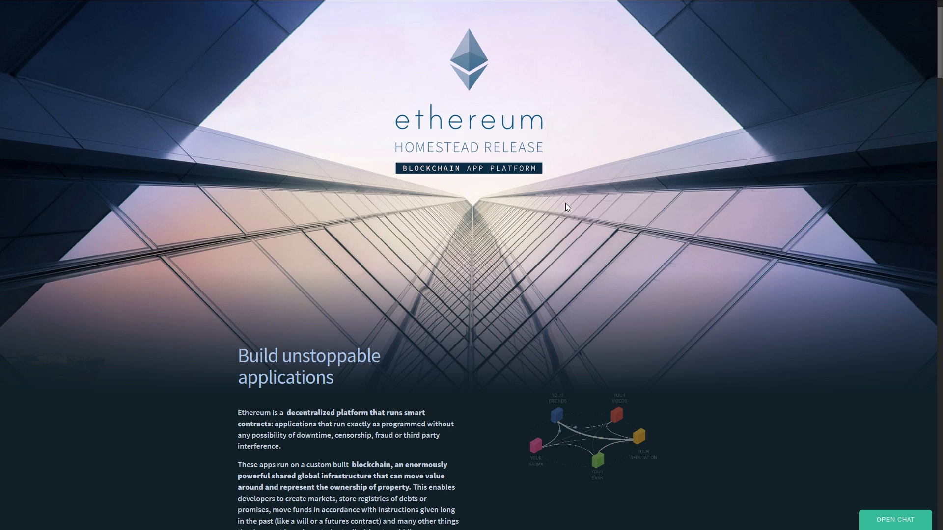
mouse_move(616, 296)
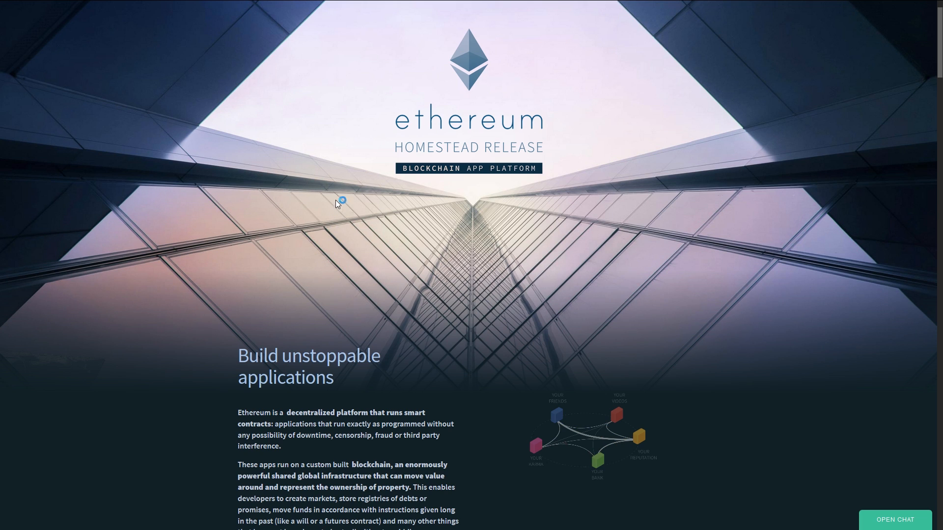
mouse_move(607, 206)
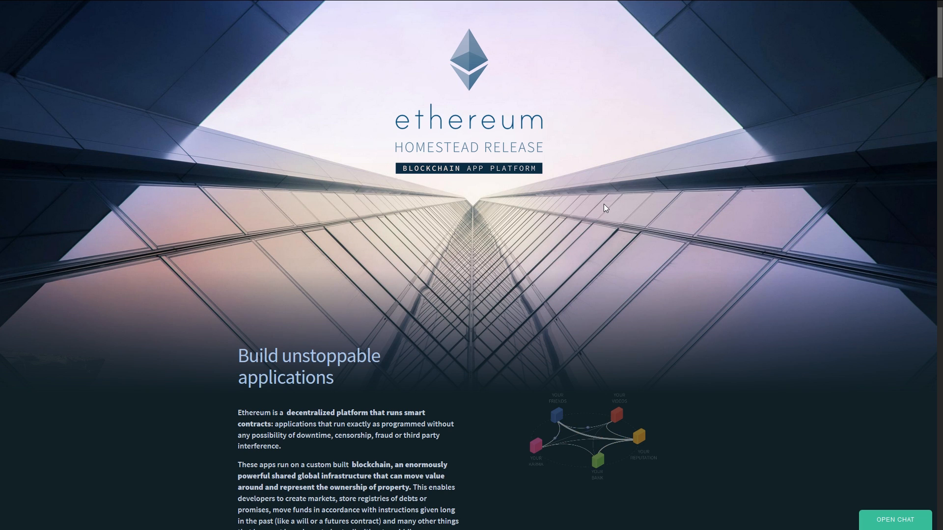
mouse_move(554, 305)
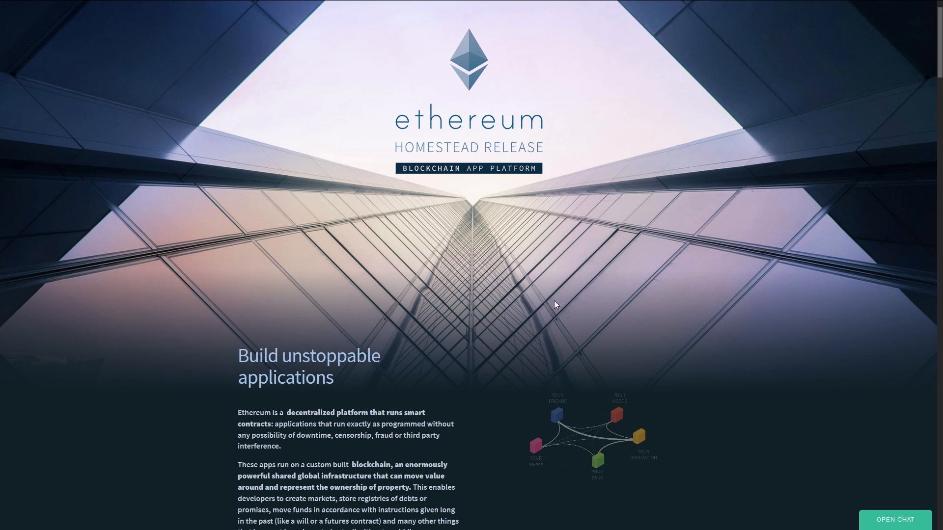
mouse_move(628, 197)
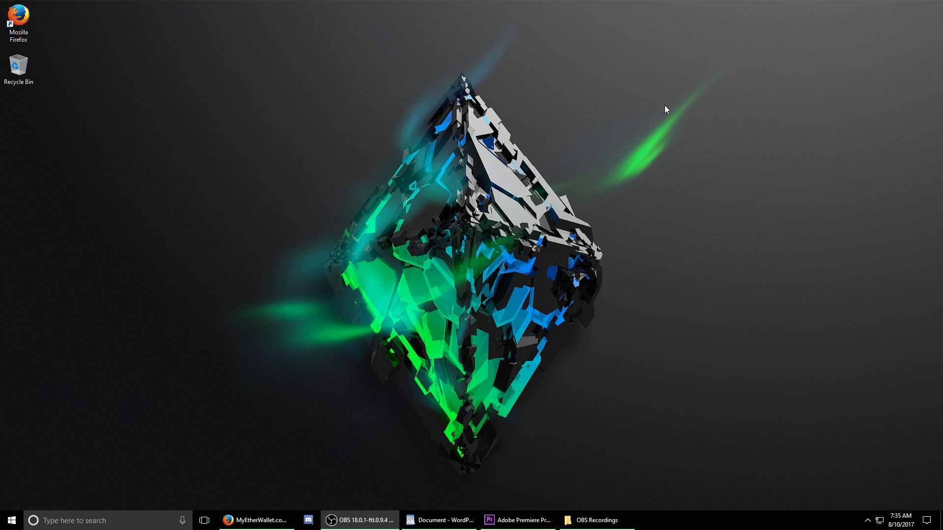
mouse_move(684, 160)
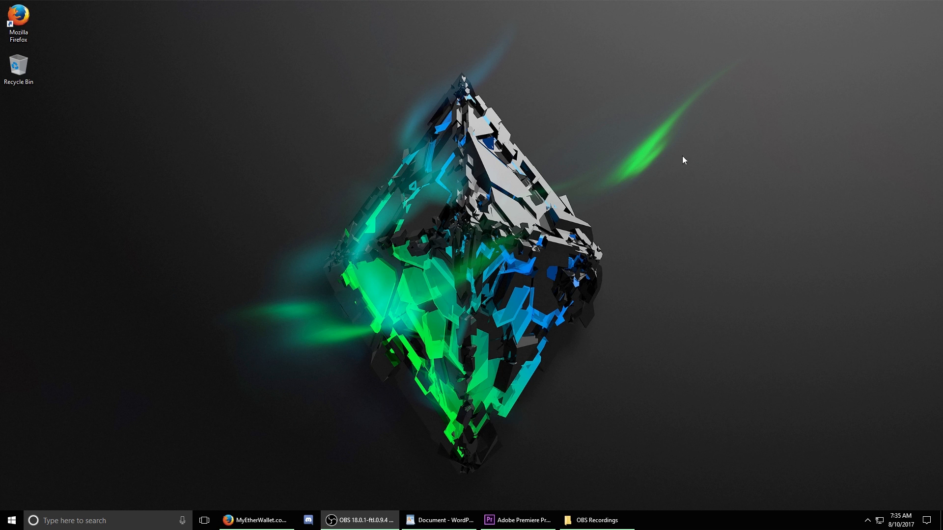
mouse_move(216, 194)
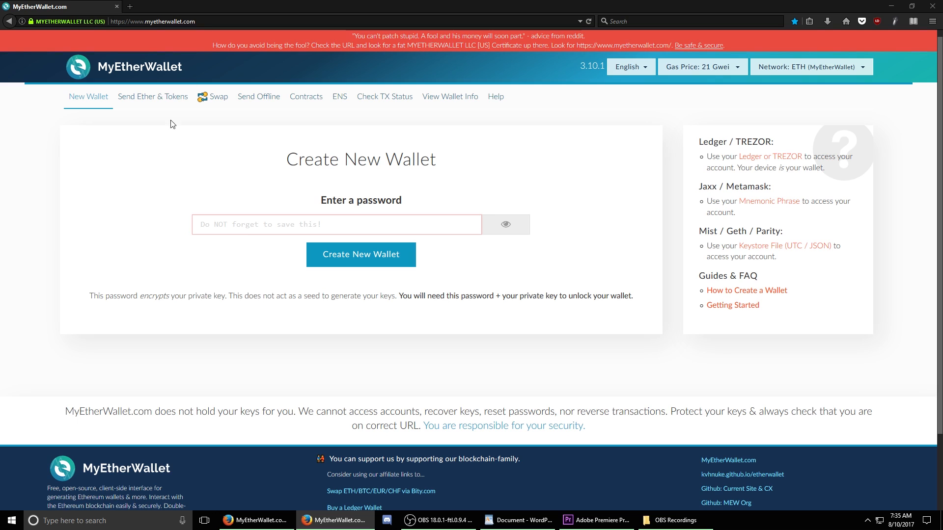
Enter a wallet password and create the new wallet.
left_click(336, 224)
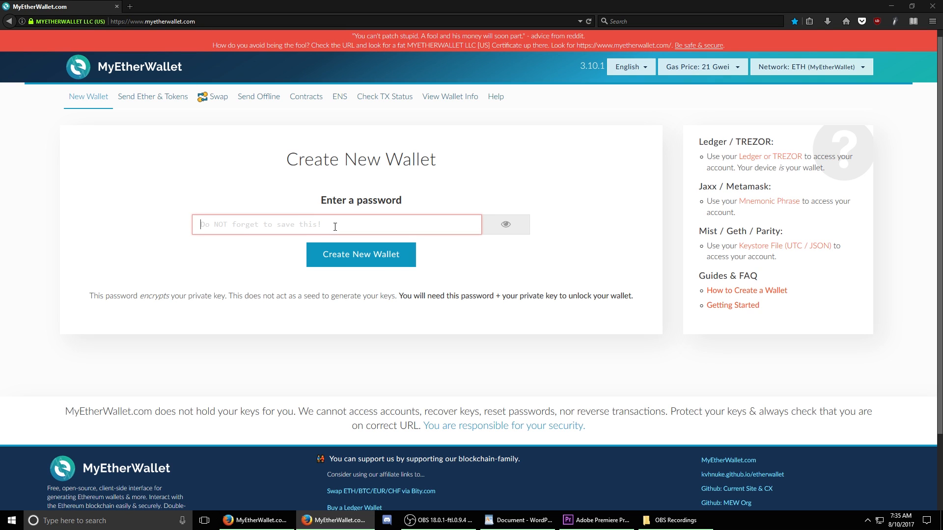
mouse_move(409, 223)
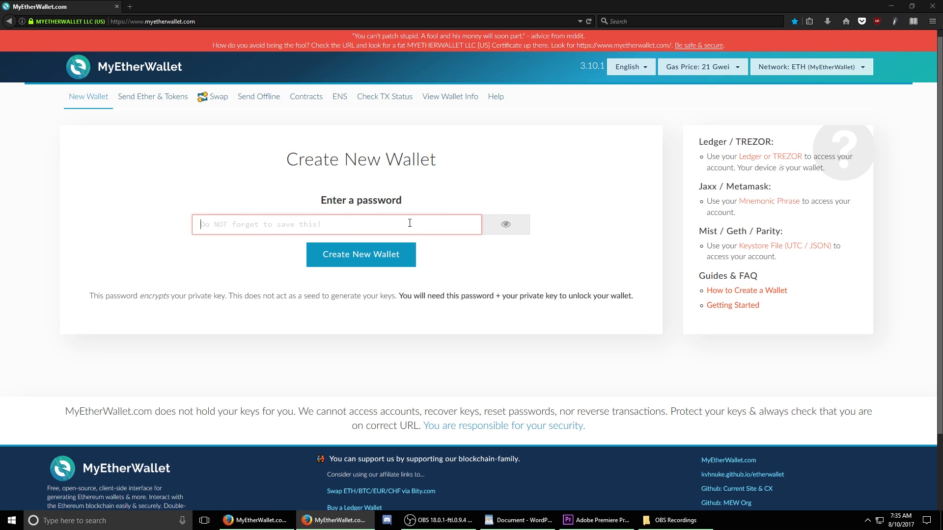
mouse_move(444, 224)
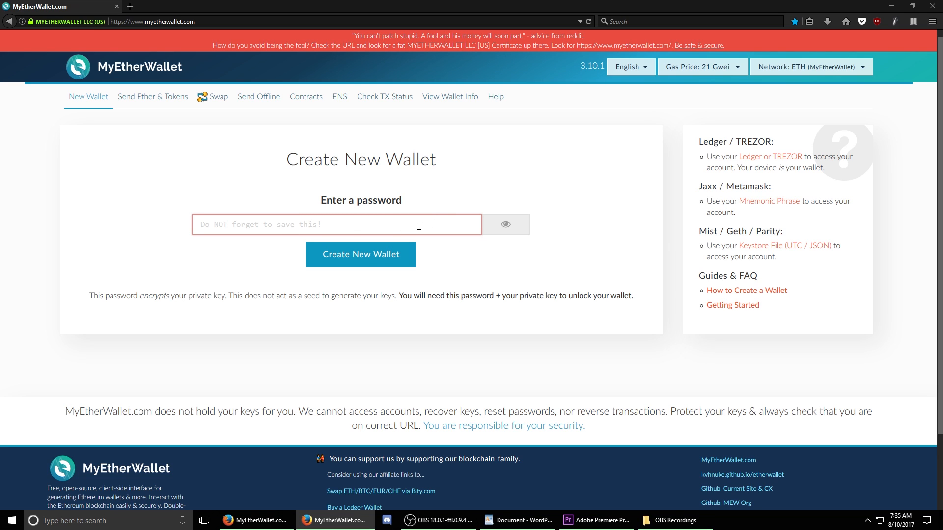
mouse_move(240, 225)
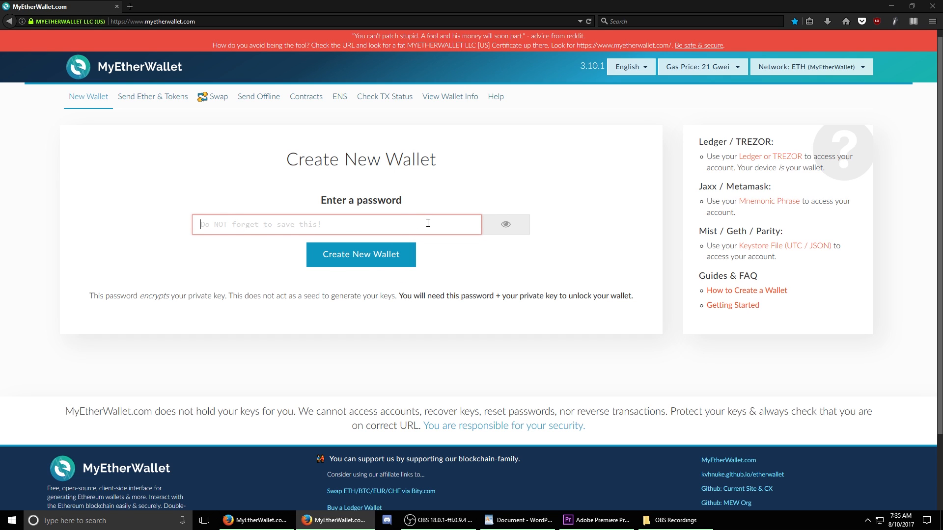
mouse_move(278, 227)
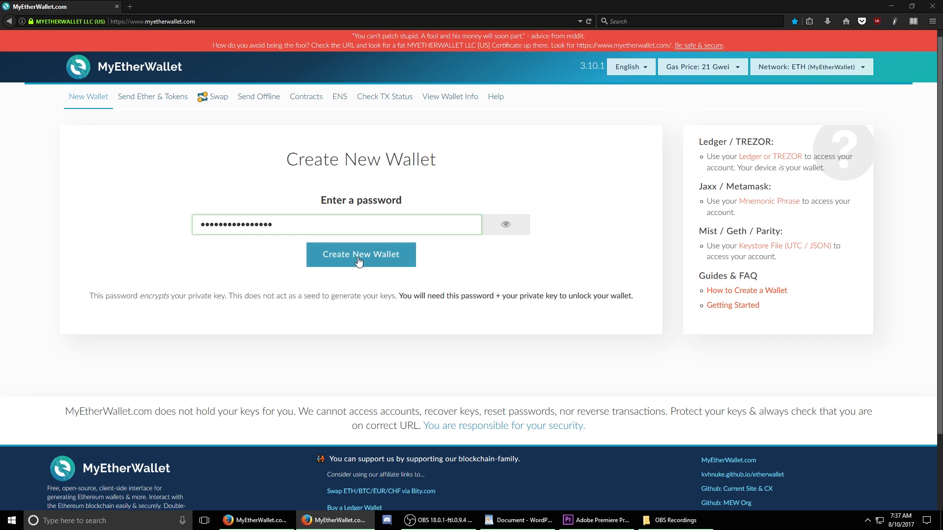
left_click(360, 253)
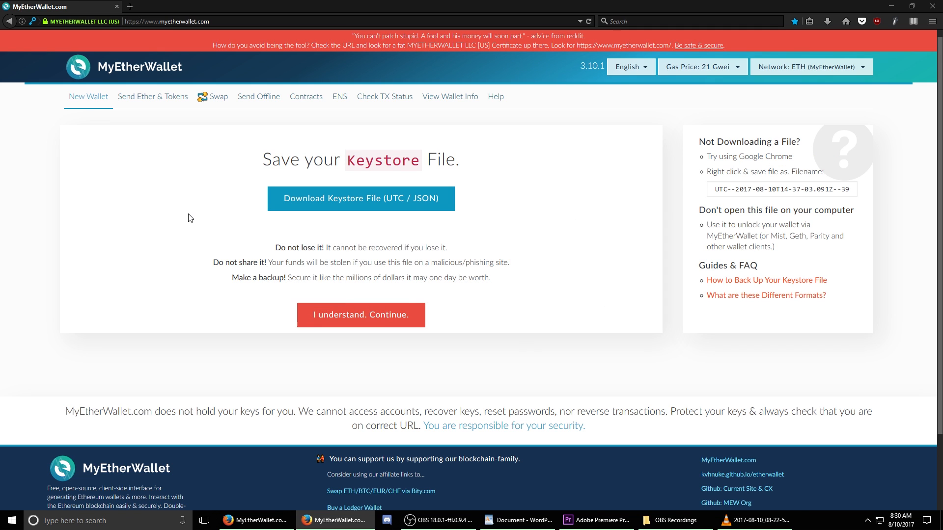
mouse_move(347, 166)
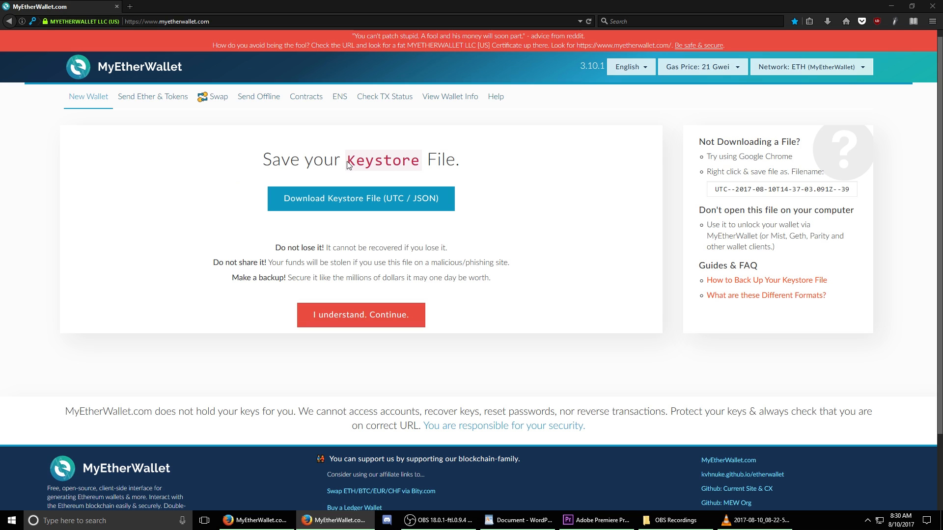
left_click_drag(348, 160, 460, 160)
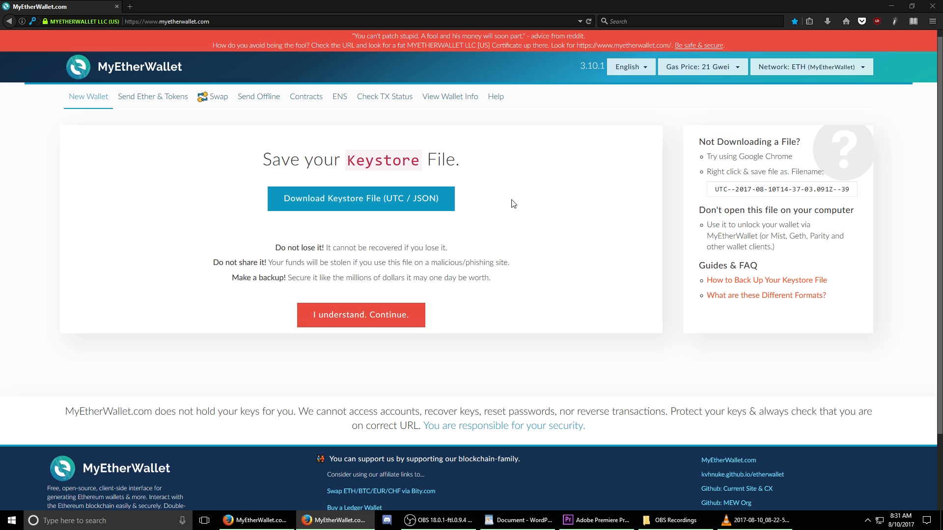
mouse_move(334, 216)
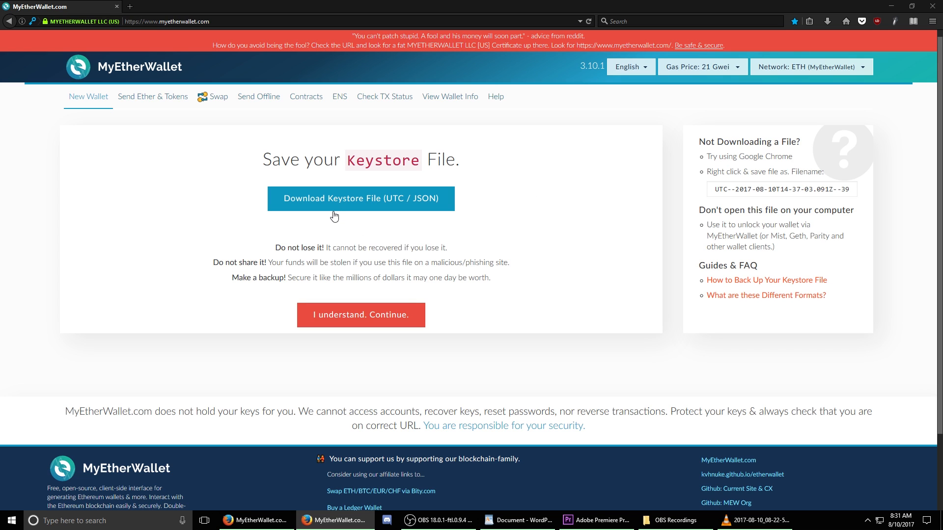
left_click(360, 198)
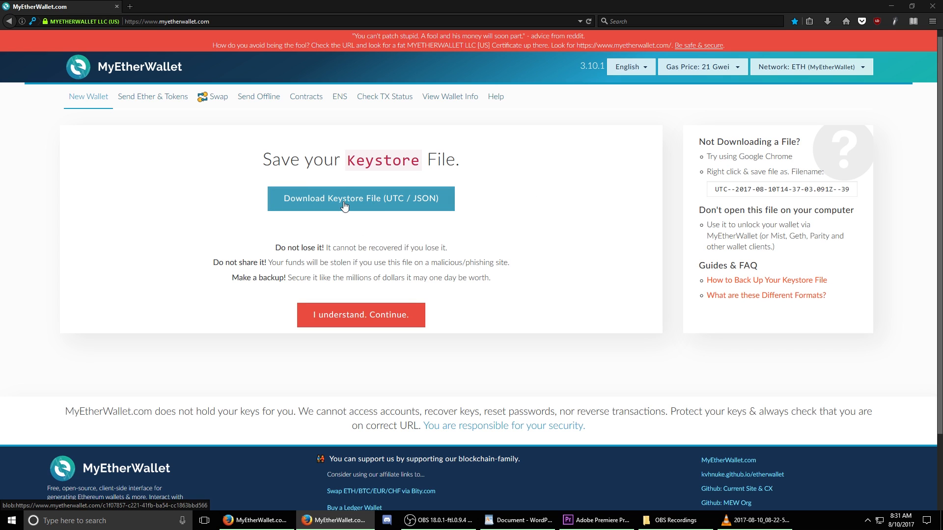
mouse_move(387, 180)
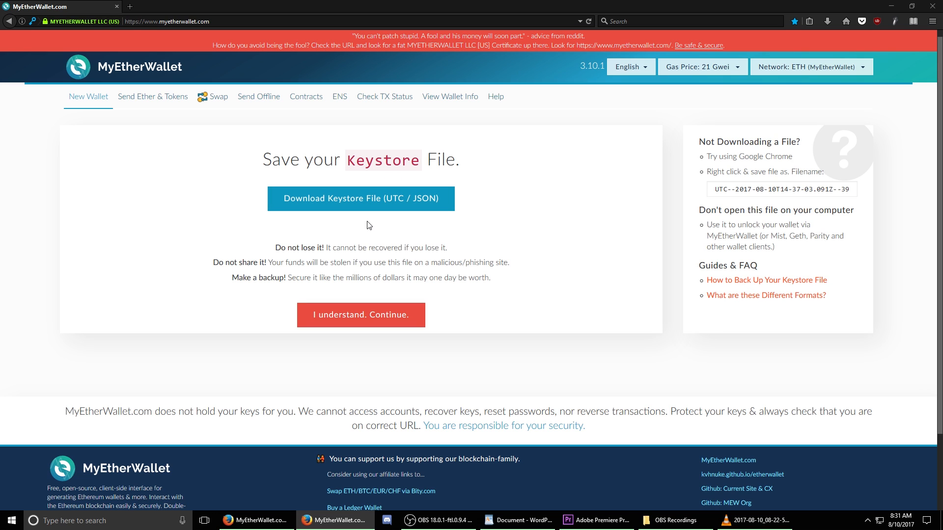
left_click(361, 199)
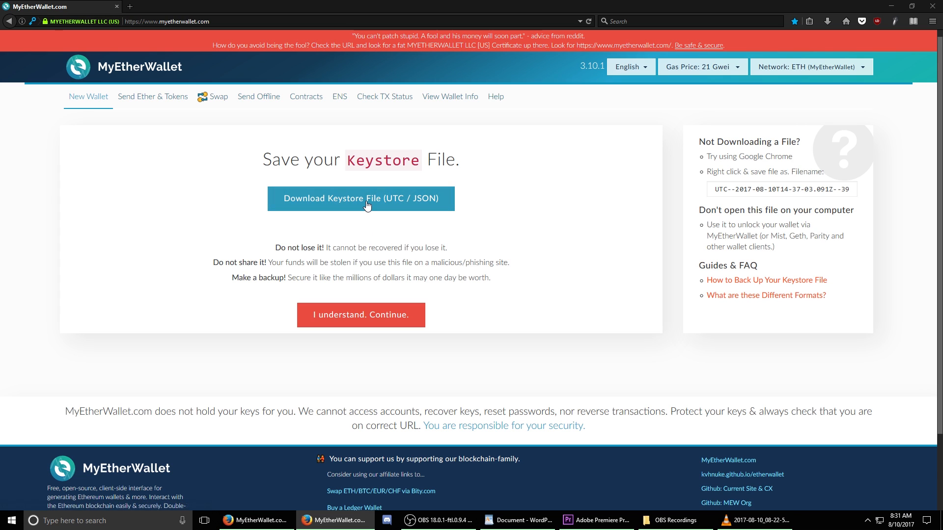
Start saving the keystore file via Save Link As, choosing the Desktop as location.
right_click(367, 201)
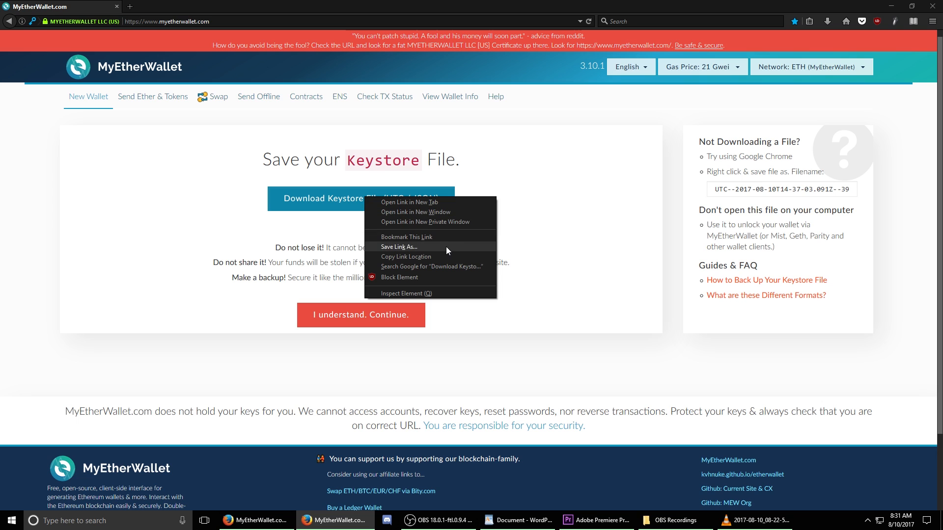
left_click(397, 246)
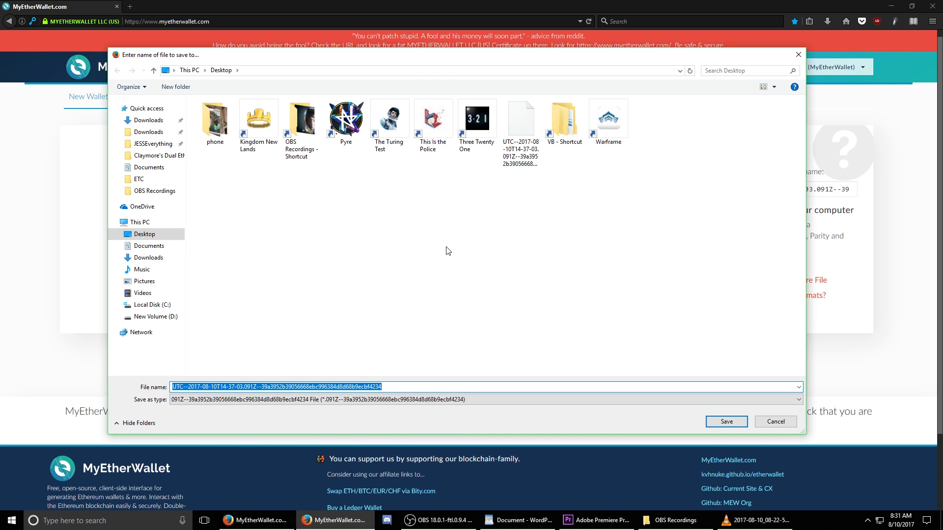
mouse_move(410, 283)
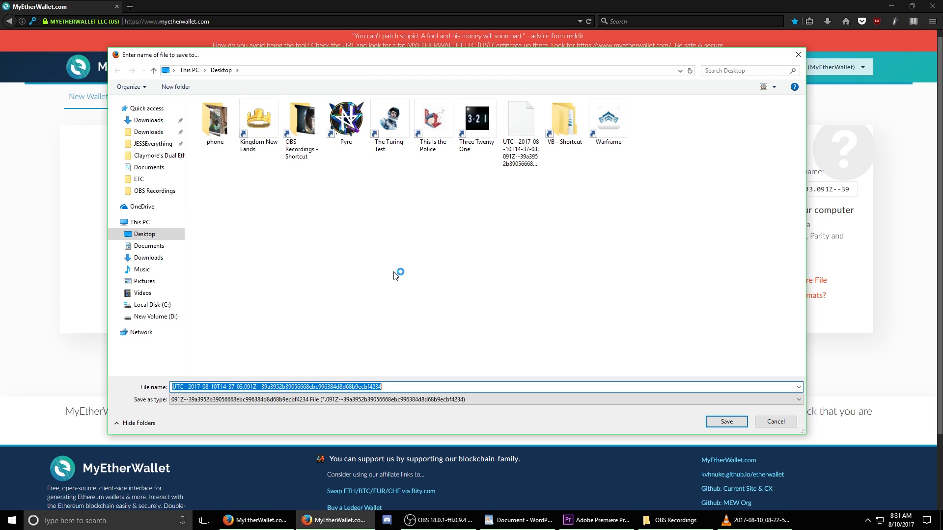
mouse_move(309, 201)
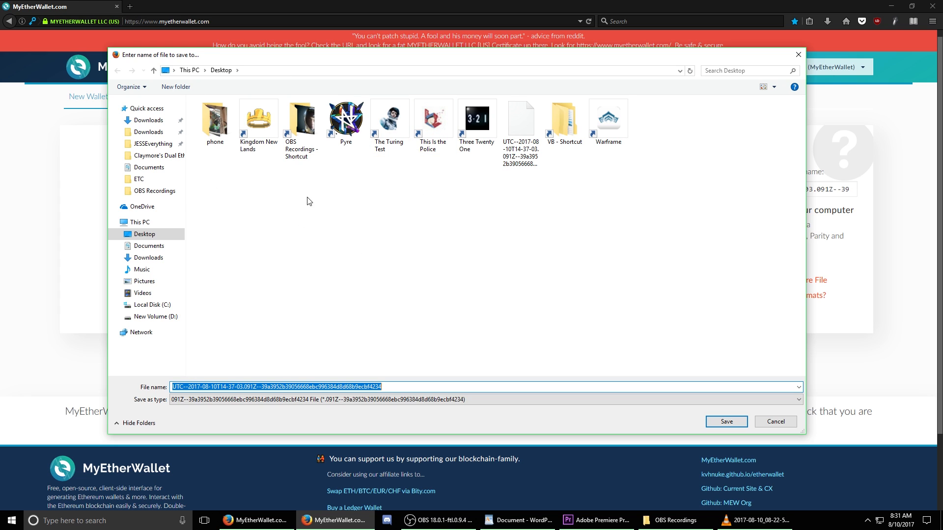
mouse_move(438, 323)
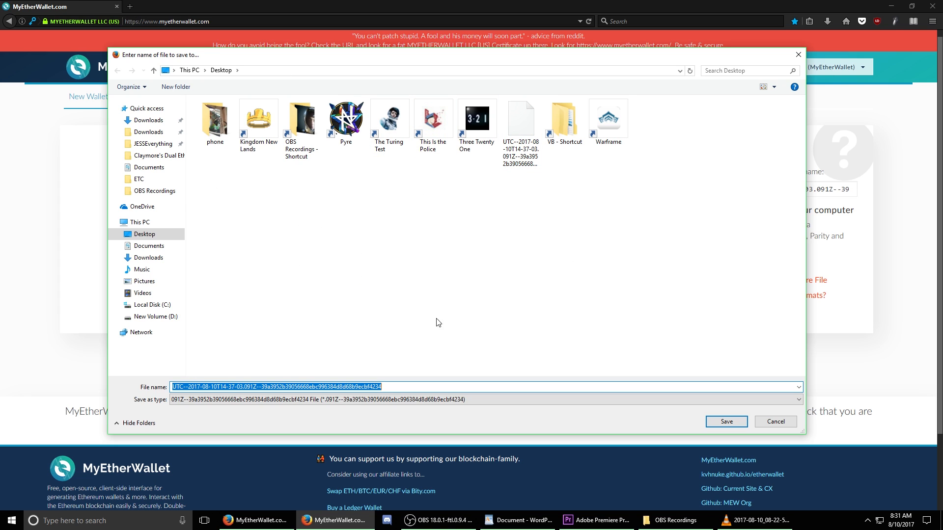
mouse_move(489, 288)
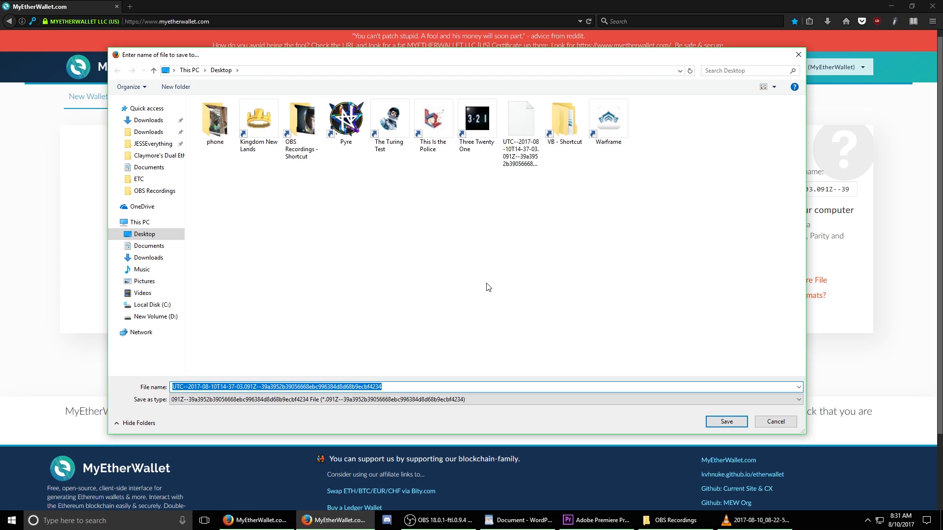
left_click(144, 234)
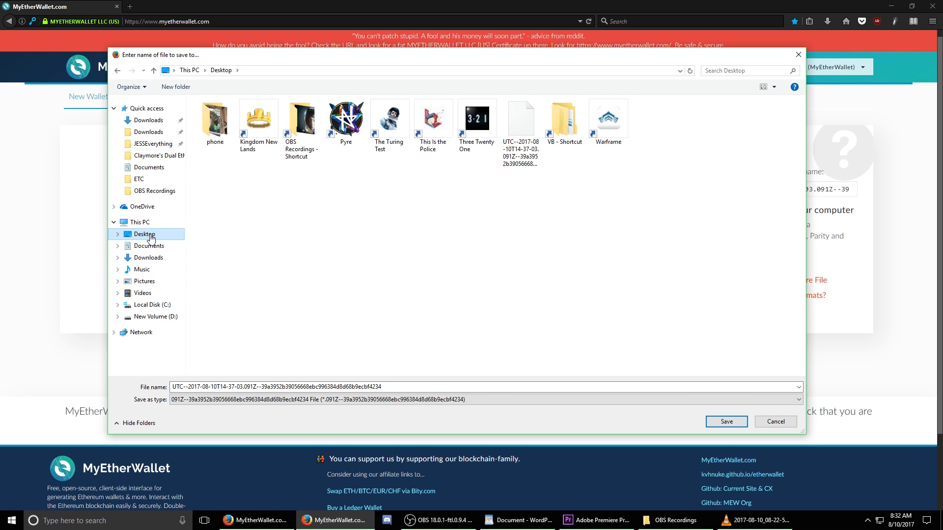
Create a new folder named Ethereum on the Desktop and save the keystore file inside it.
right_click(333, 247)
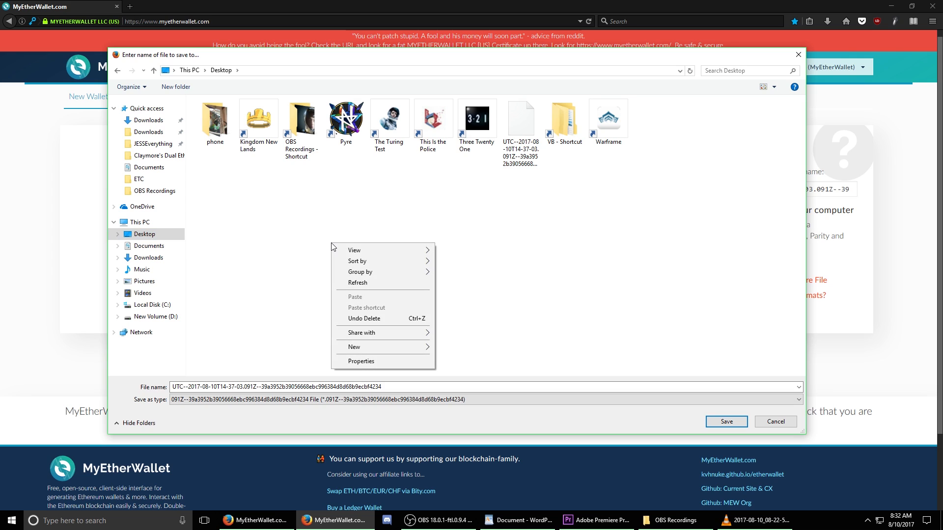
left_click(457, 348)
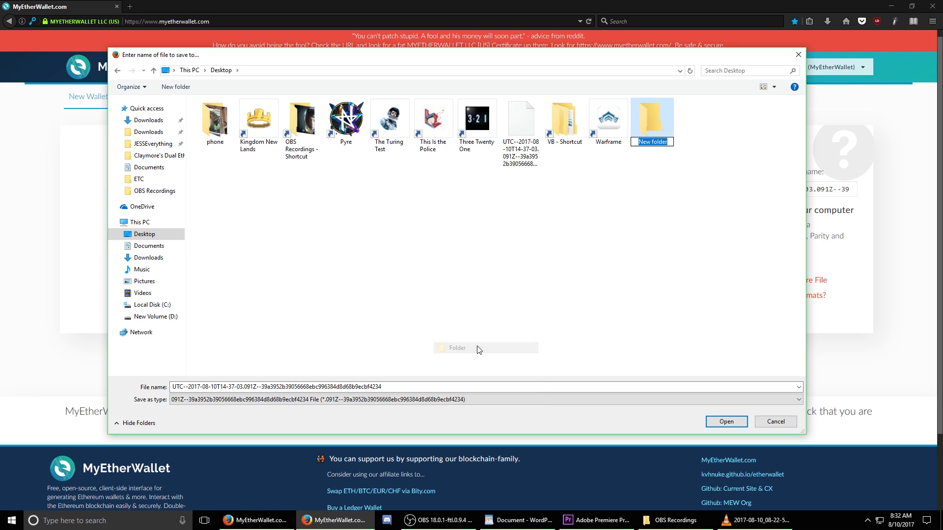
mouse_move(486, 351)
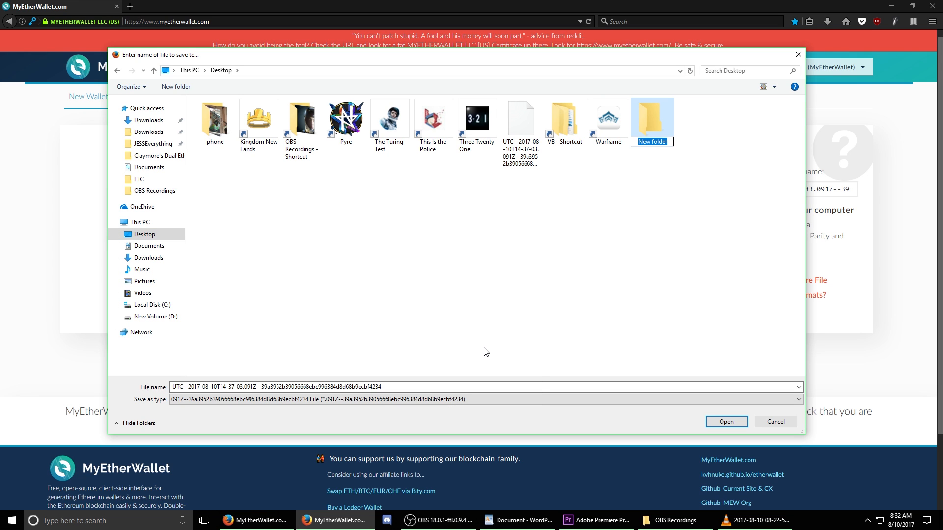
type("Ethereum")
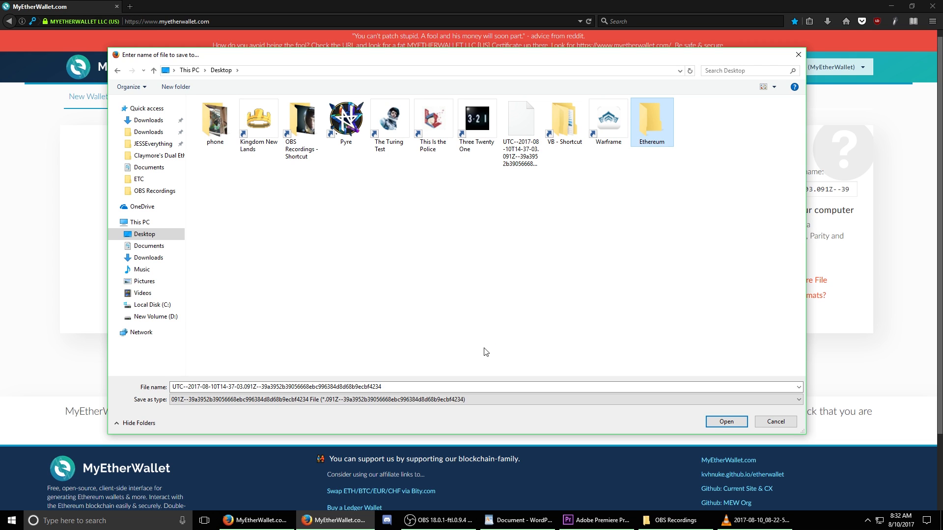
mouse_move(653, 278)
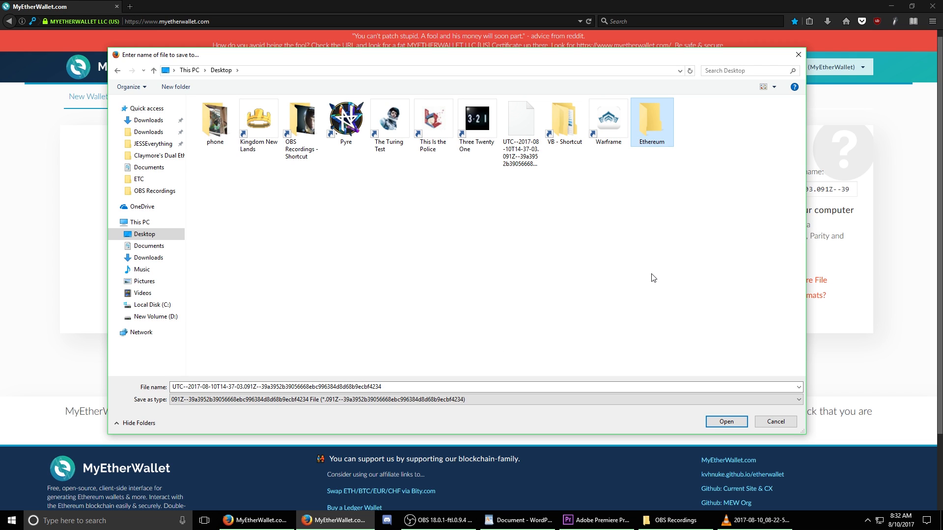
mouse_move(662, 211)
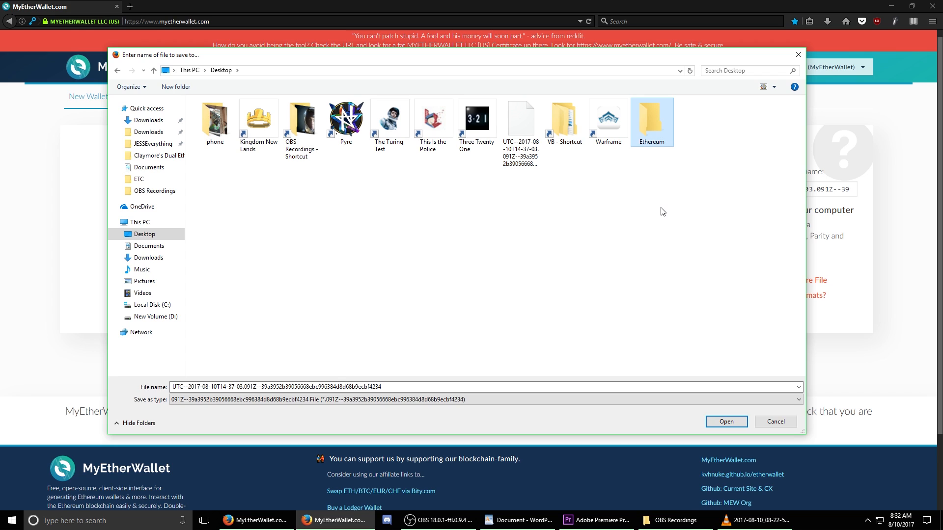
double_click(651, 118)
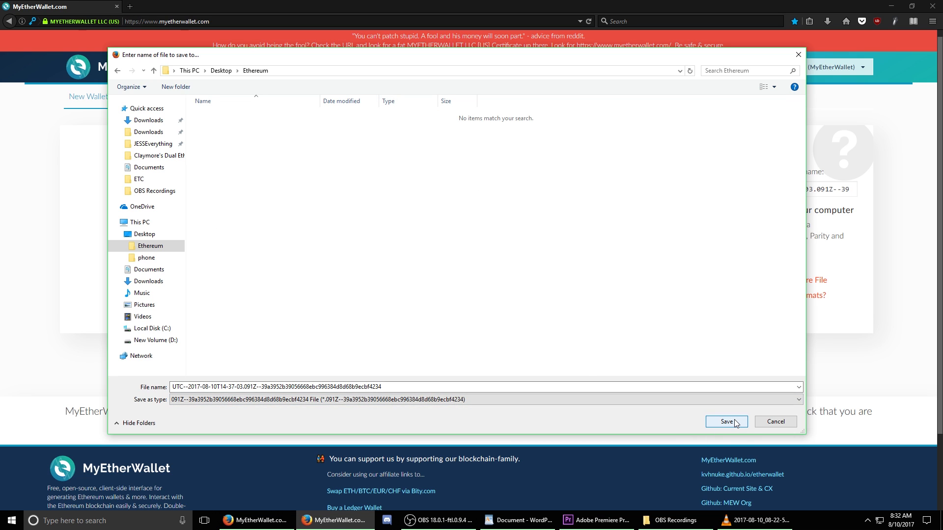
left_click(726, 422)
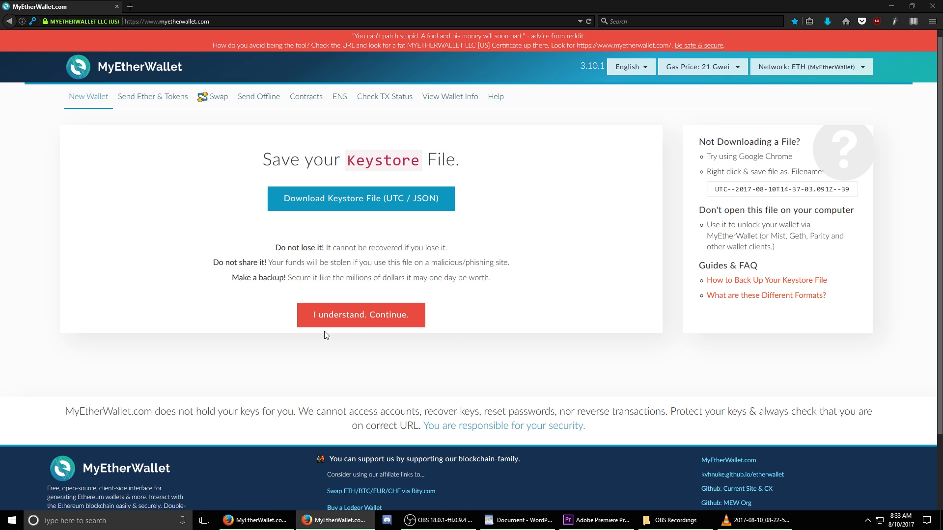
mouse_move(418, 325)
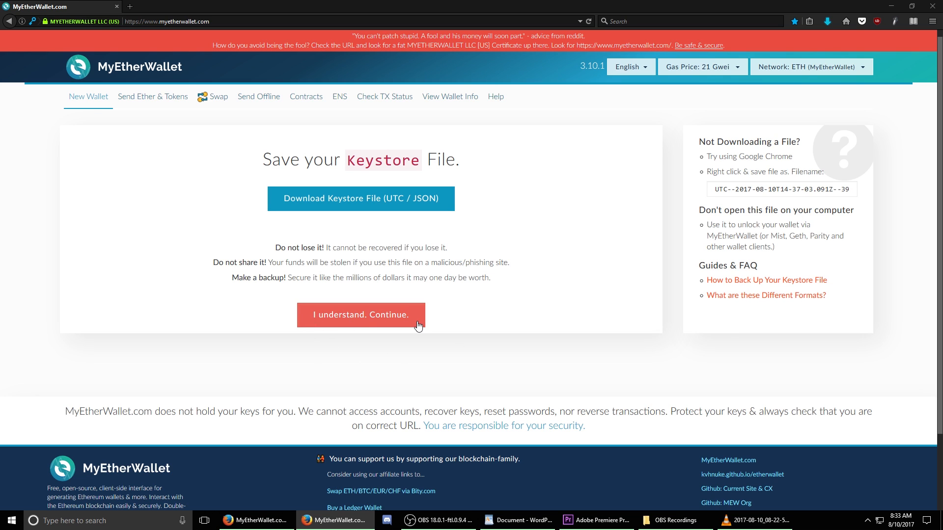
Acknowledge the keystore warning with 'I understand. Continue.' to reach the Save Your Private Key page.
double_click(239, 262)
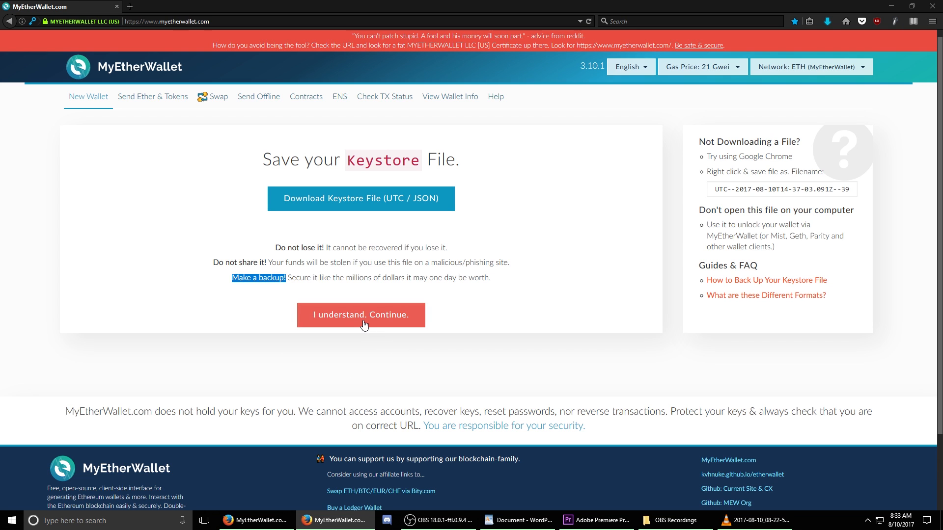
left_click(360, 314)
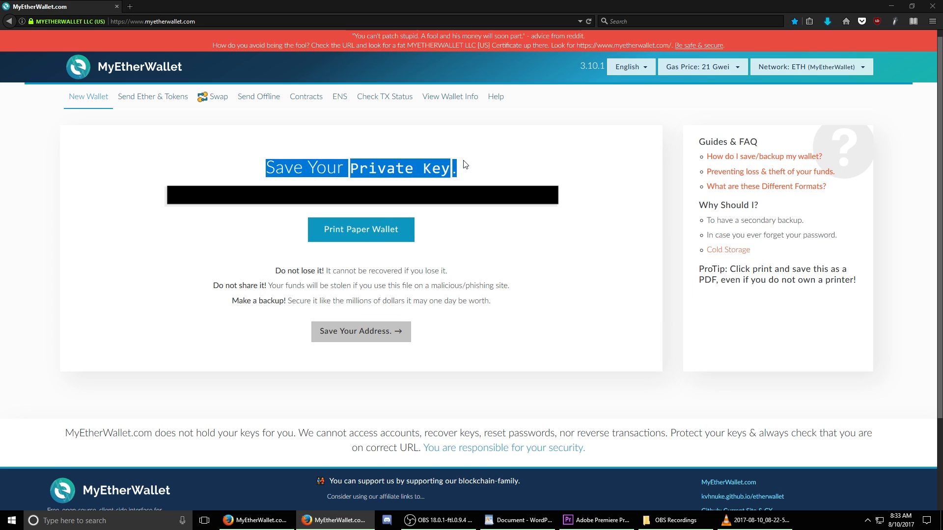
left_click(523, 234)
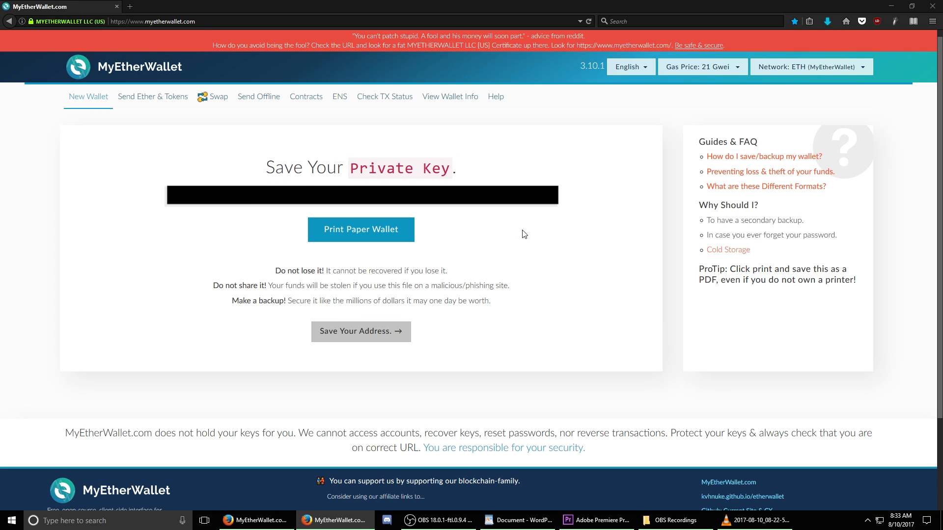
mouse_move(486, 241)
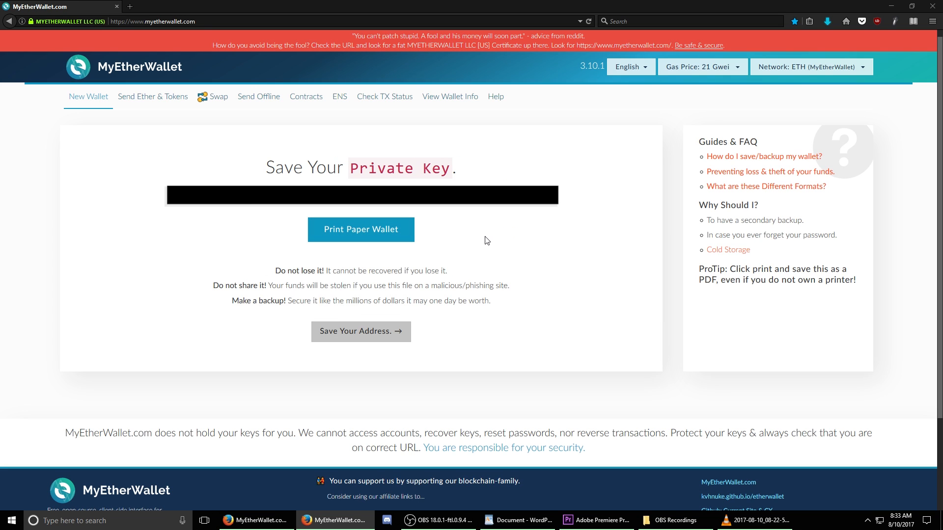
mouse_move(373, 257)
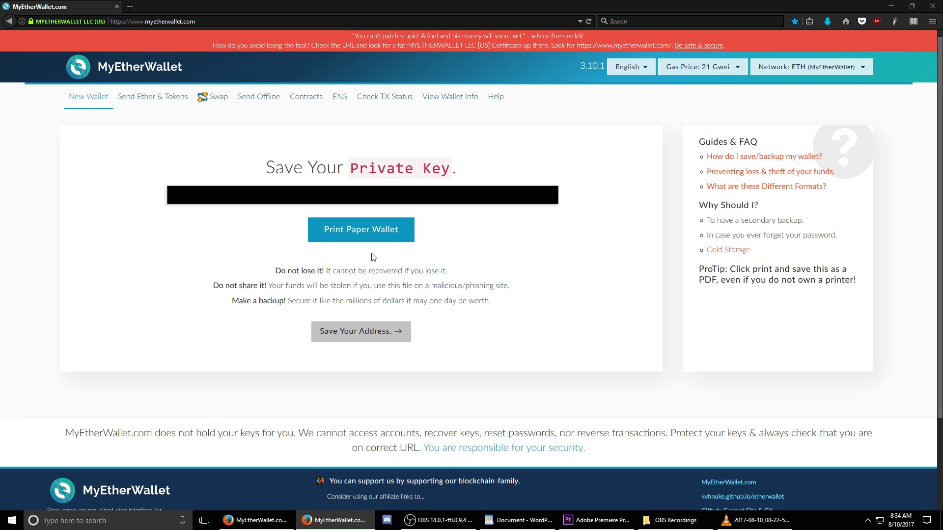
left_click(361, 229)
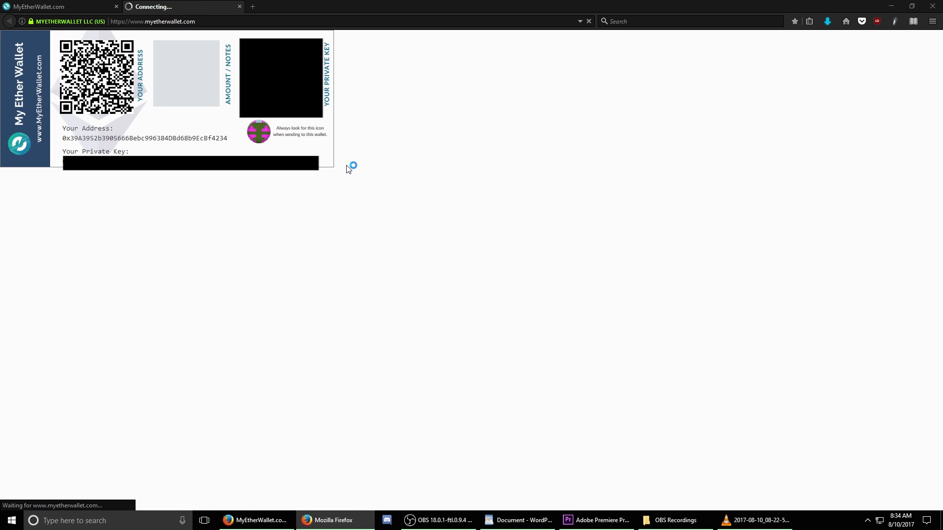
mouse_move(200, 124)
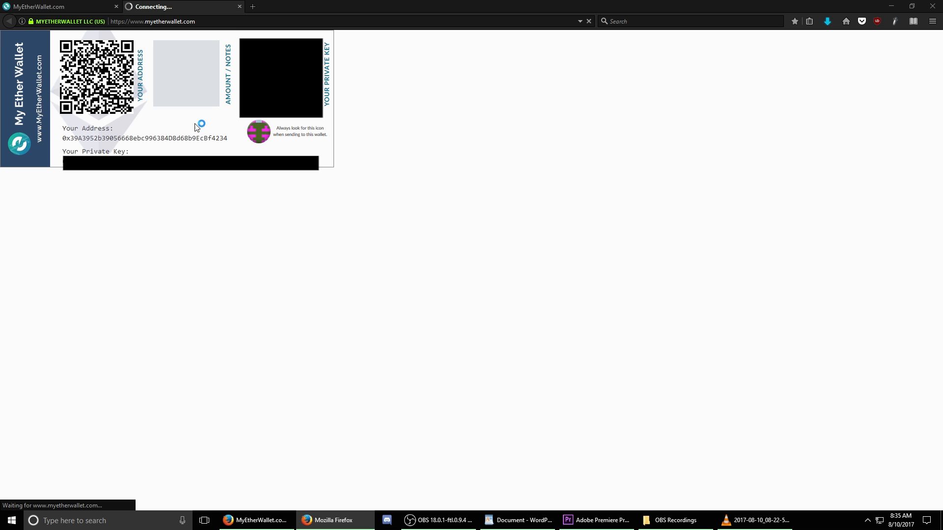
mouse_move(215, 189)
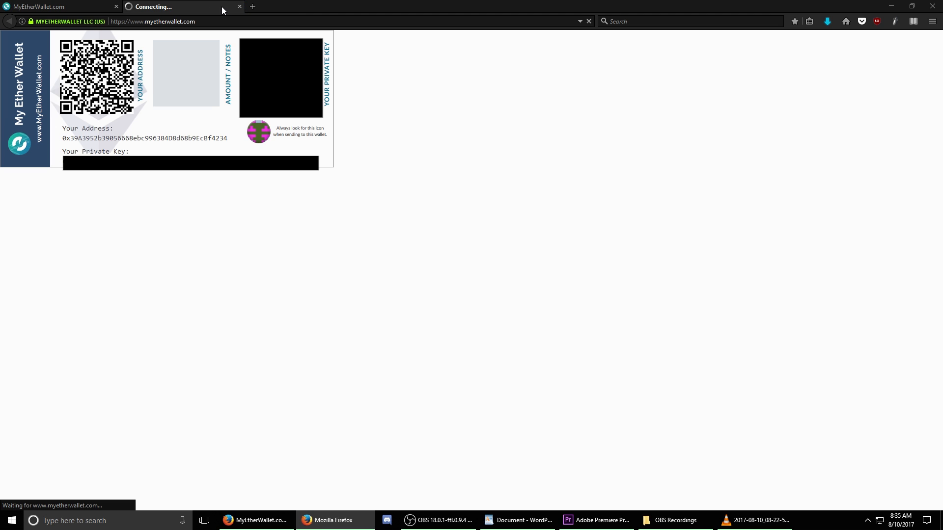
mouse_move(240, 7)
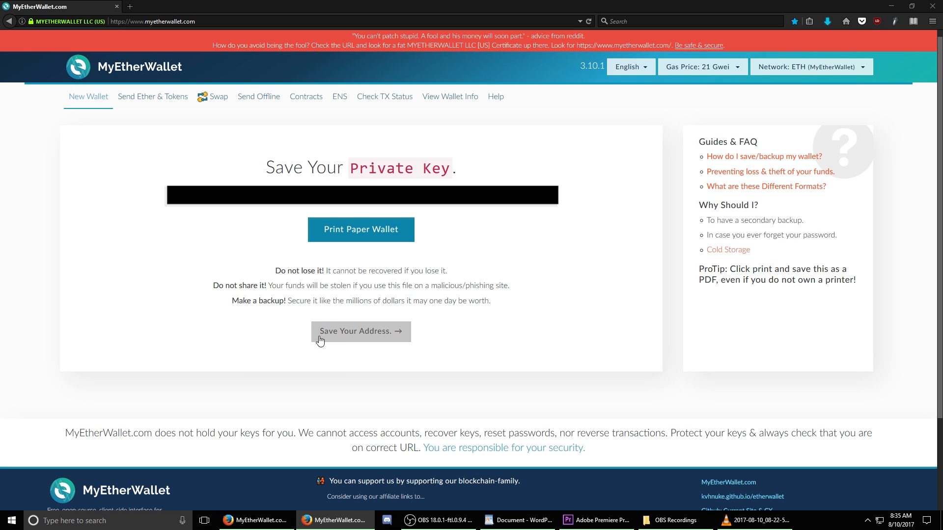
mouse_move(385, 336)
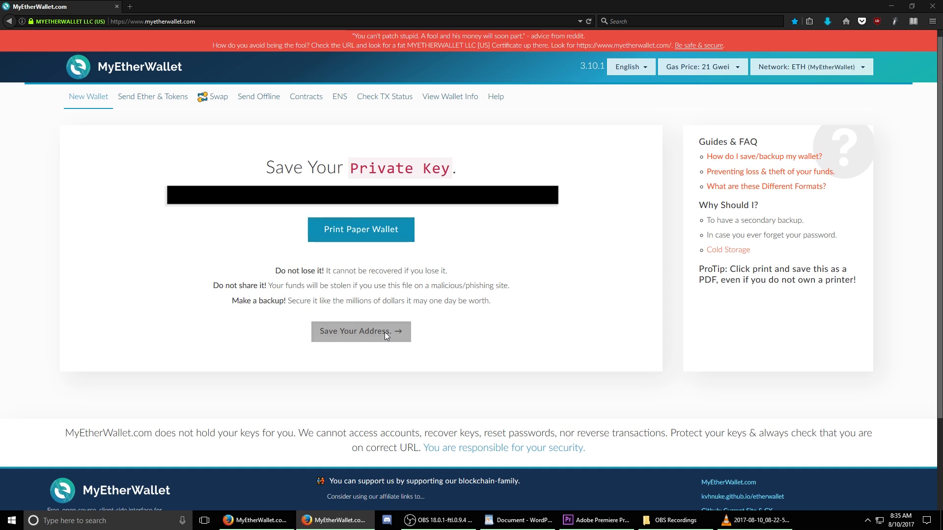
Proceed to Save Your Address and choose to unlock with a Keystore File (UTC / JSON).
left_click(361, 331)
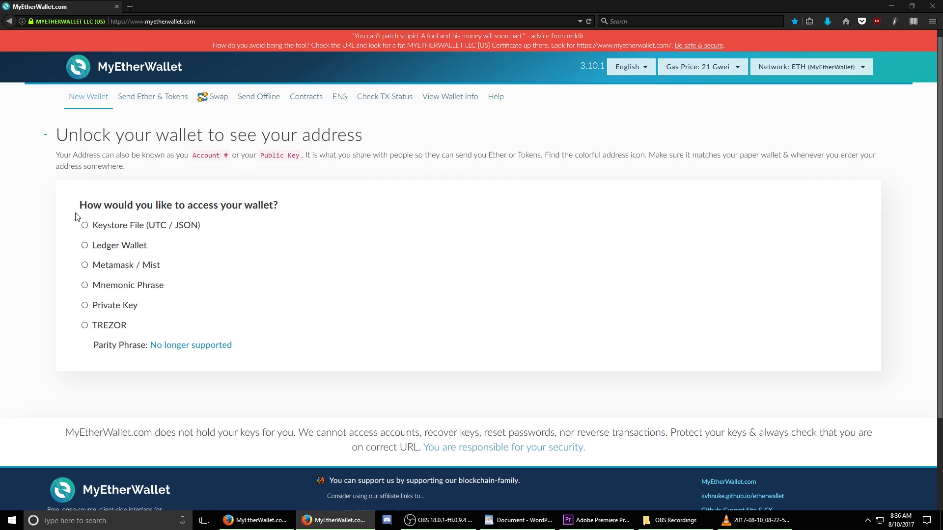
mouse_move(111, 352)
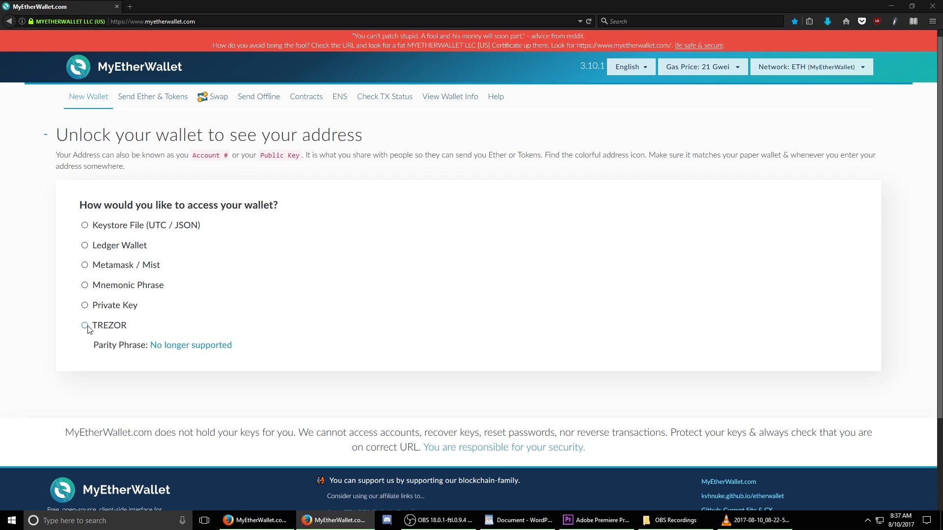
mouse_move(74, 245)
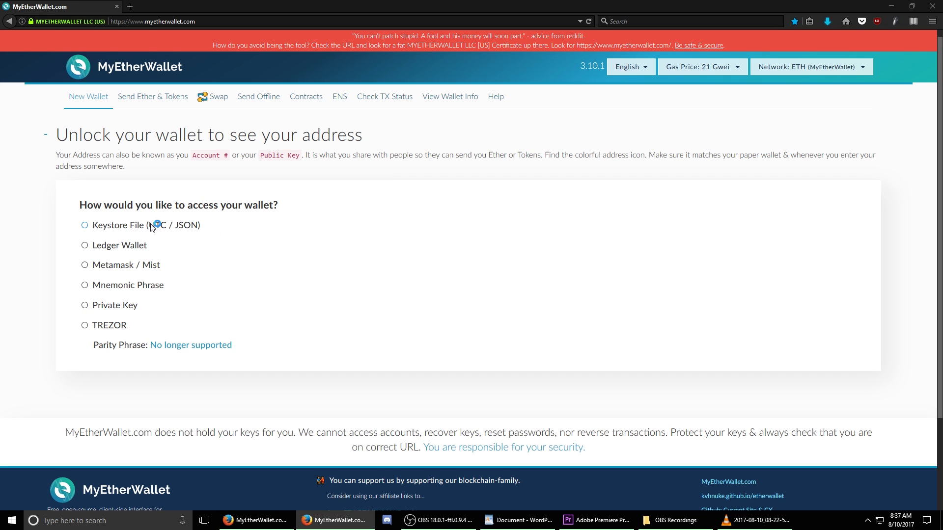
left_click(84, 225)
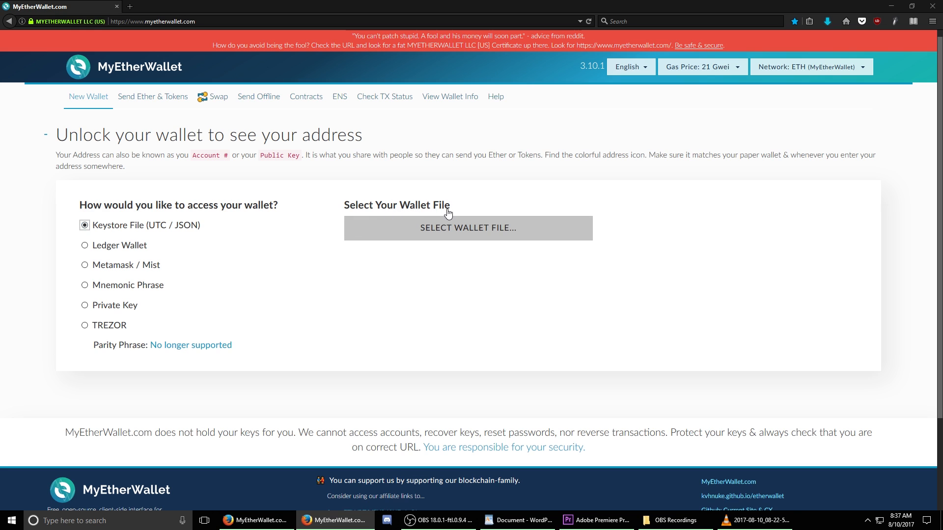
mouse_move(455, 253)
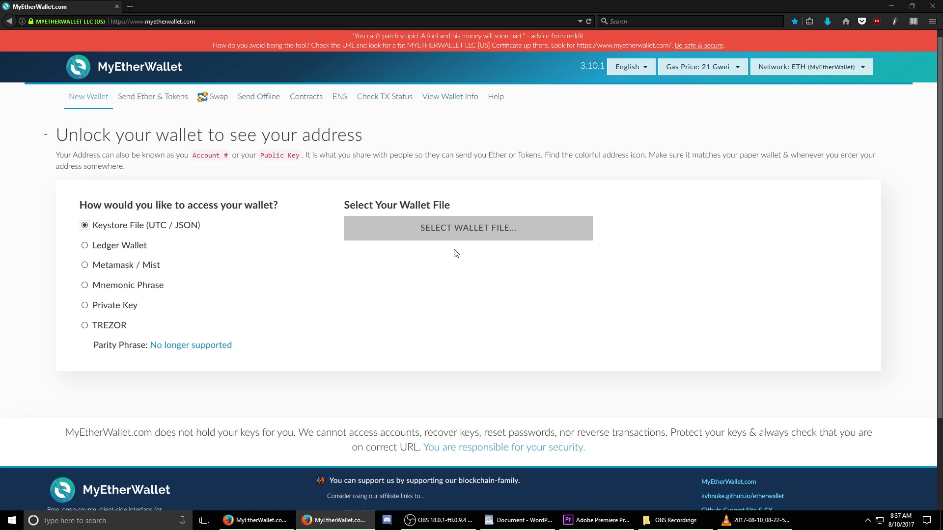
left_click(468, 228)
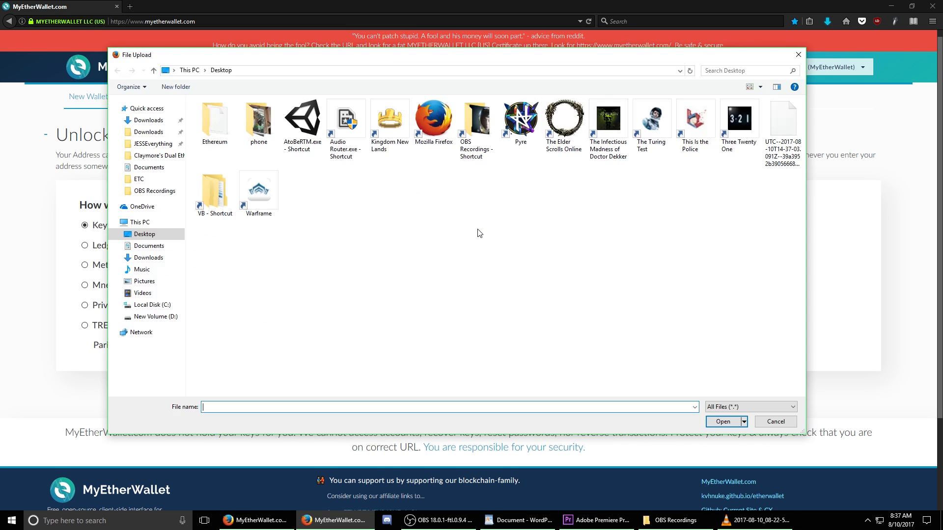
Select the saved UTC keystore file from the Desktop Ethereum folder and upload it.
left_click(475, 120)
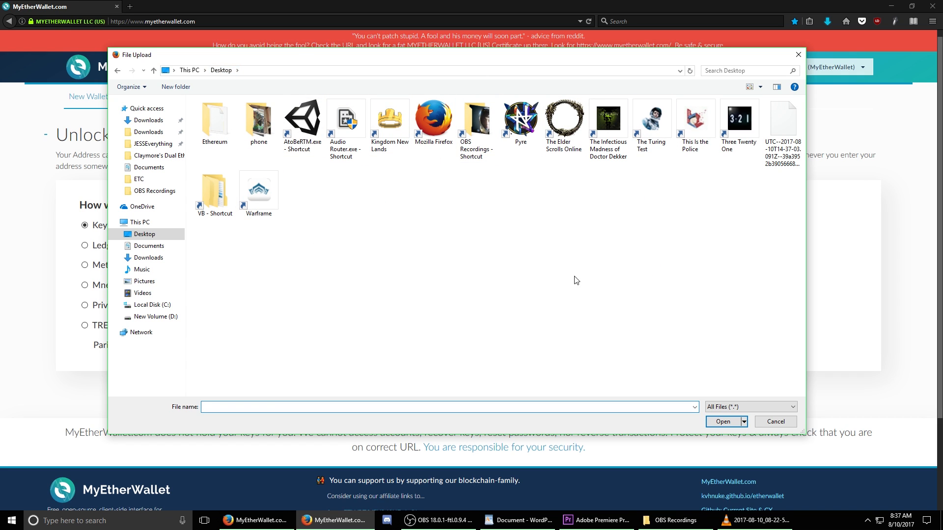
double_click(214, 119)
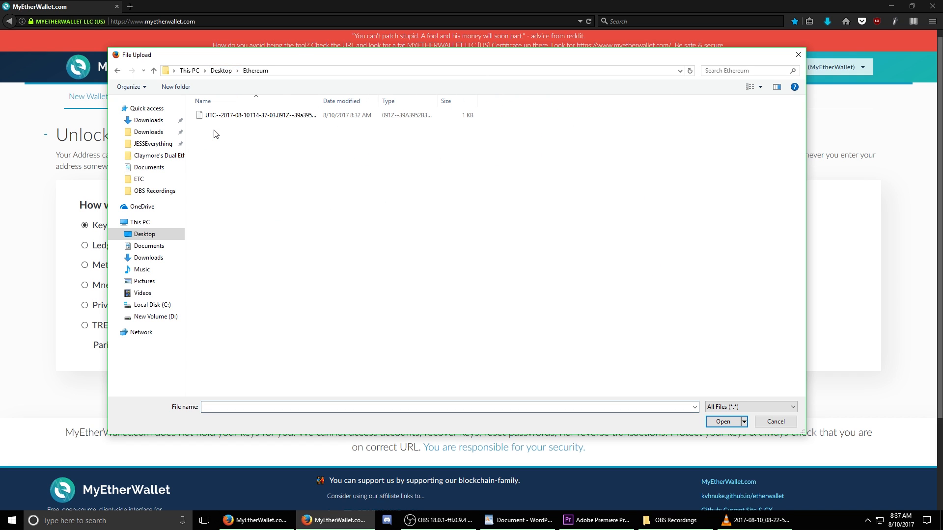
left_click(271, 115)
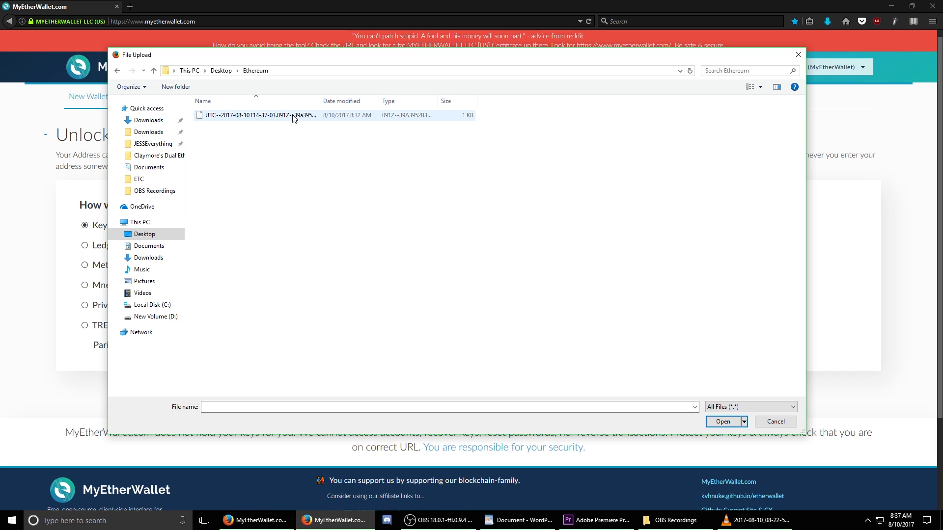
left_click(259, 115)
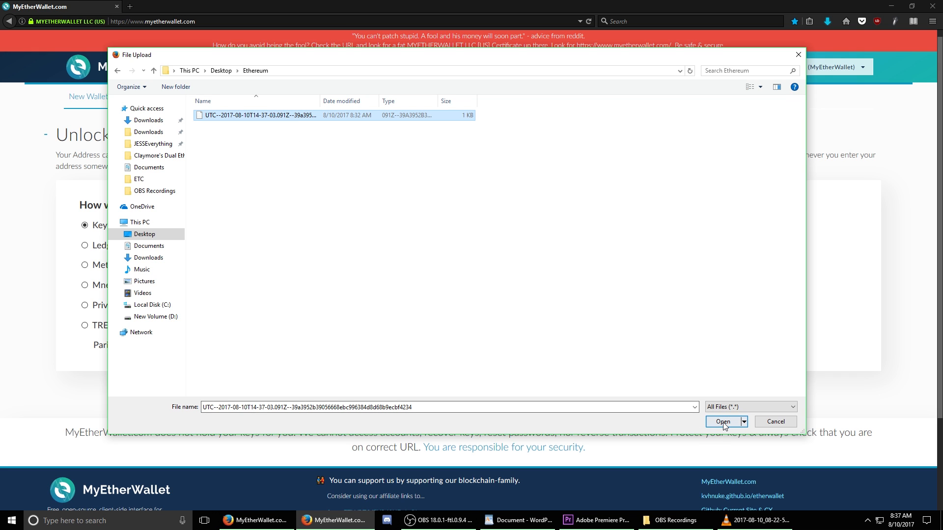
left_click(723, 422)
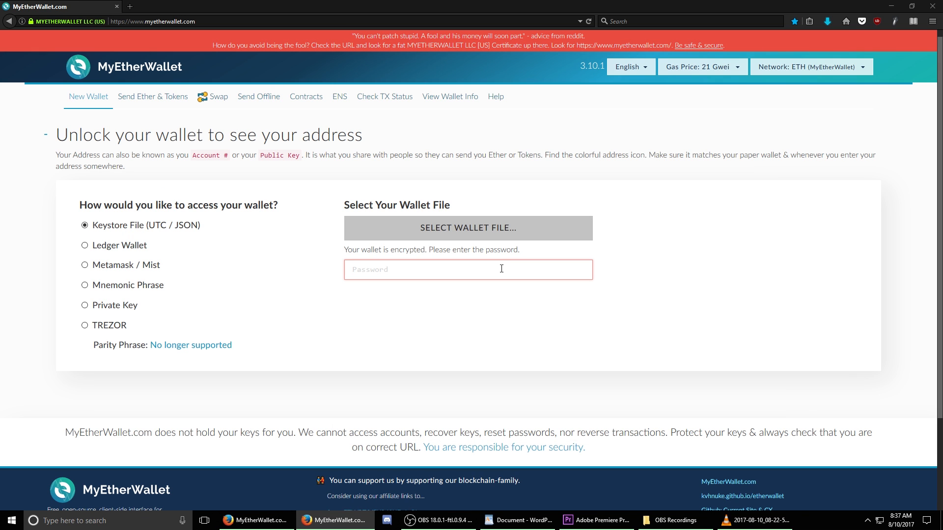
Enter the wallet password on the unlock page.
left_click(468, 270)
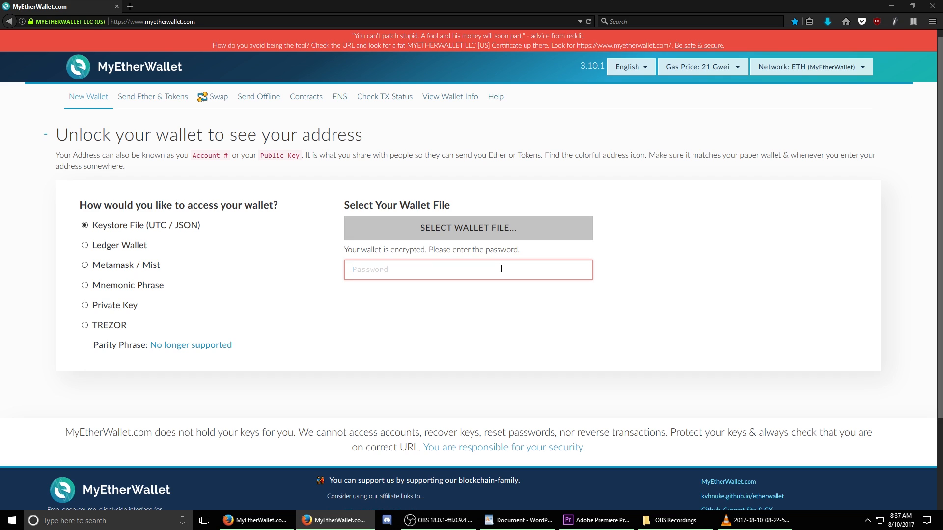
type("••")
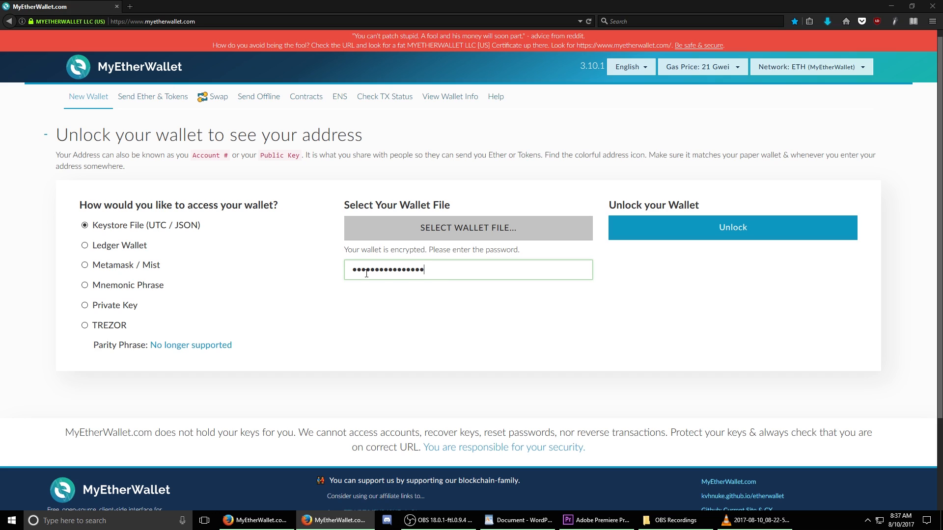
mouse_move(746, 234)
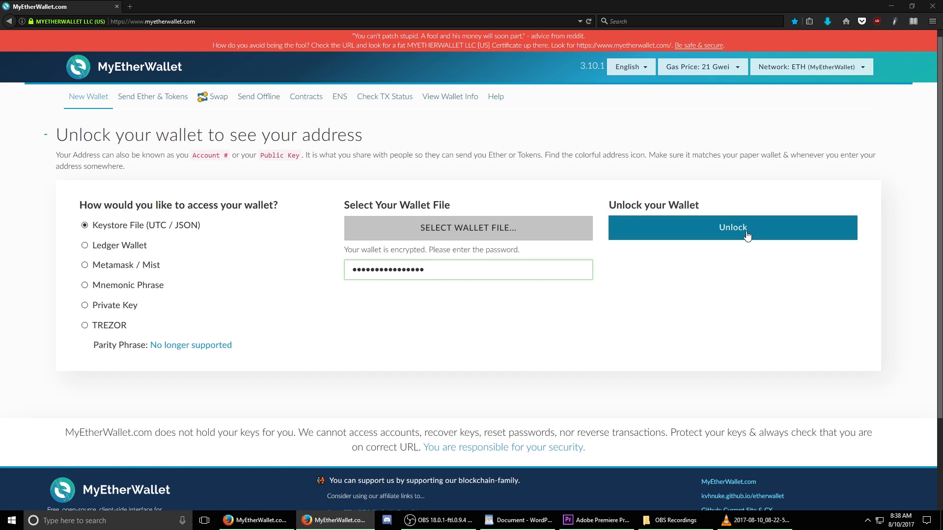
Unlock the wallet and review its address, 0 ETH balance and QR codes.
left_click(732, 227)
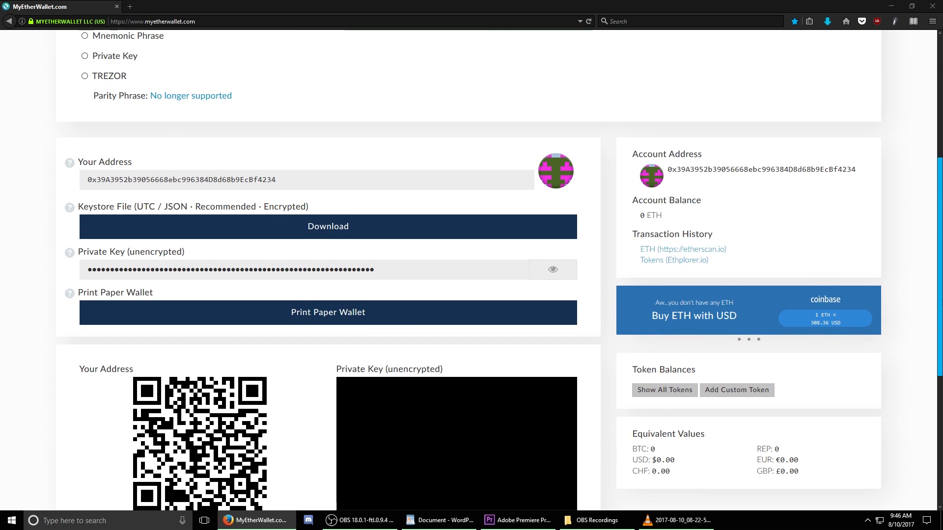
scroll("down", 3)
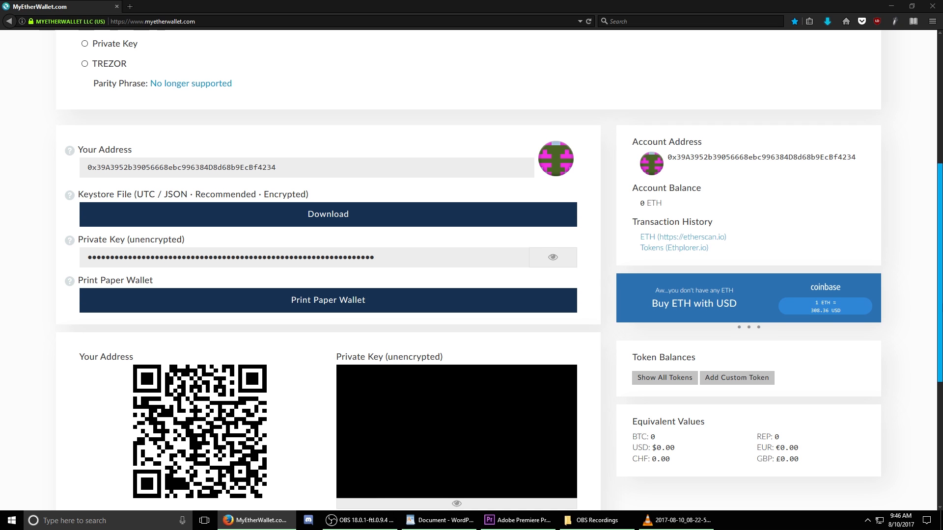
scroll("down", 3)
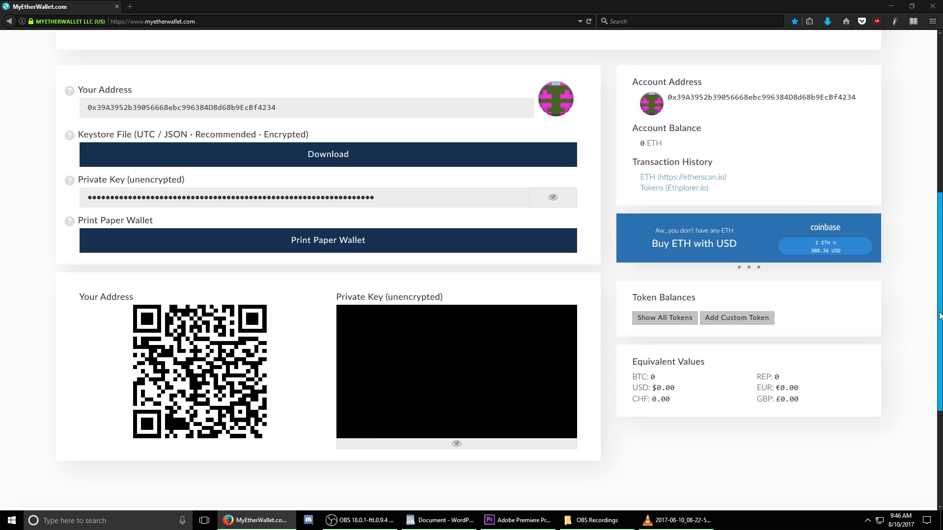
scroll("up", 3)
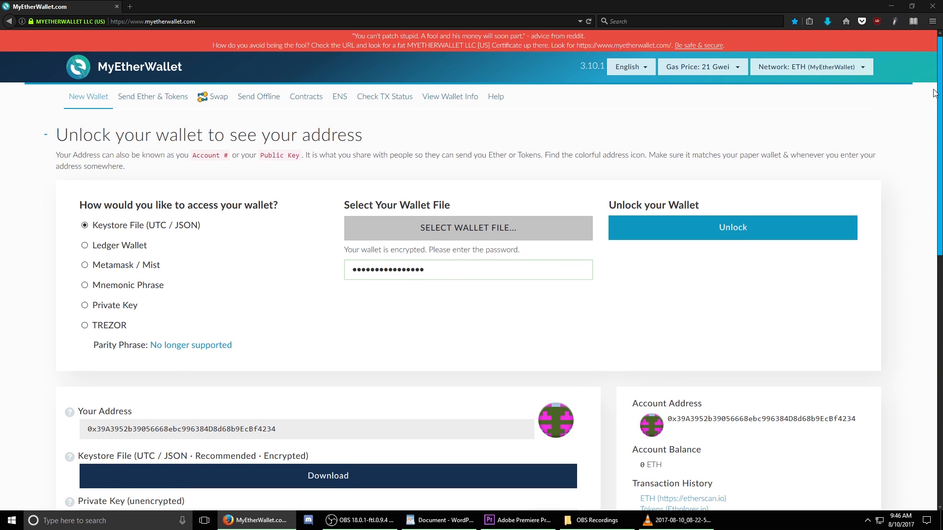
mouse_move(397, 325)
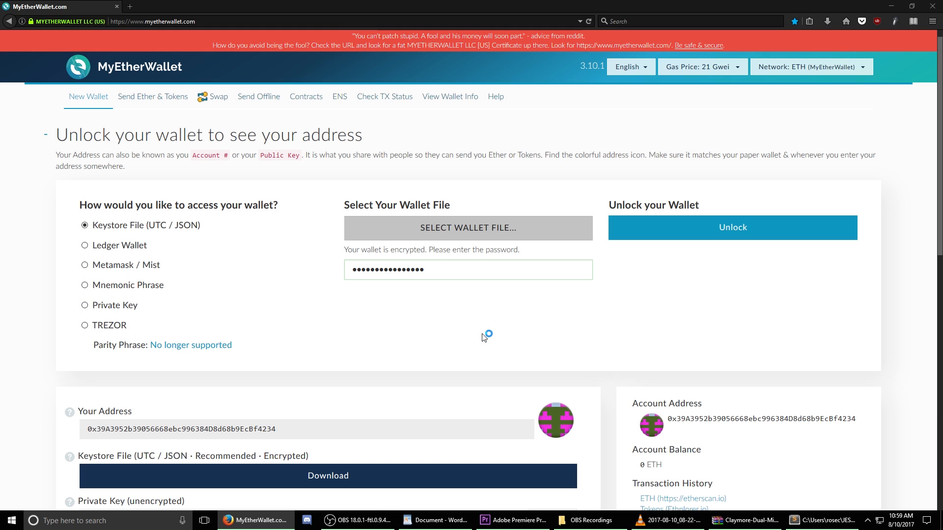
mouse_move(509, 337)
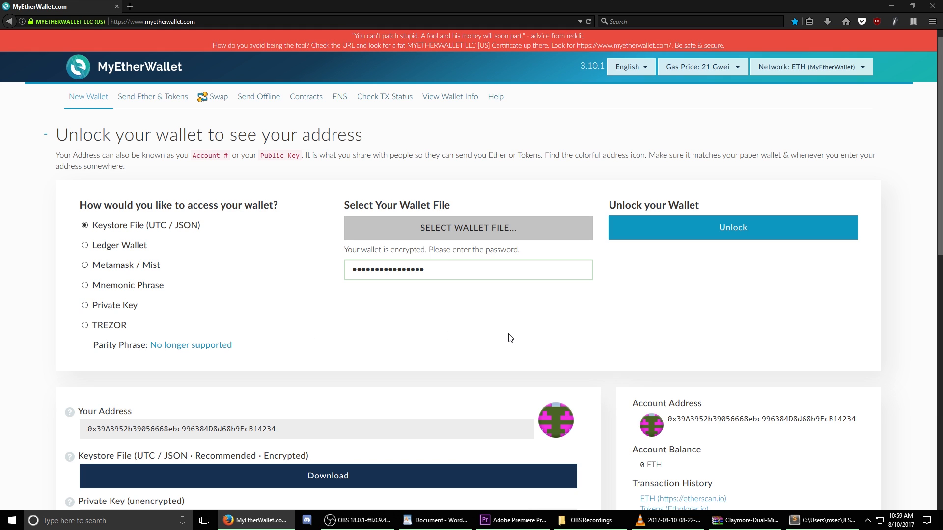
mouse_move(513, 315)
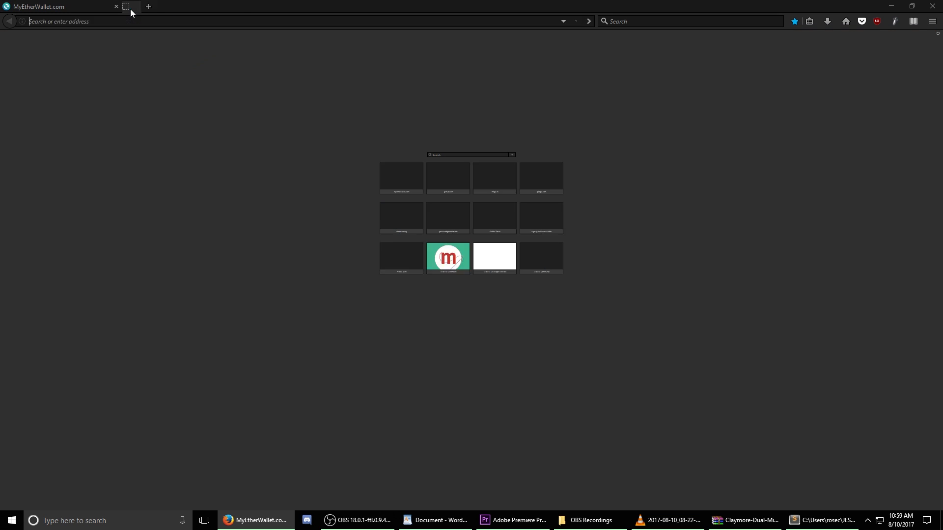
Load the MEGA folder of Claymore miner downloads in a new tab.
left_click(448, 258)
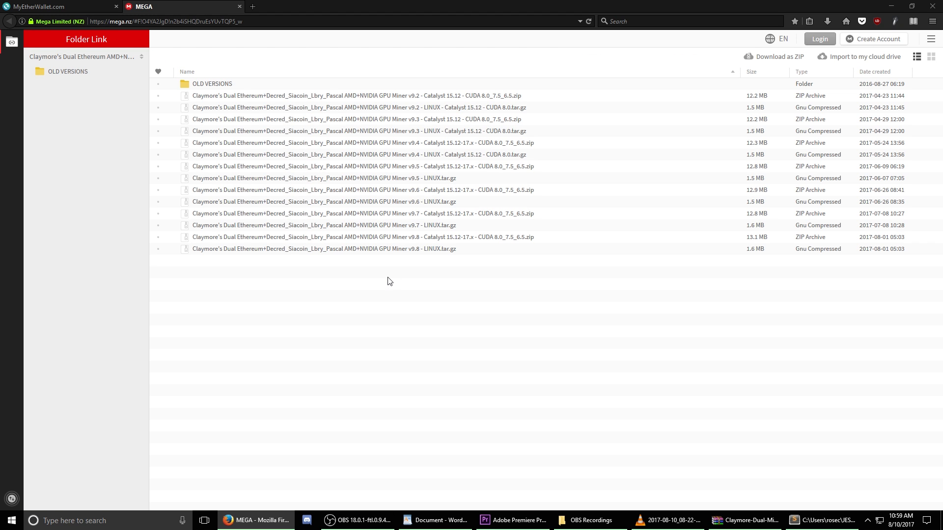
mouse_move(406, 125)
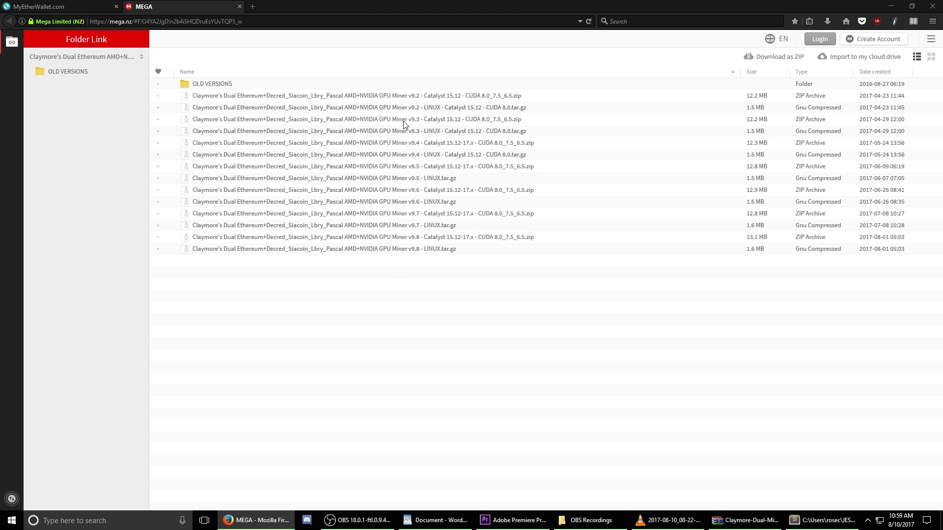
mouse_move(402, 99)
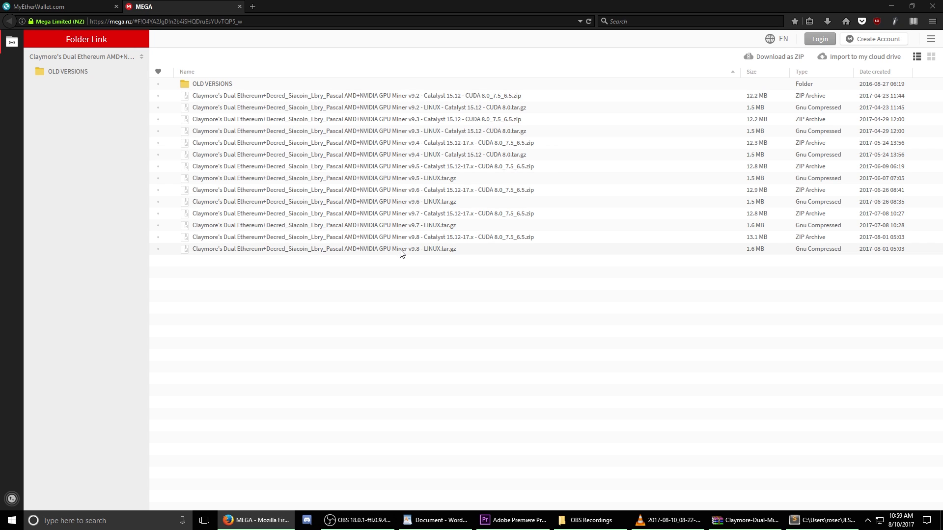
mouse_move(409, 242)
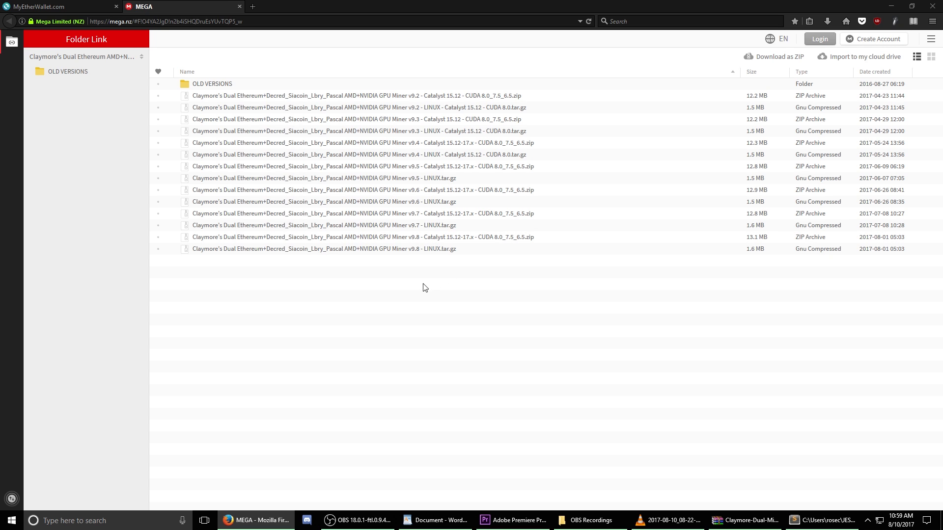
mouse_move(434, 274)
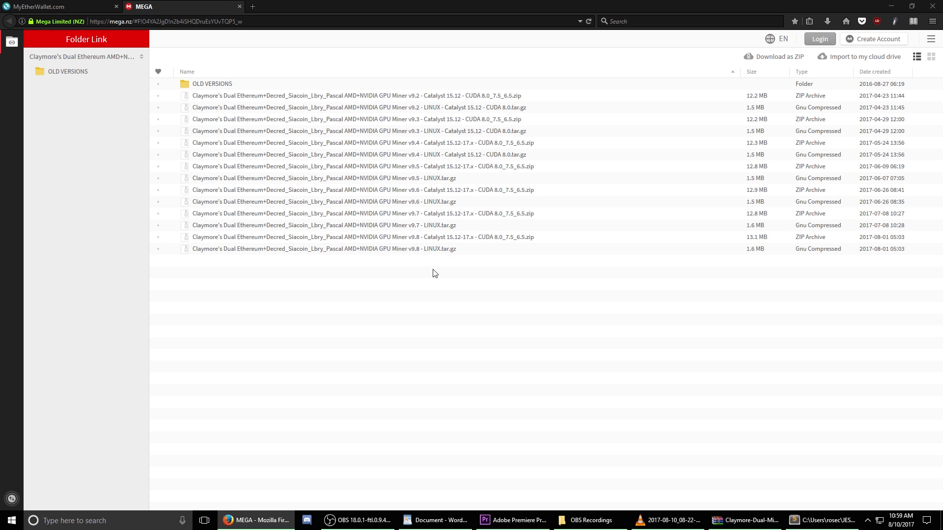
mouse_move(436, 253)
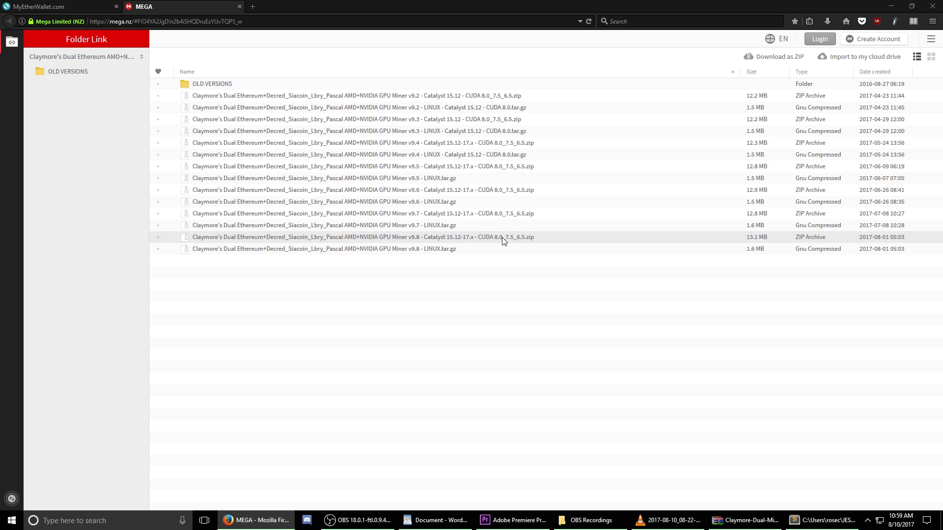
Start a Standard Download of the Claymore miner v9.8 zip from MEGA.
right_click(503, 239)
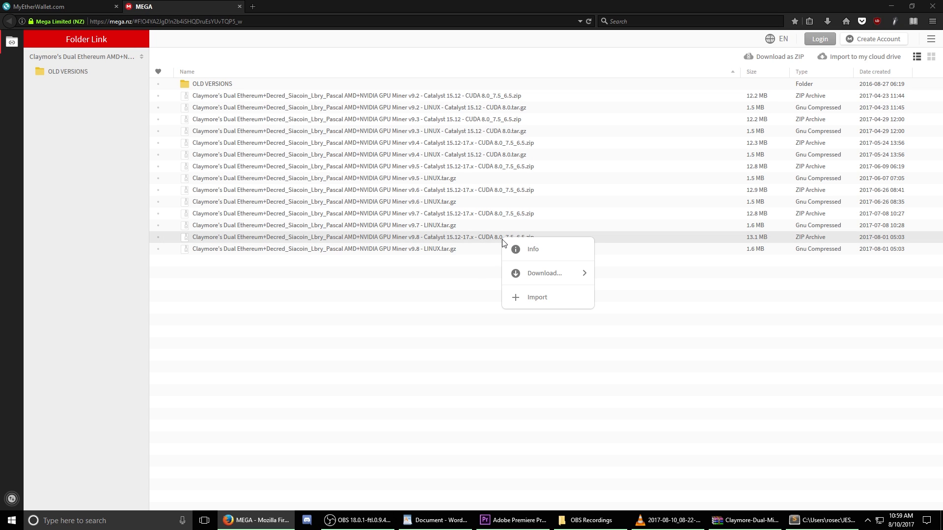
mouse_move(544, 273)
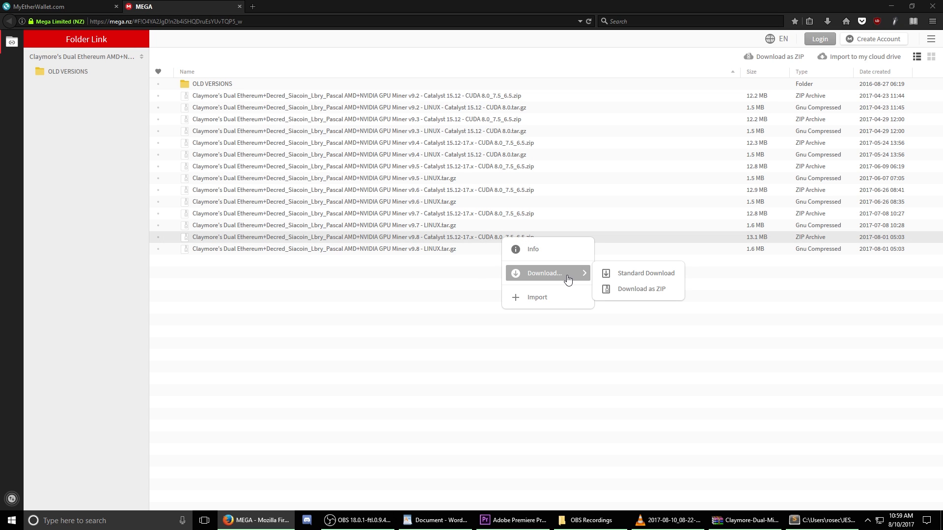
mouse_move(645, 273)
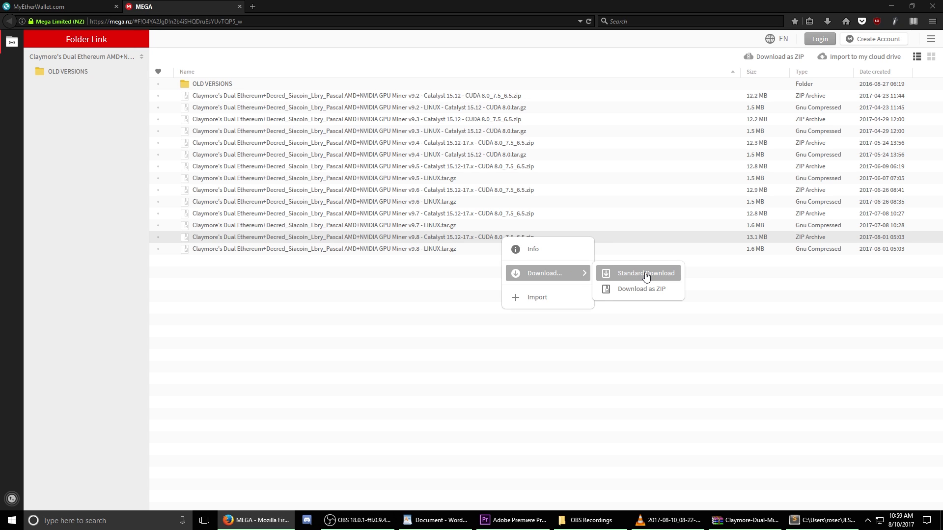
left_click(646, 273)
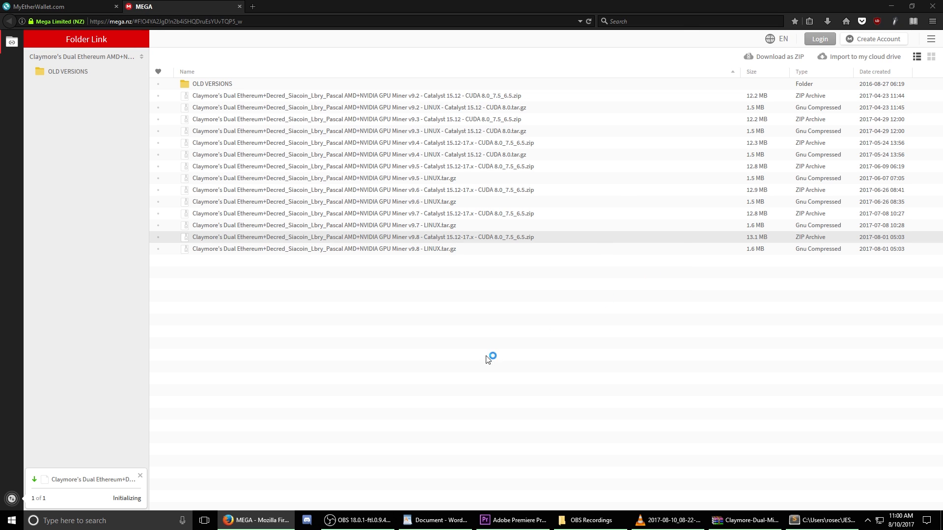
mouse_move(515, 211)
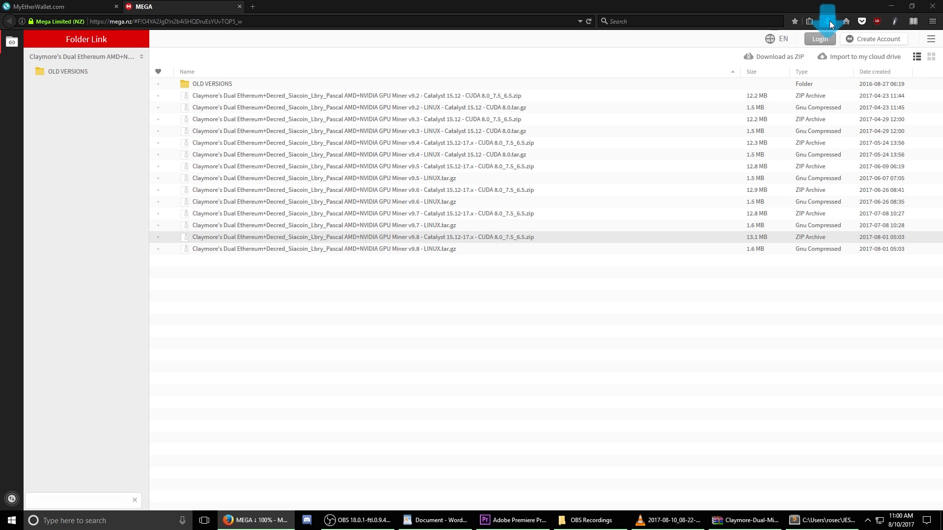
mouse_move(830, 20)
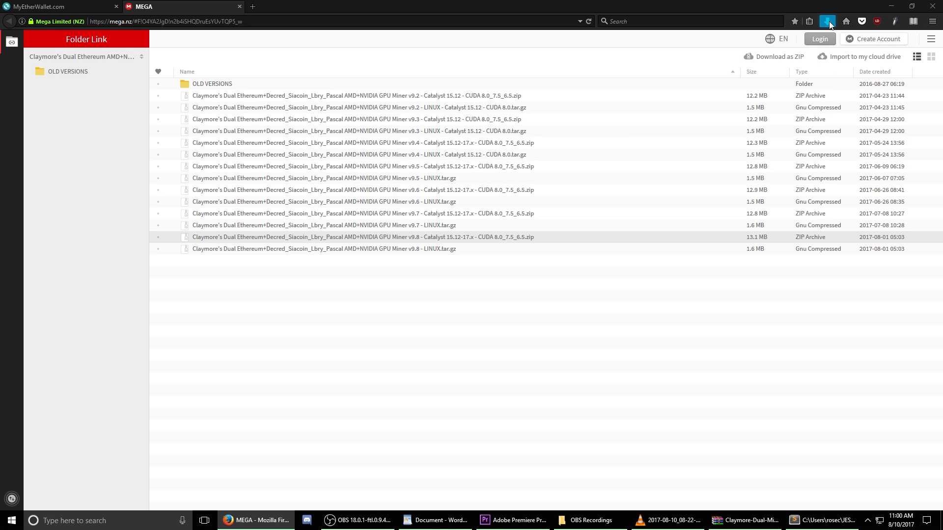
Show Firefox's recent downloads list with the completed Claymore v9.8 zip.
left_click(827, 21)
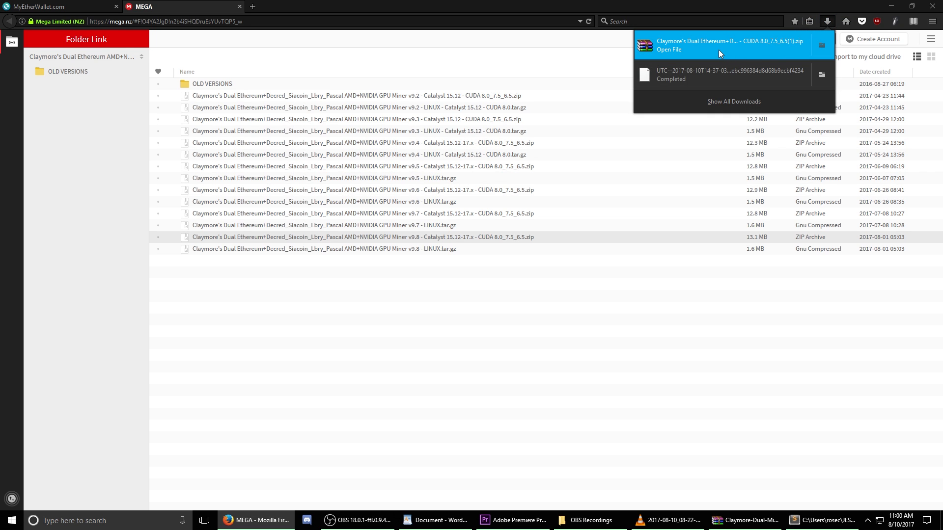
mouse_move(709, 45)
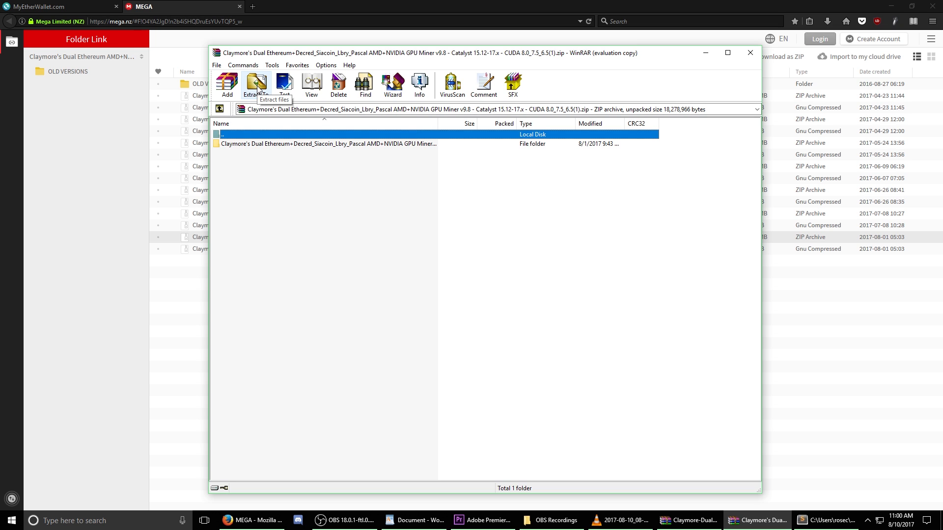
Extract the v9.8 miner archive into the Desktop\Ethereum folder.
left_click(256, 85)
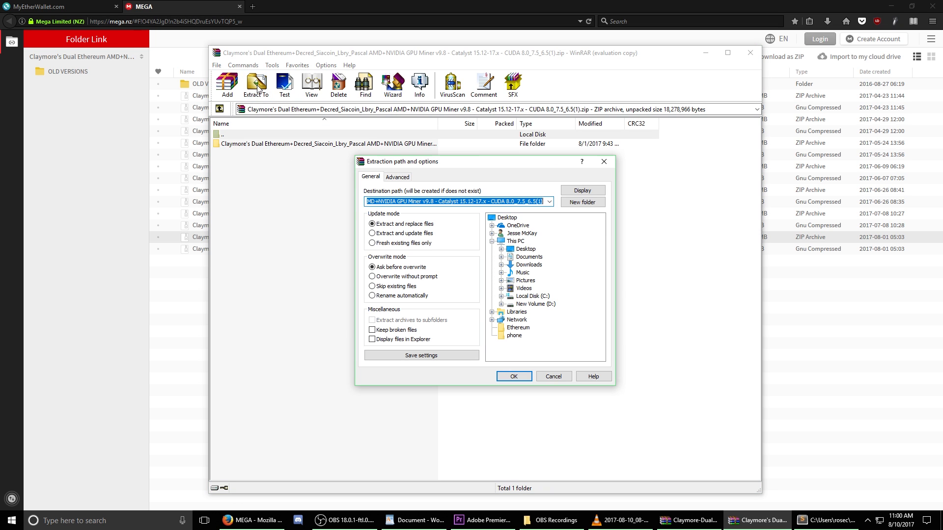
mouse_move(531, 333)
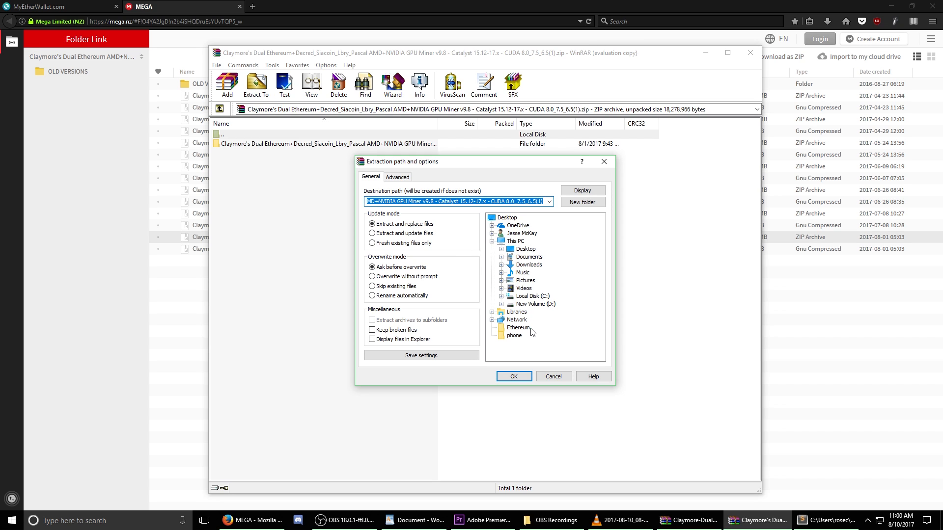
mouse_move(528, 333)
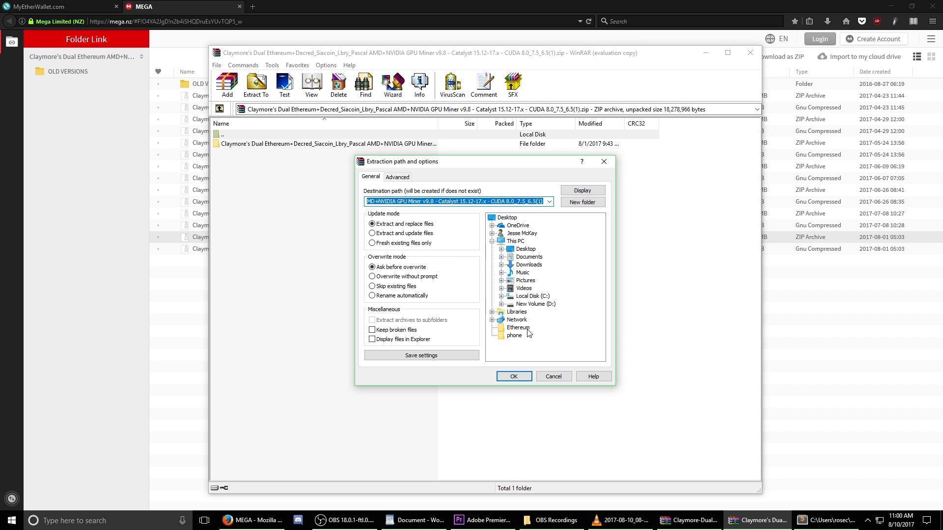
left_click(517, 328)
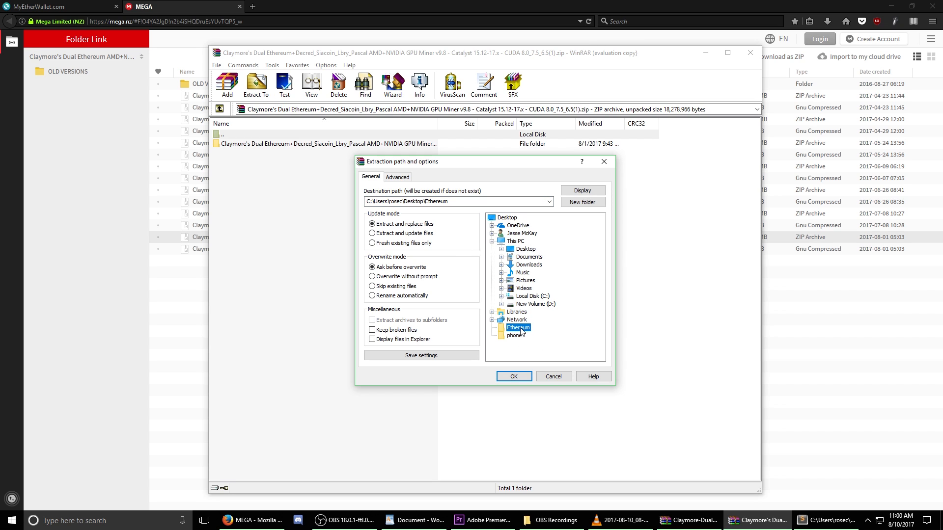
left_click(507, 218)
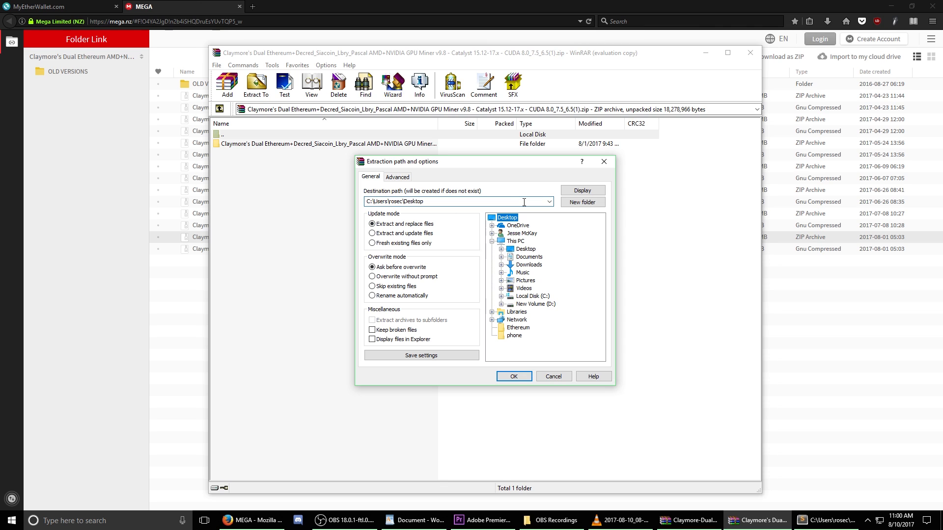
left_click(516, 327)
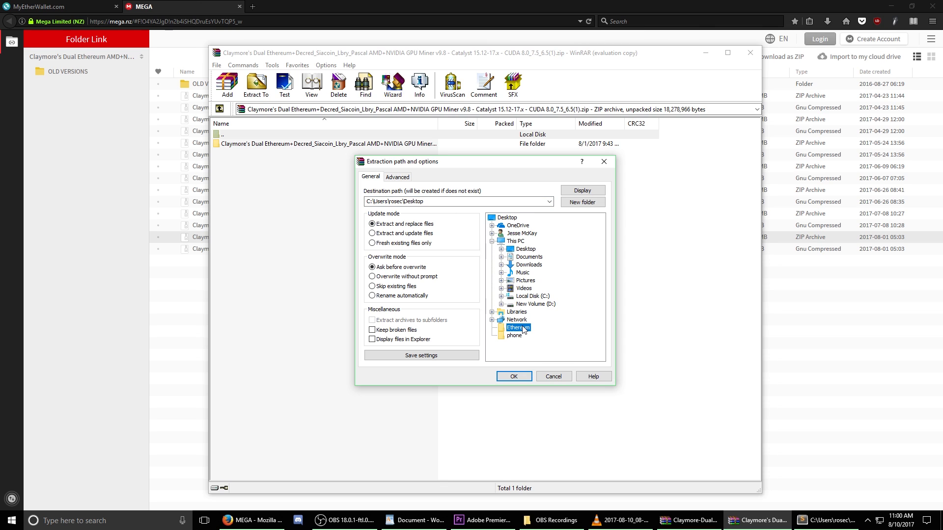
left_click(518, 329)
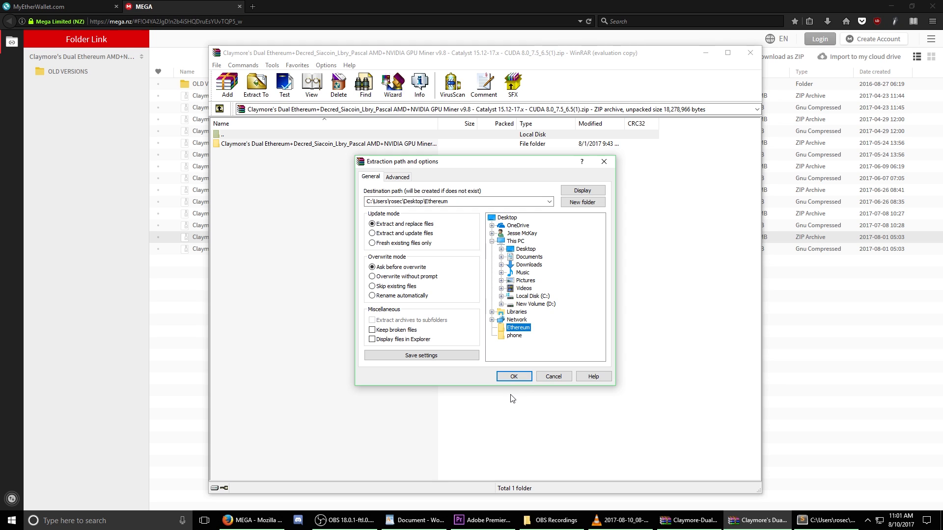
left_click(512, 376)
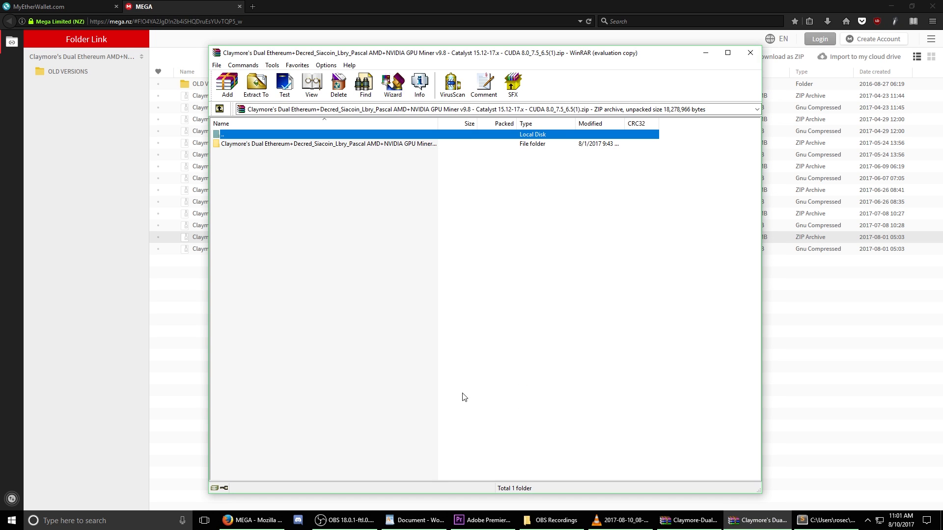
mouse_move(750, 72)
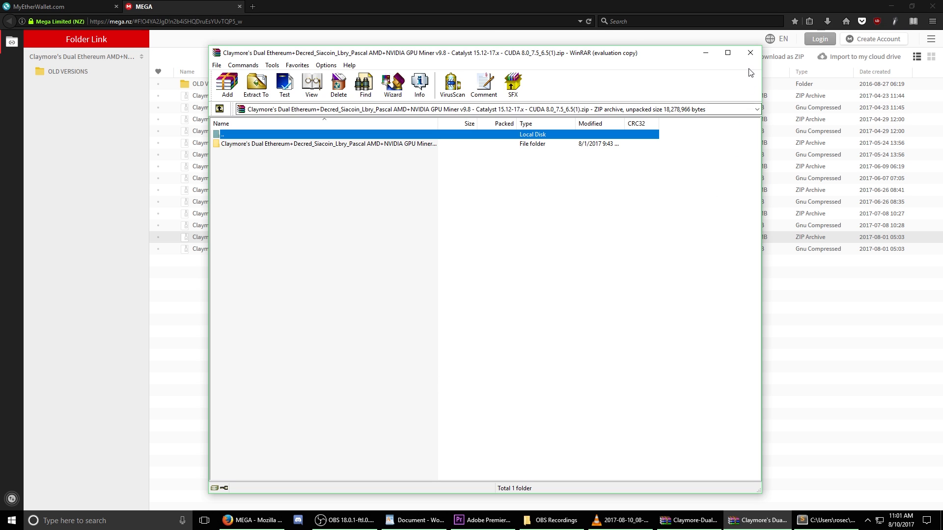
Close WinRAR and open Desktop > Ethereum > Claymore v9.8 miner folder in File Explorer.
left_click(749, 53)
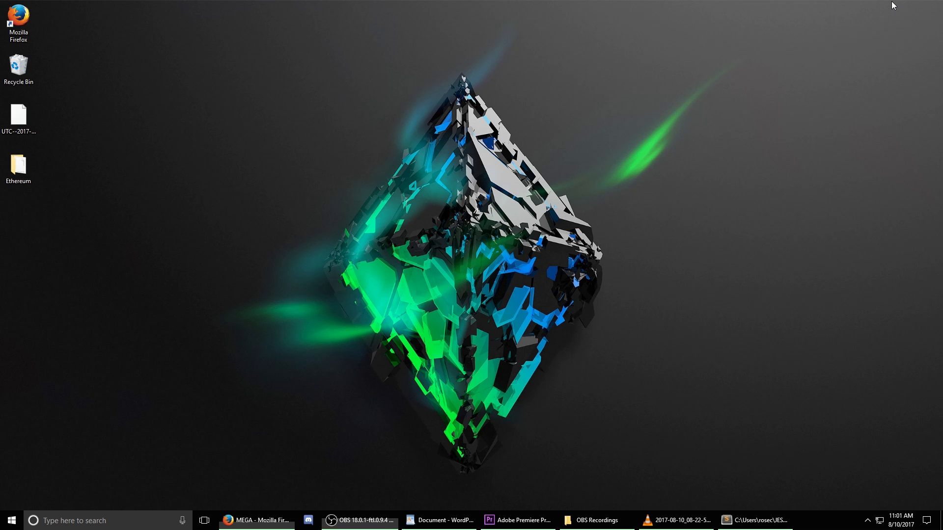
left_click(19, 165)
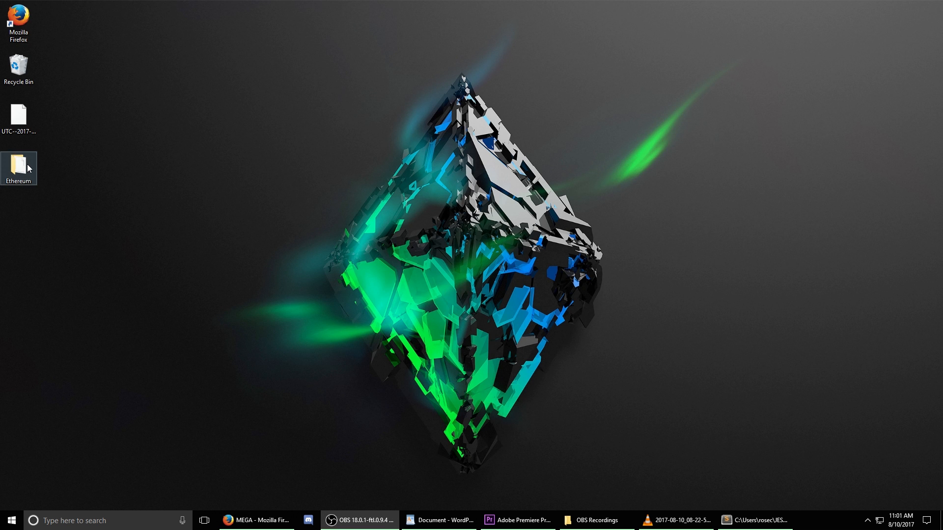
double_click(18, 168)
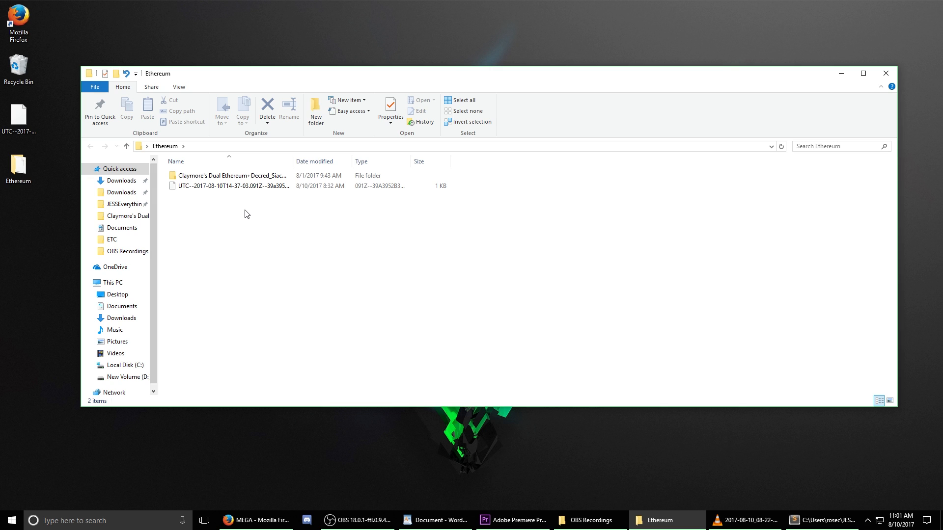
left_click(230, 175)
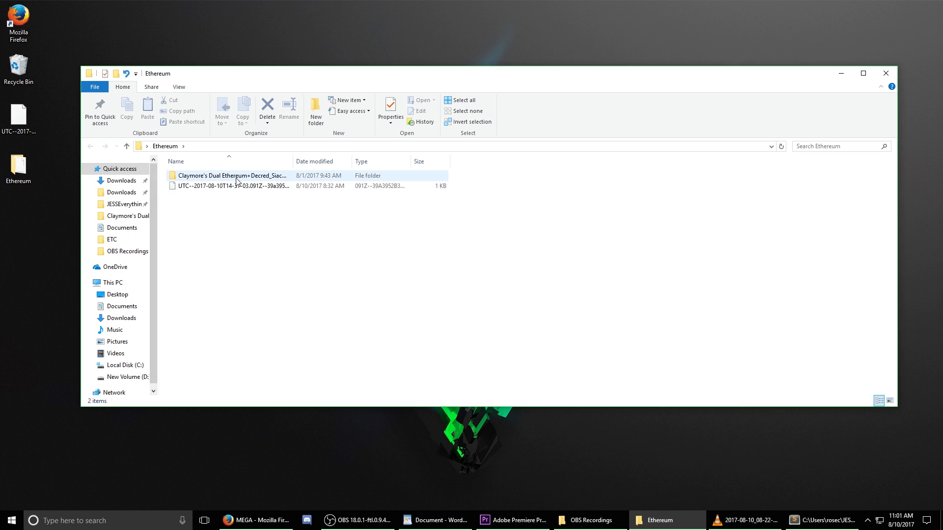
double_click(231, 174)
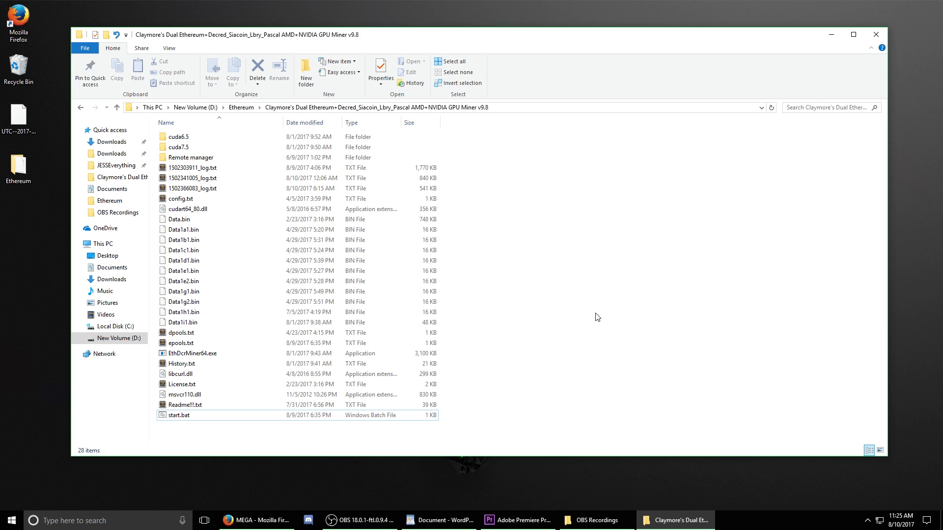
mouse_move(502, 339)
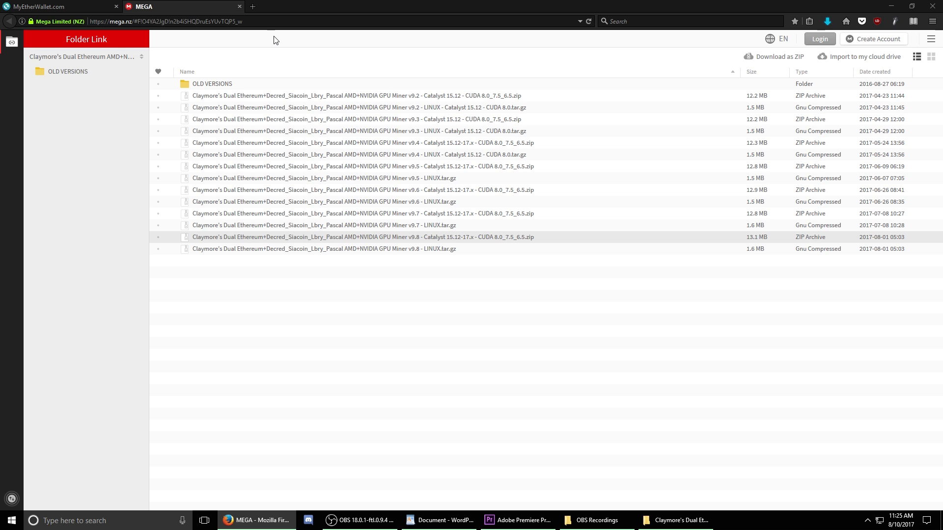
Go to nanopool.org in a new tab and open the Ethereum Quick Start guide.
left_click(252, 7)
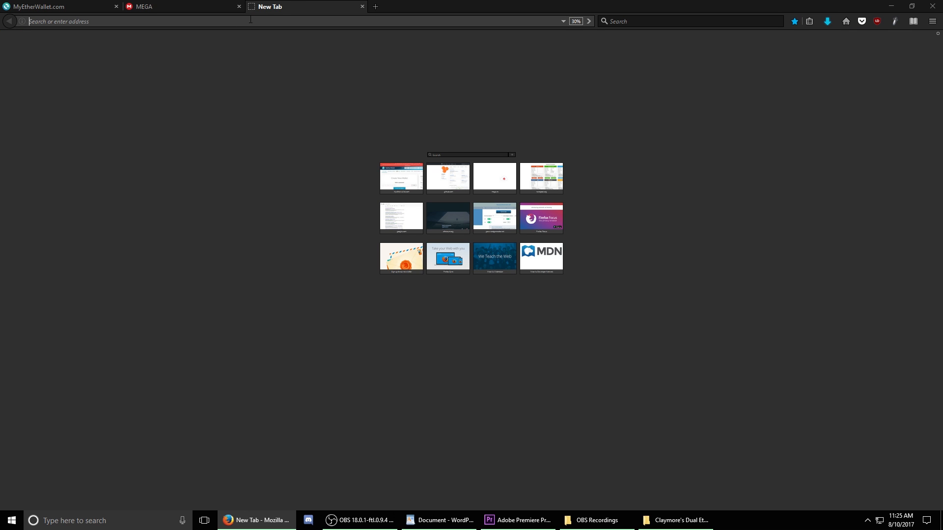
type("nanopool.org/")
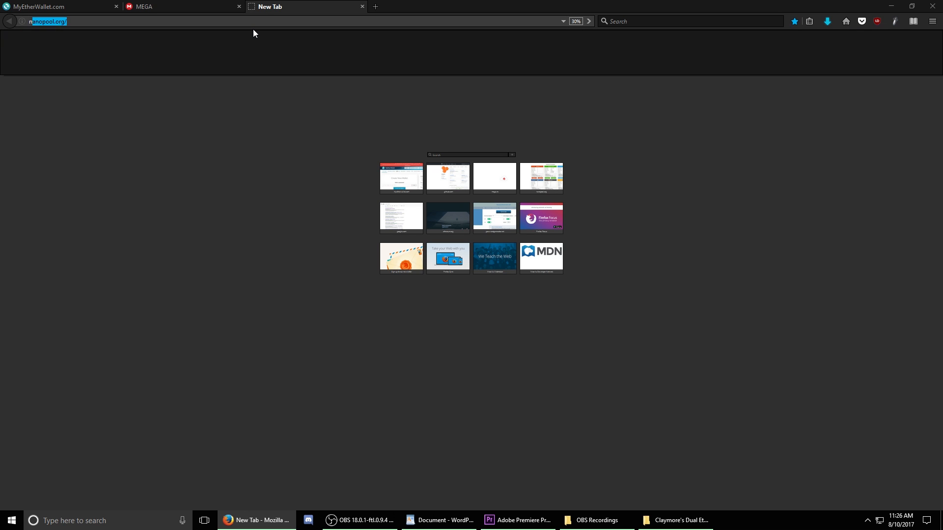
left_click(48, 21)
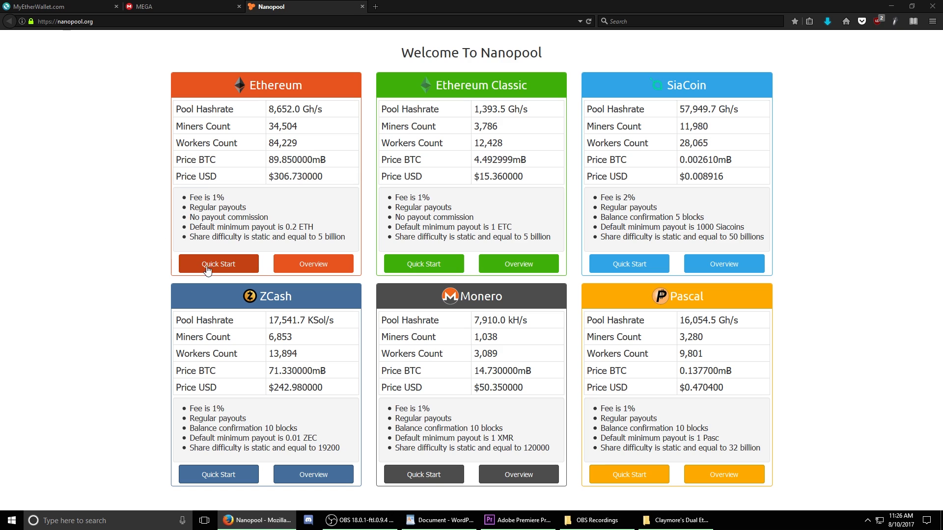
left_click(218, 264)
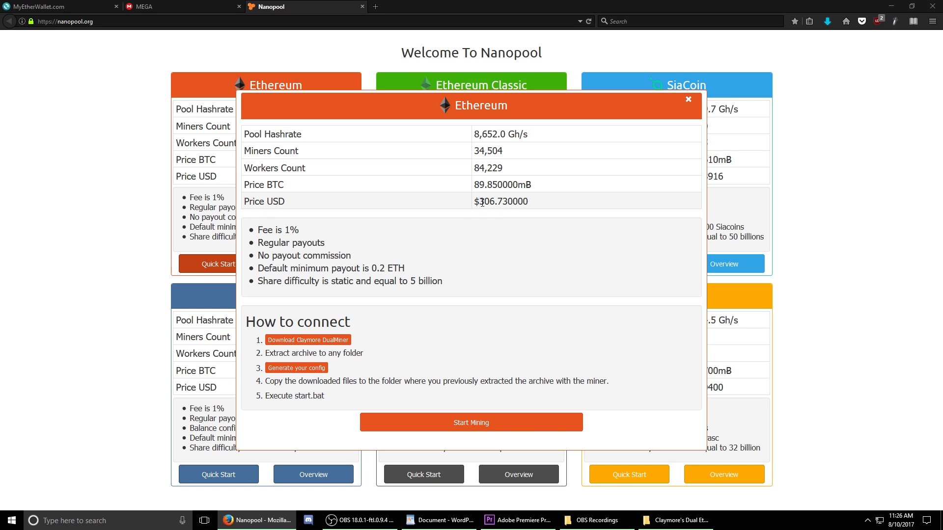
mouse_move(244, 329)
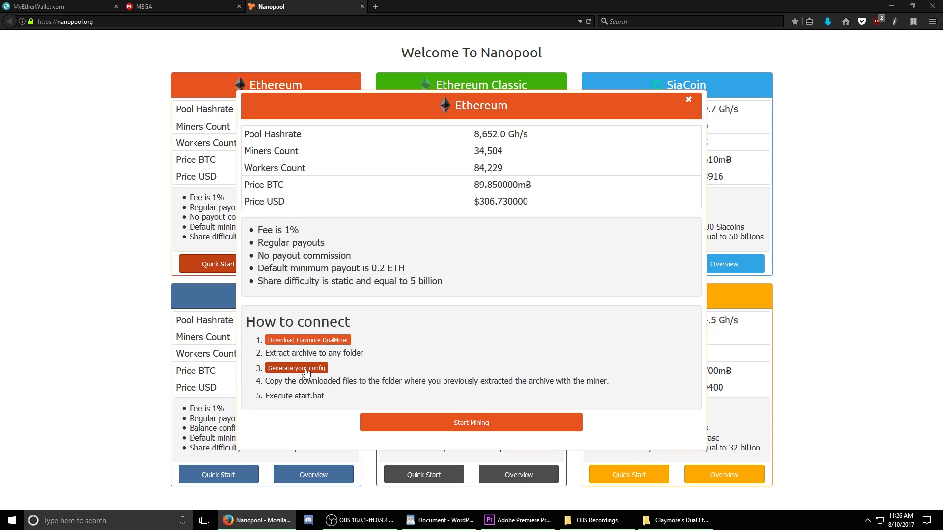
In the config generator, choose Windows and NVIDIA and set worker name rig1.
left_click(296, 367)
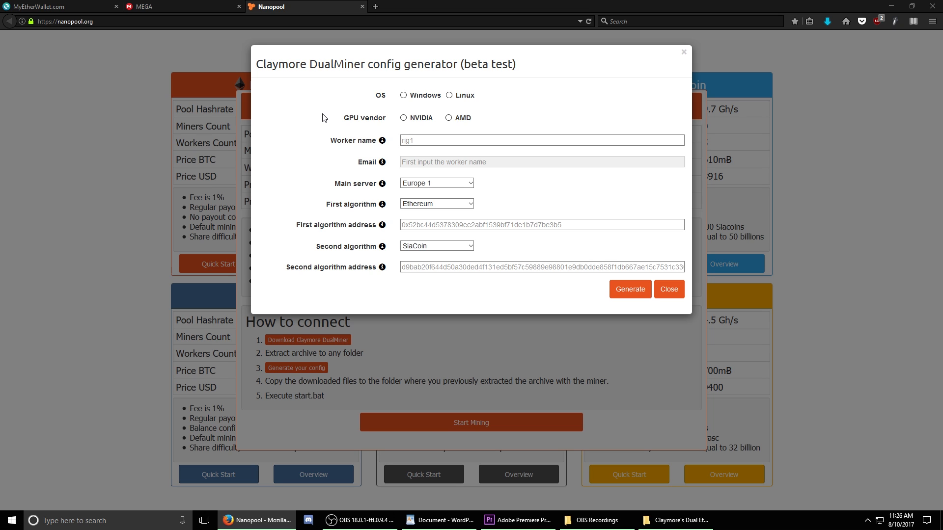
mouse_move(386, 101)
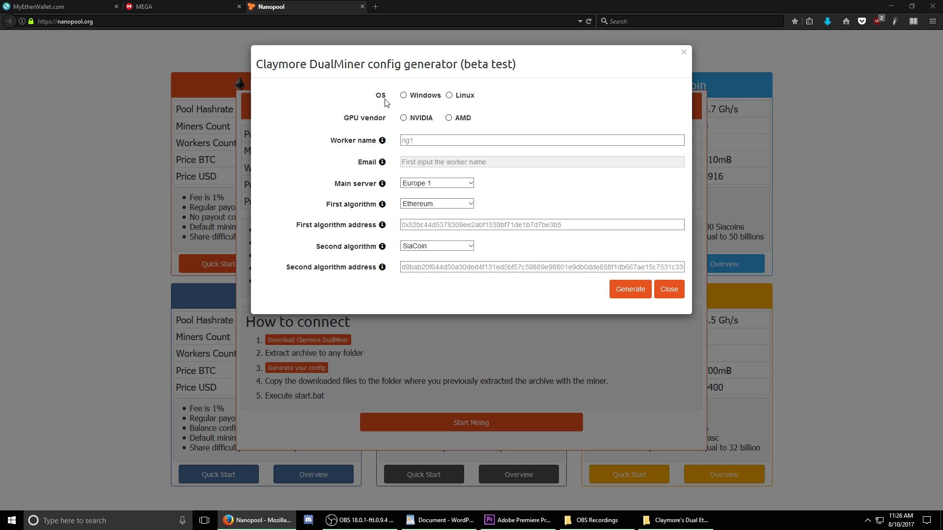
left_click(404, 95)
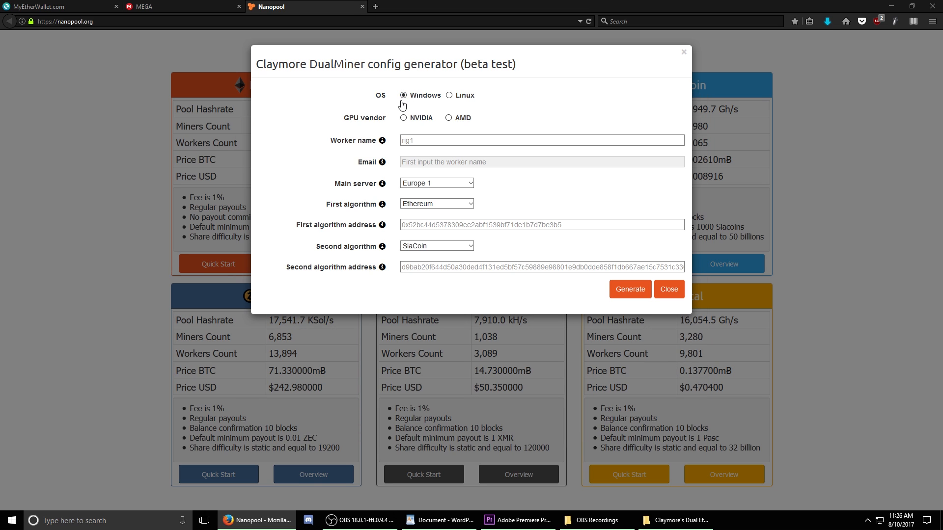
mouse_move(396, 127)
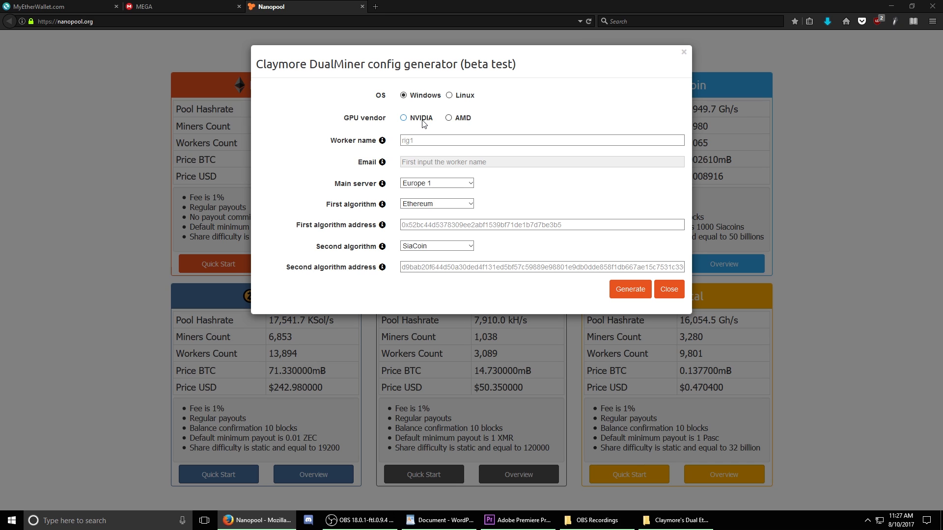
left_click(404, 118)
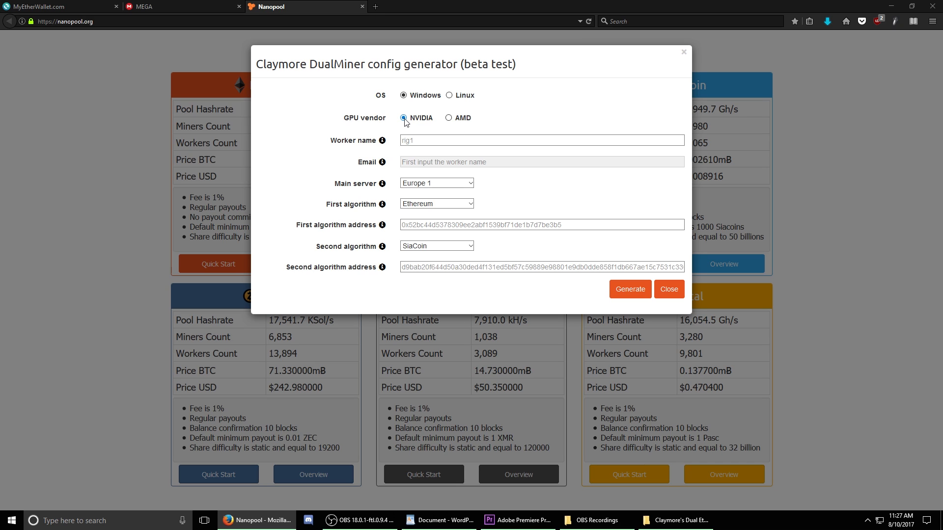
left_click(542, 140)
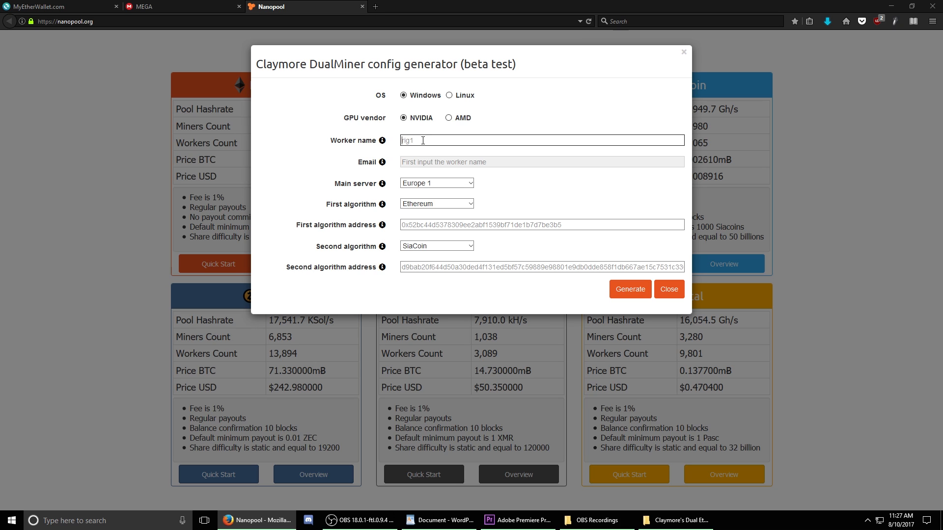
type("rig")
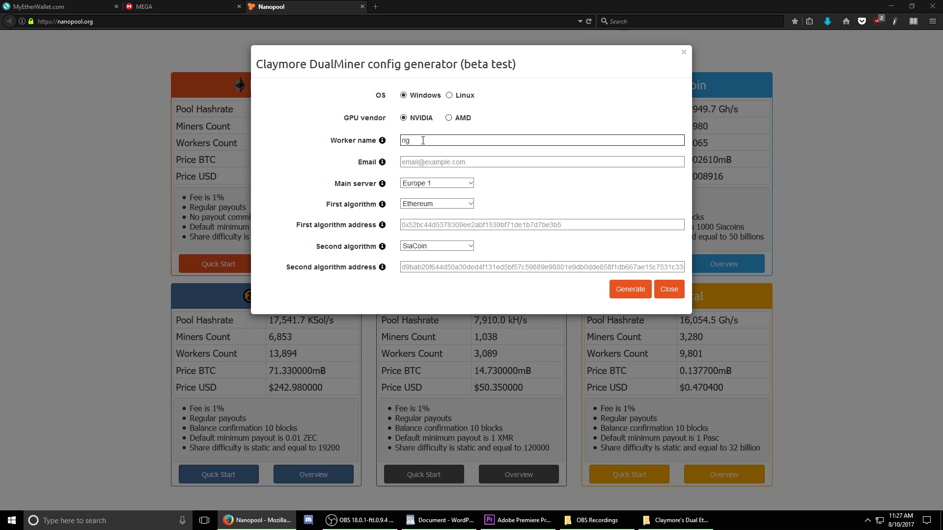
type("1")
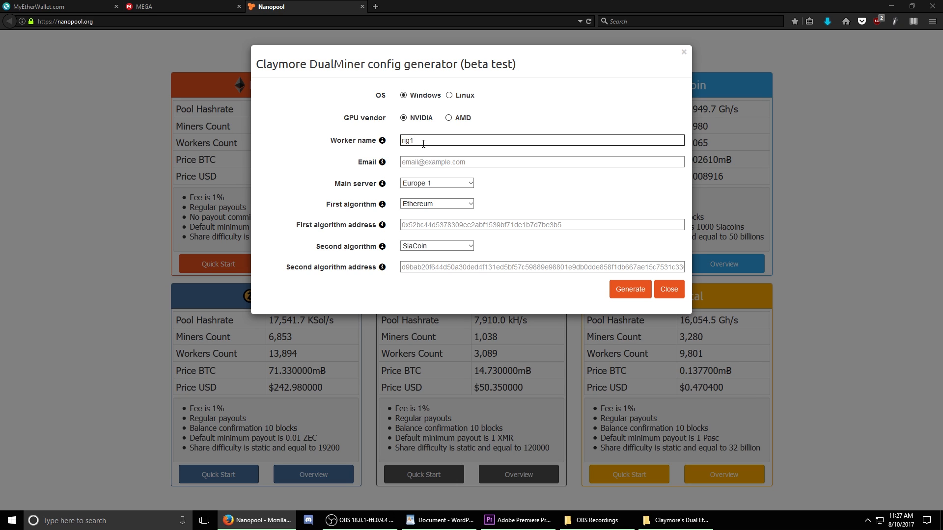
double_click(406, 140)
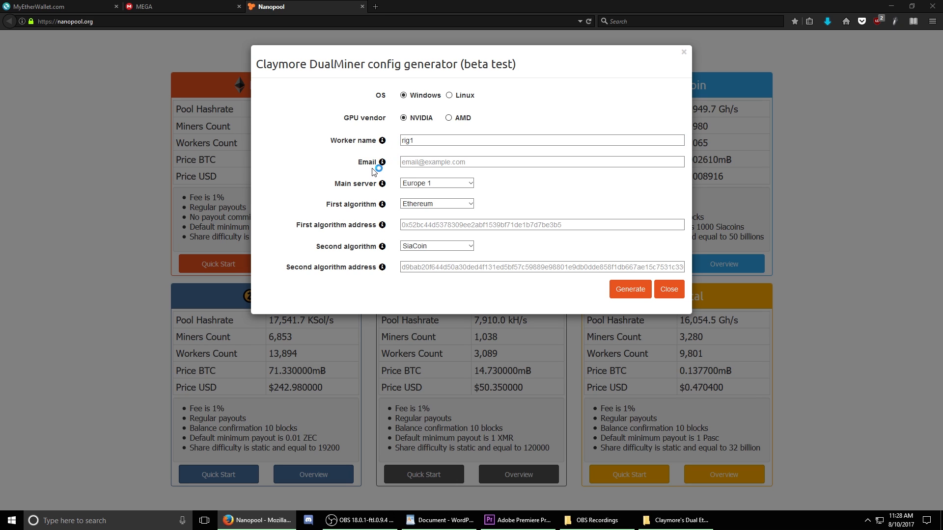
left_click(541, 163)
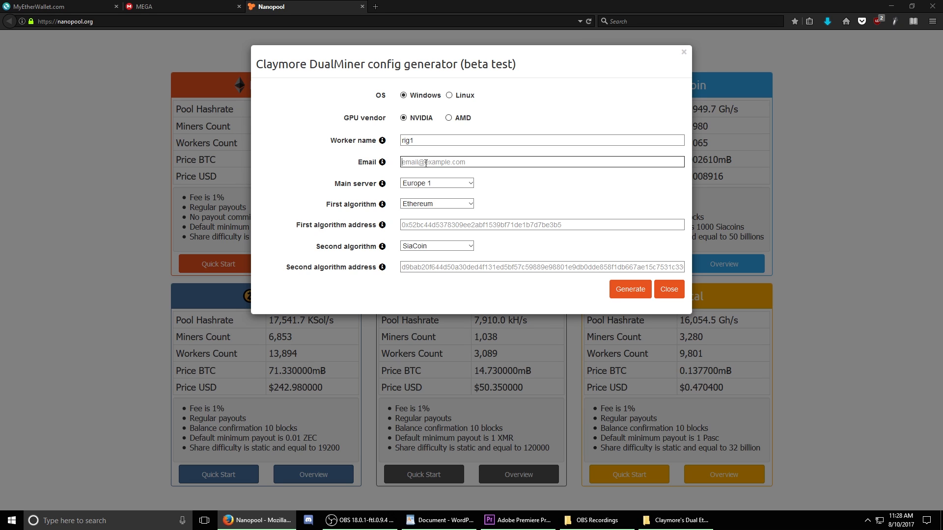
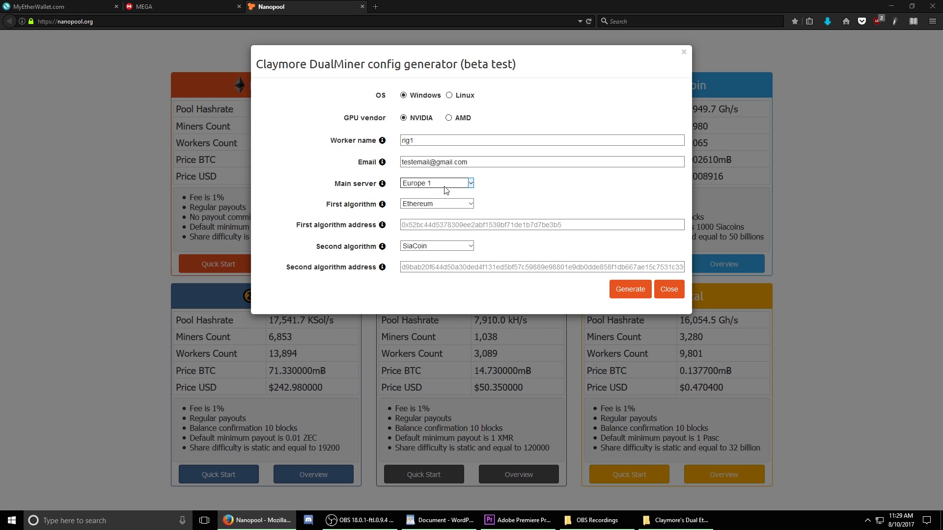
left_click(436, 183)
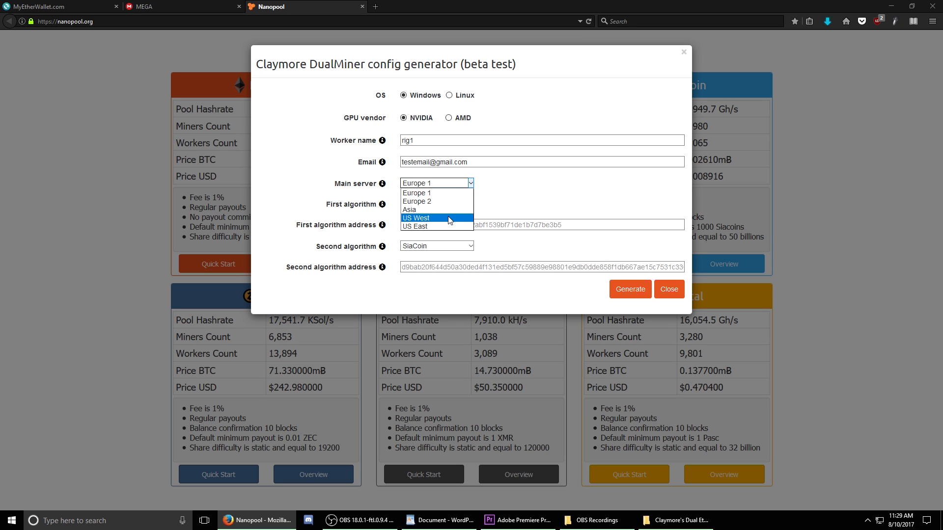
left_click(416, 218)
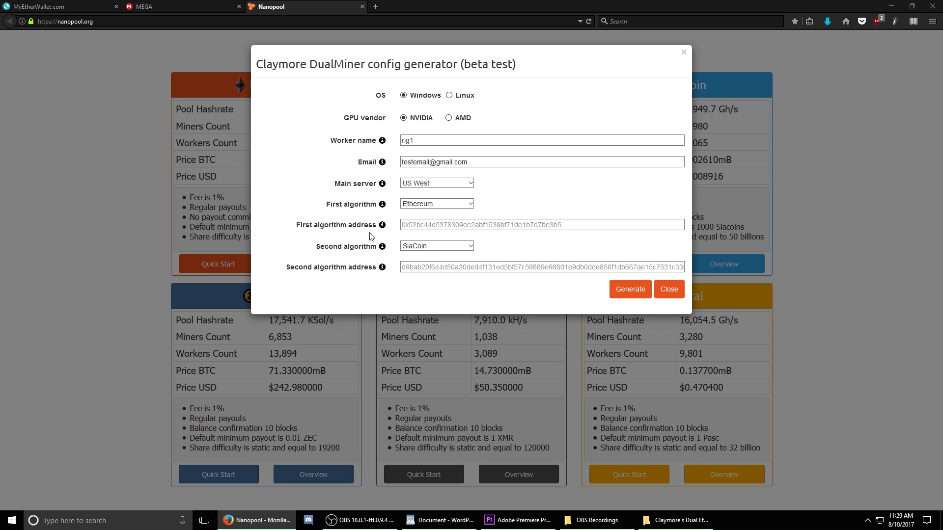
left_click(541, 224)
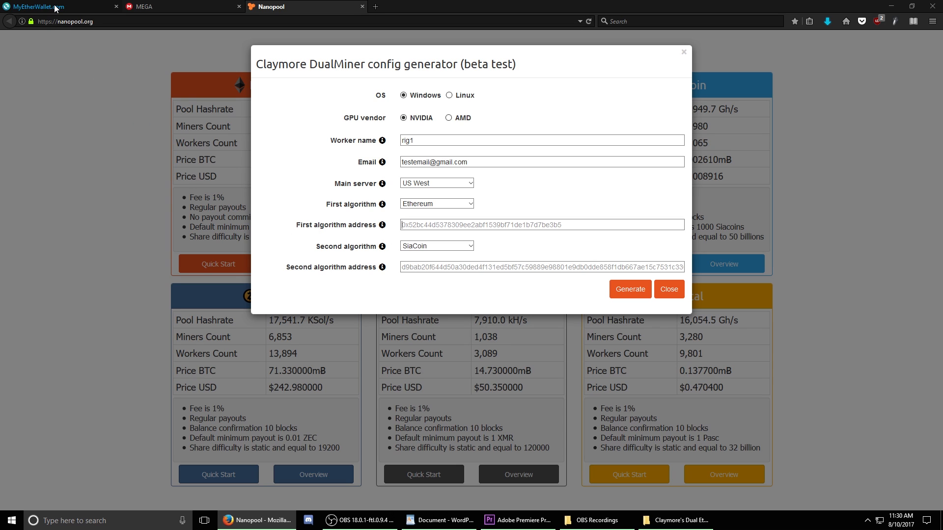
Copy the account address from the MyEtherWallet tab and return to Nanopool.
left_click(54, 7)
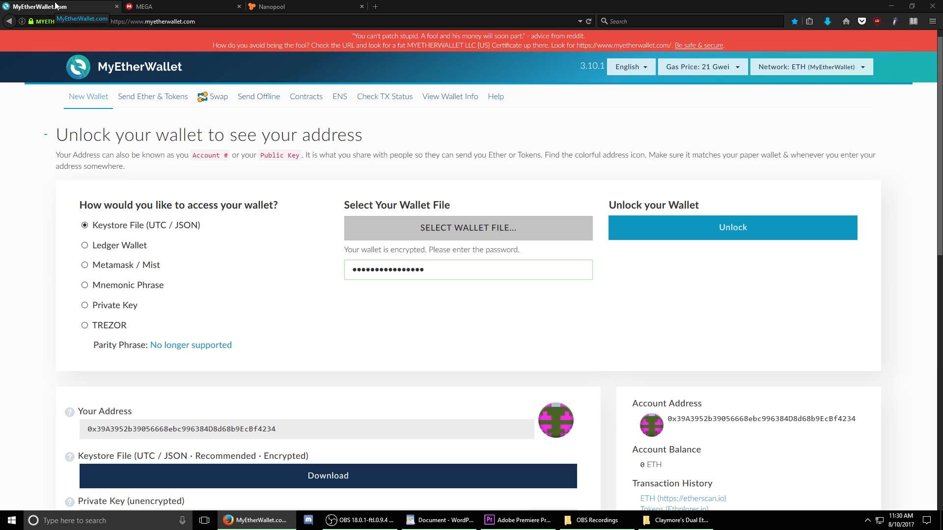
scroll("down", 3)
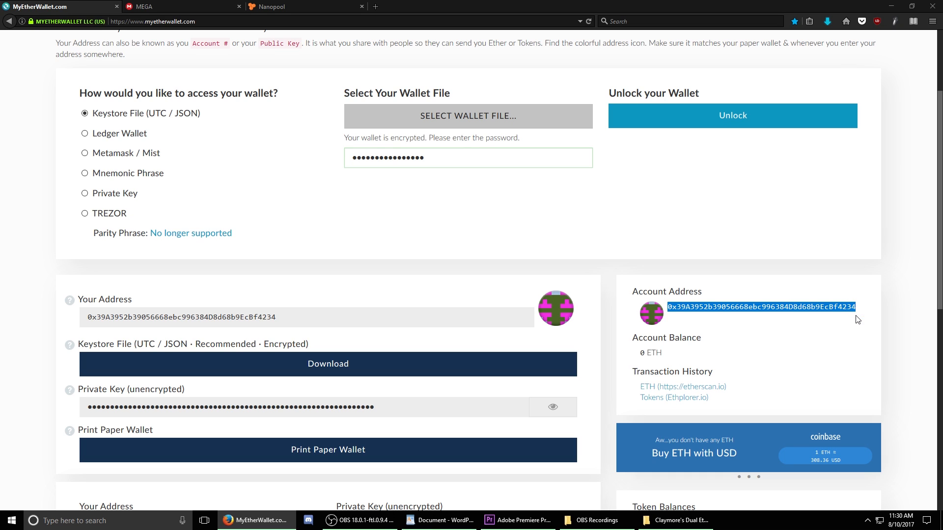
mouse_move(804, 341)
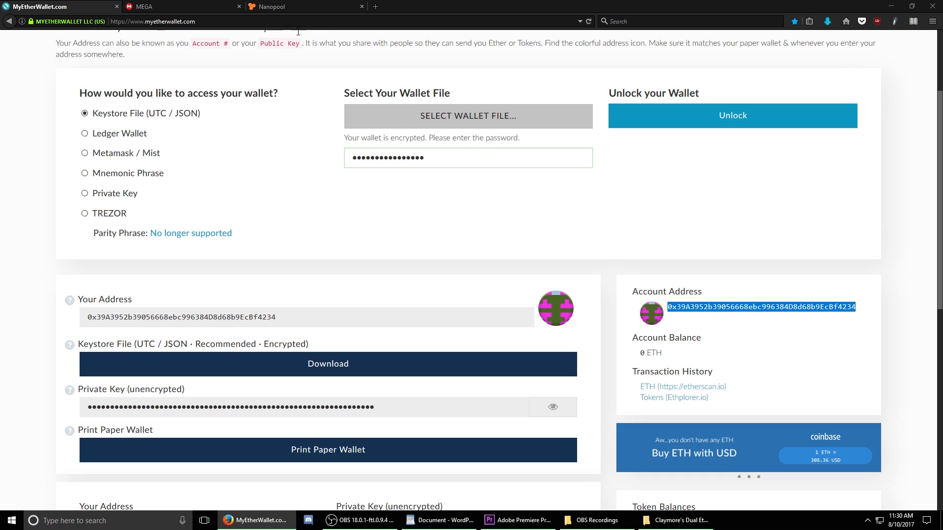
left_click(295, 7)
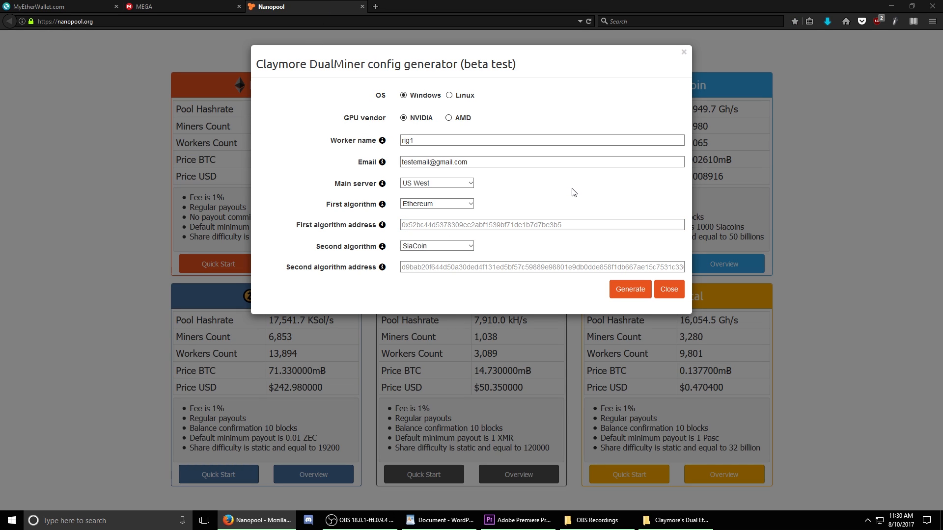
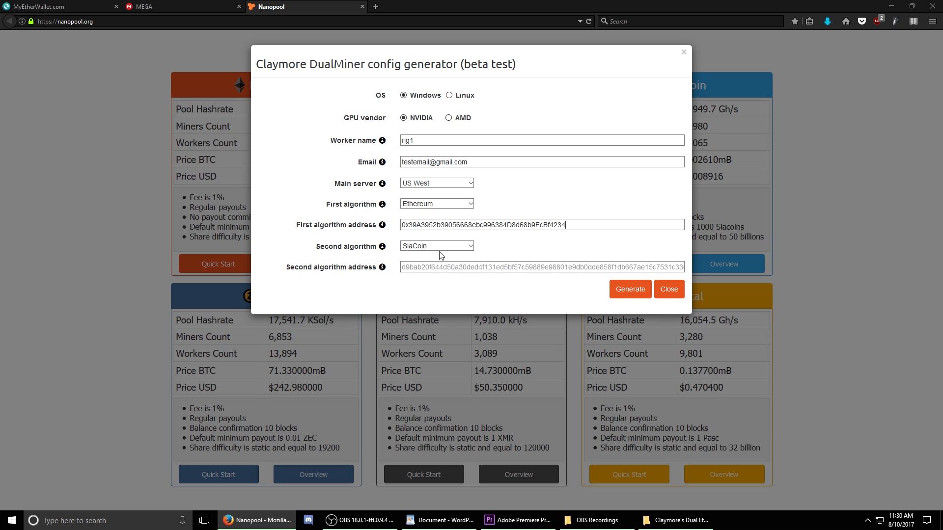
mouse_move(430, 221)
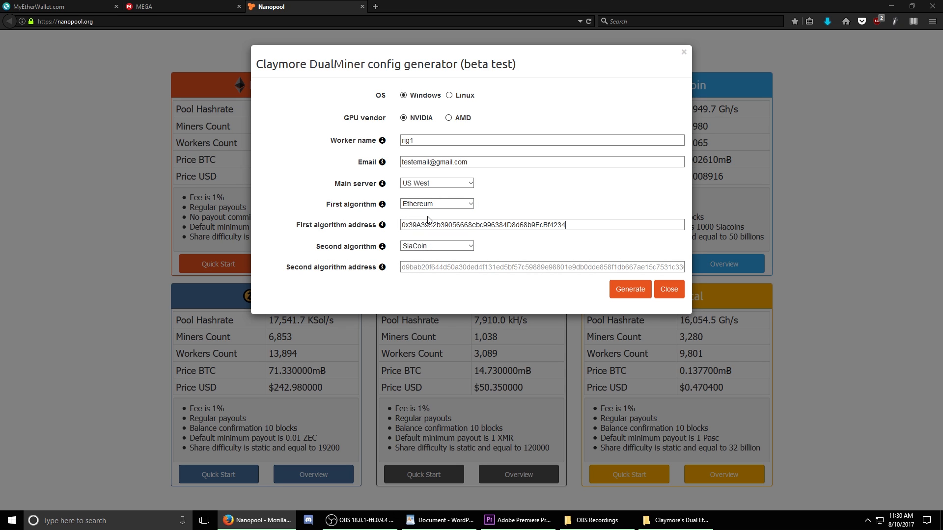
left_click(436, 245)
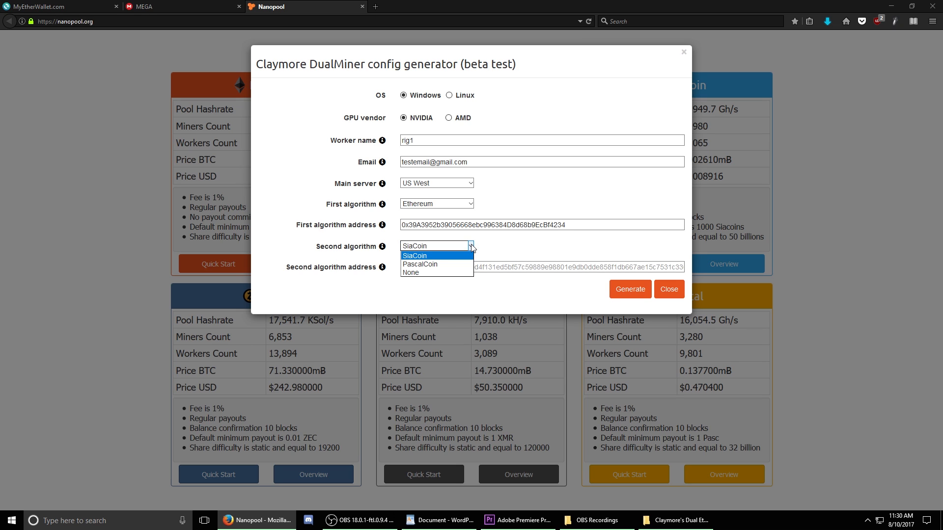
left_click(411, 272)
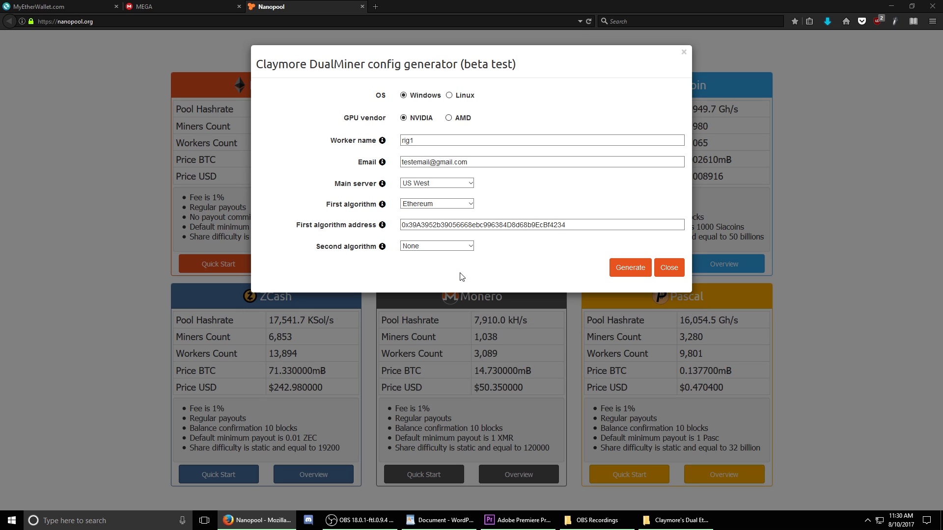
mouse_move(439, 278)
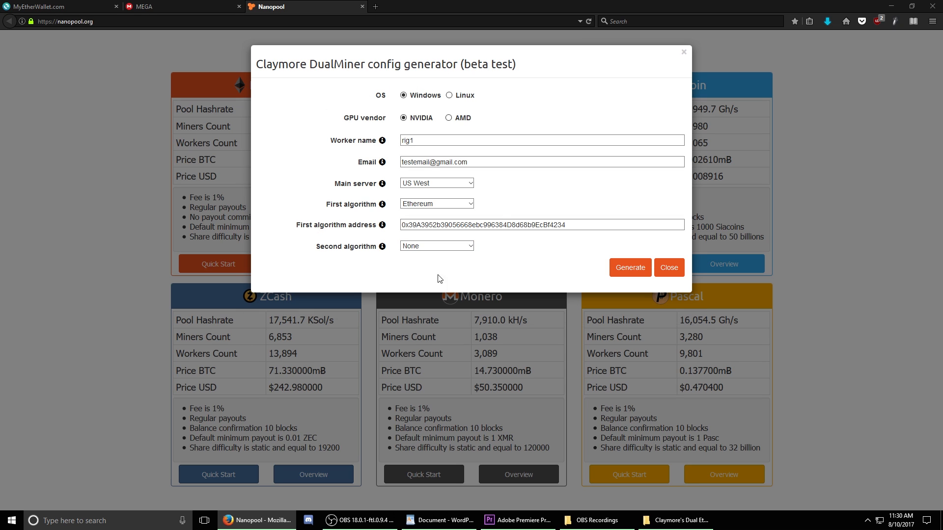
mouse_move(631, 267)
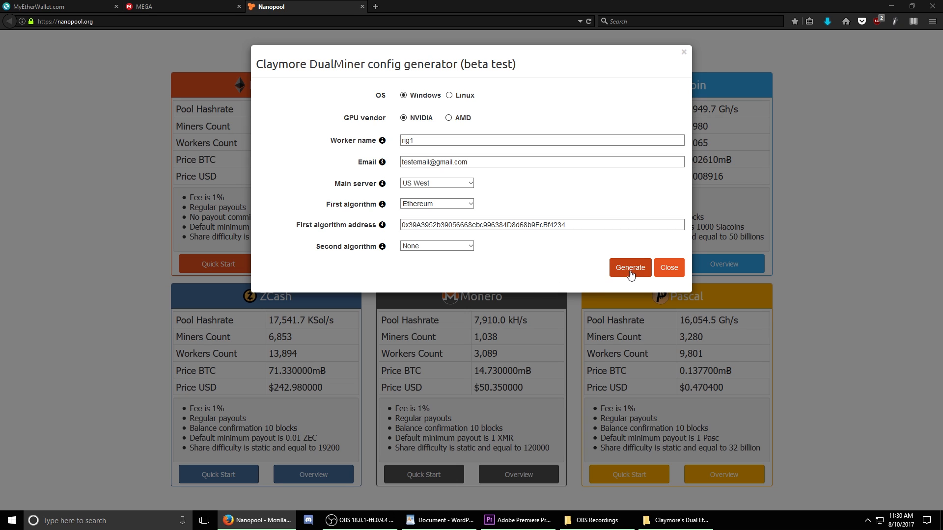
left_click(630, 267)
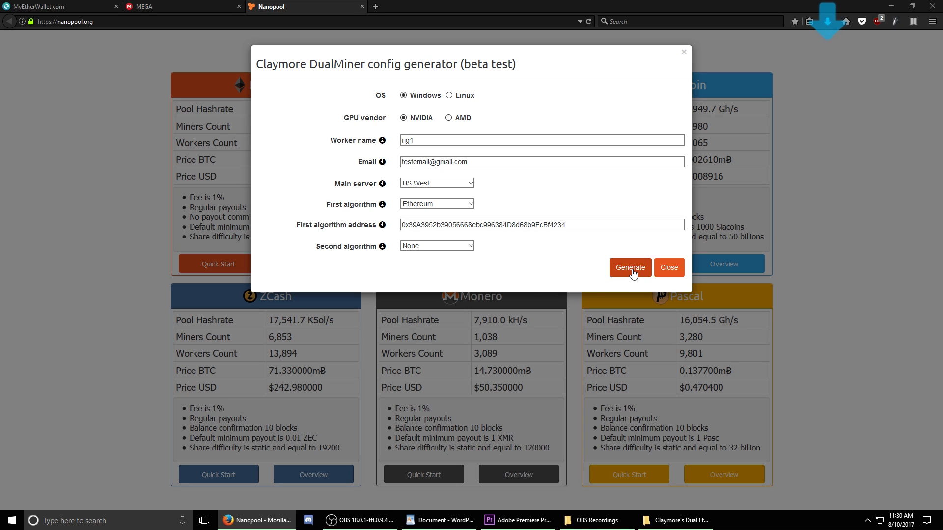
mouse_move(820, 31)
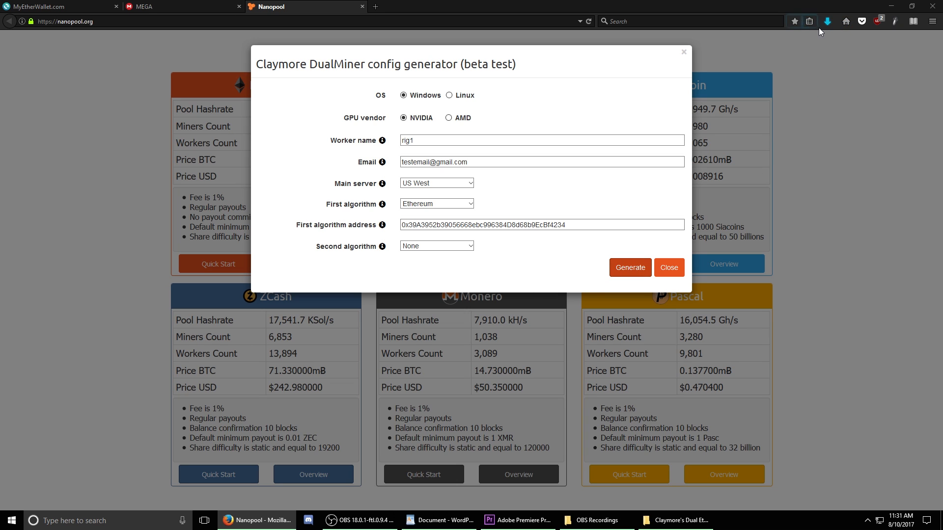
mouse_move(827, 21)
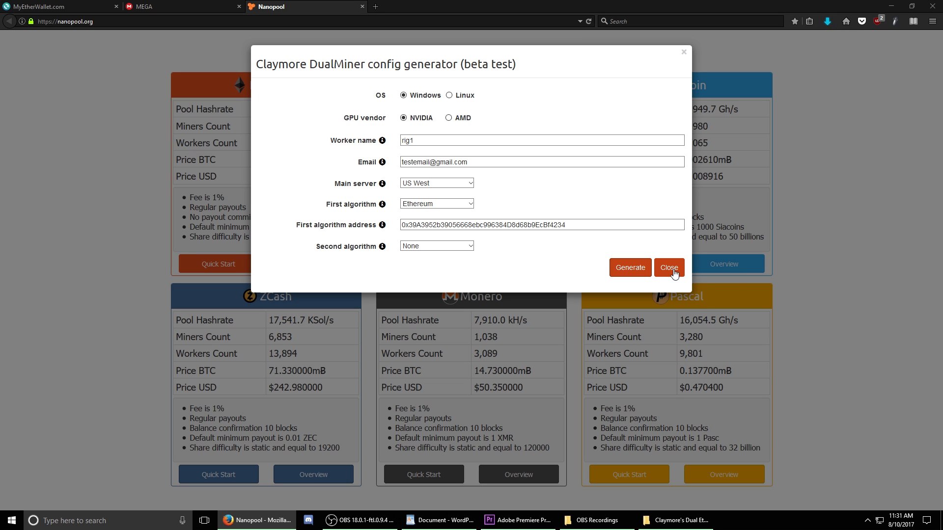
left_click(669, 267)
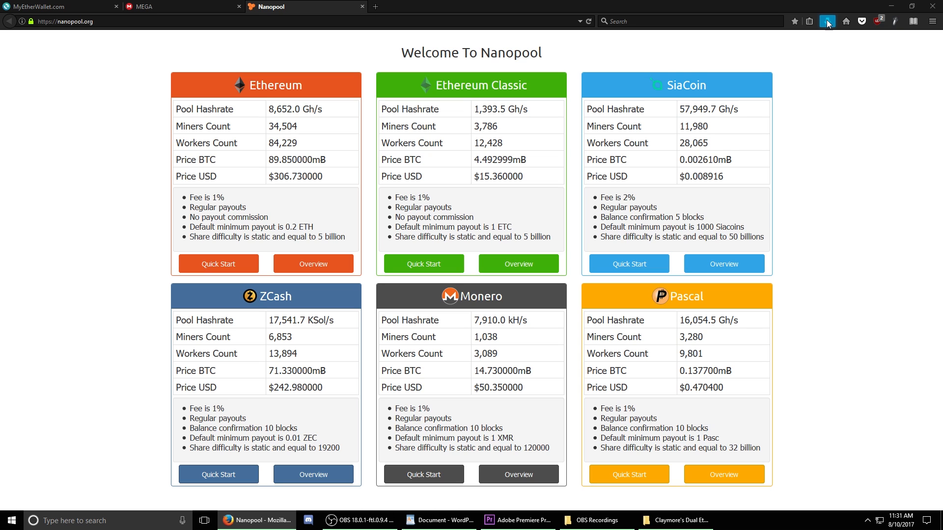
left_click(827, 21)
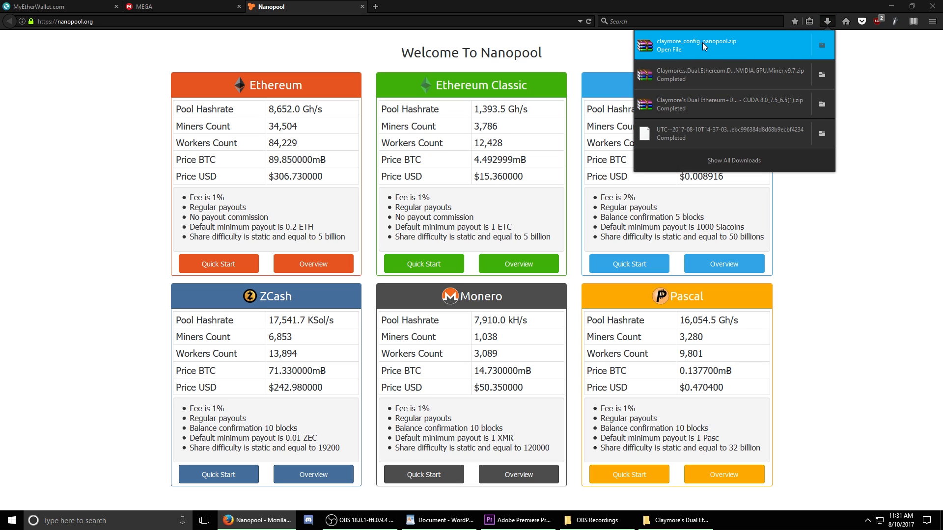
mouse_move(725, 49)
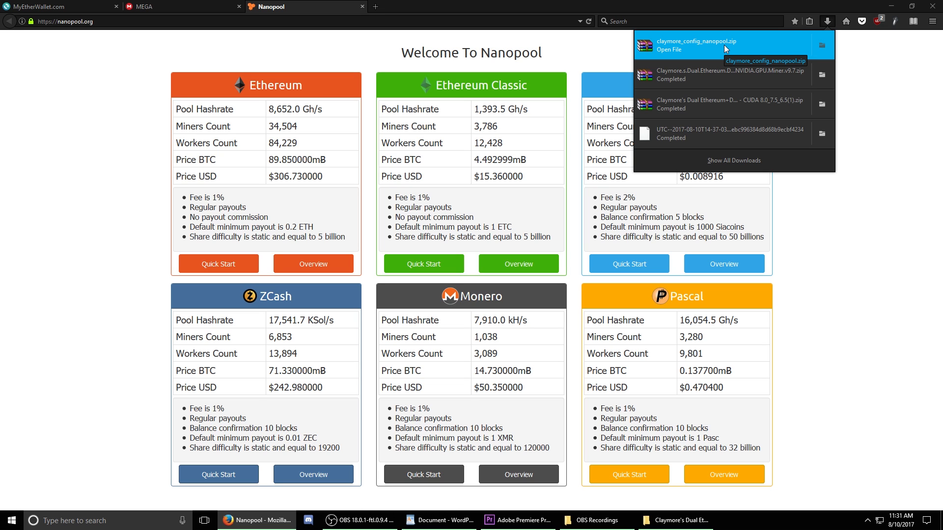
Open claymore_config_nanopool.zip in WinRAR and target extraction to Desktop\Ethereum miner folder.
left_click(677, 49)
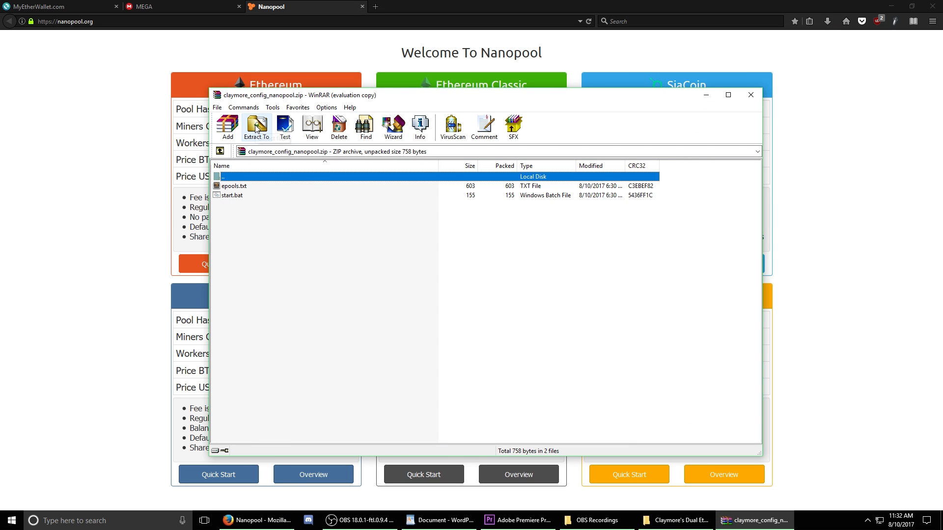
left_click(256, 126)
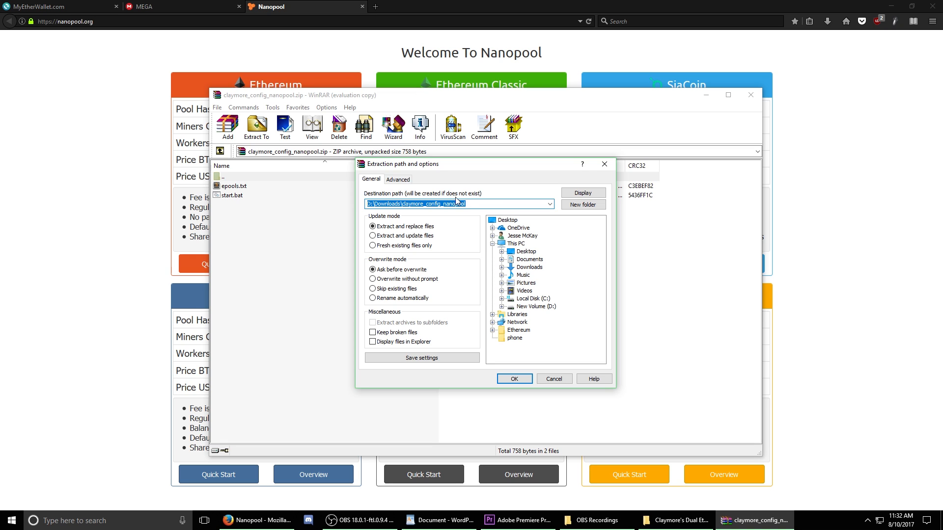
mouse_move(545, 232)
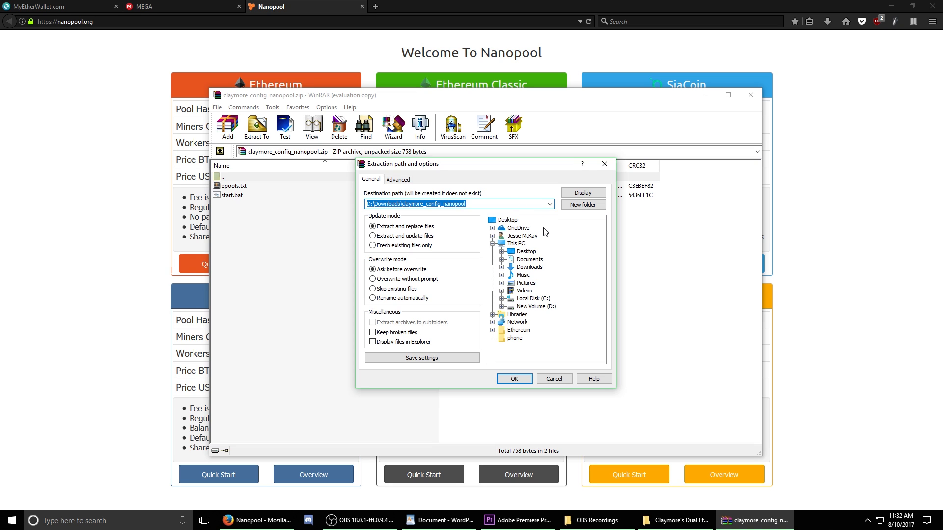
left_click(508, 219)
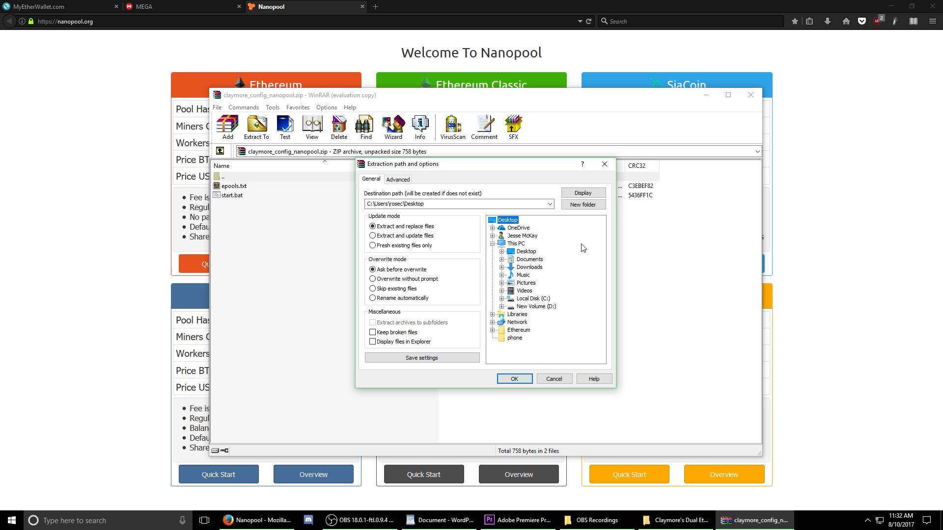
left_click(515, 330)
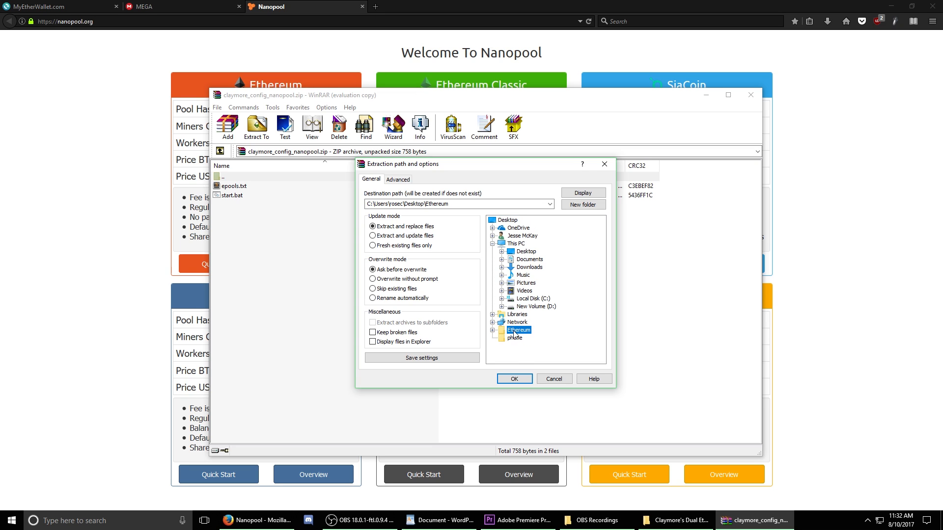
mouse_move(490, 336)
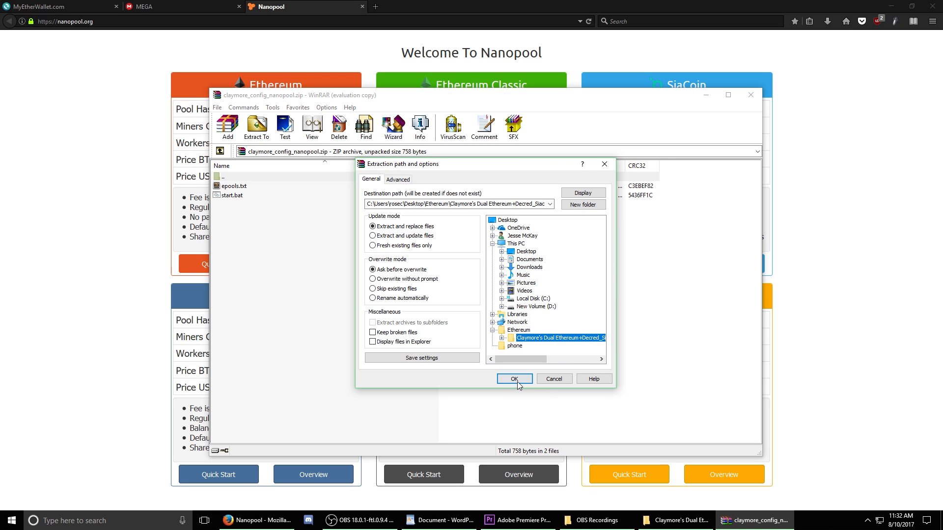
Extract the config files, replacing all existing ones, and close WinRAR.
left_click(513, 379)
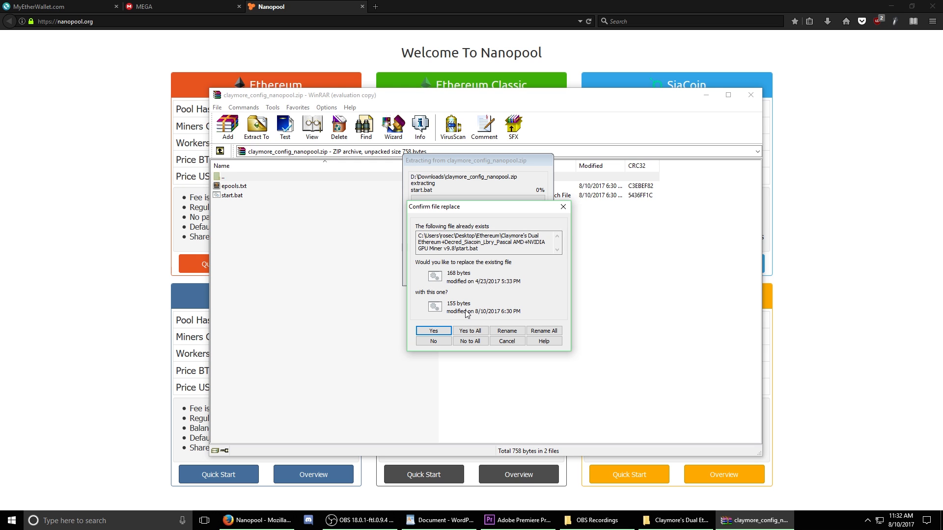
mouse_move(340, 227)
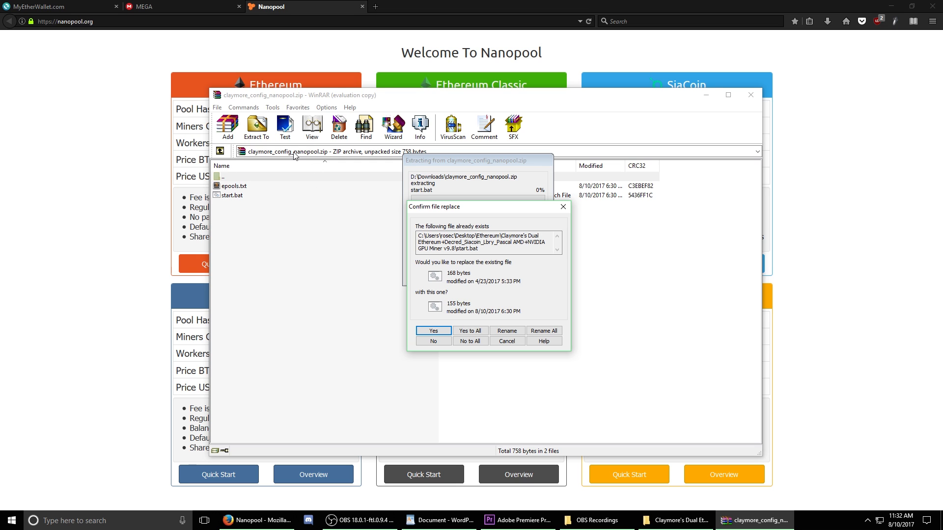
mouse_move(262, 244)
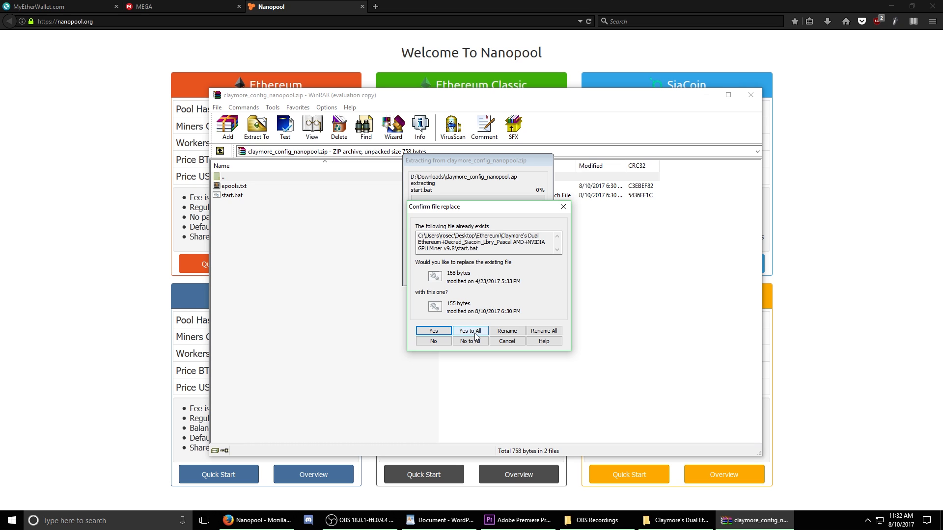
mouse_move(478, 334)
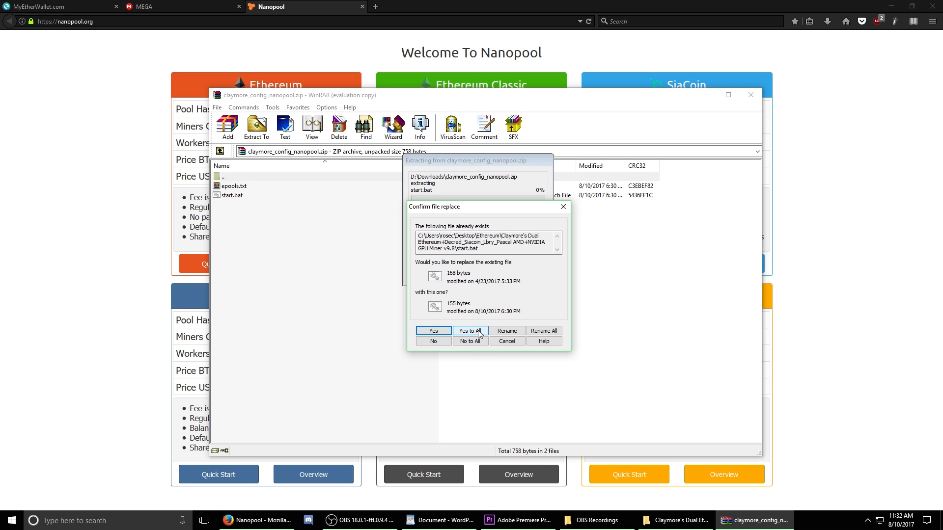
left_click(470, 332)
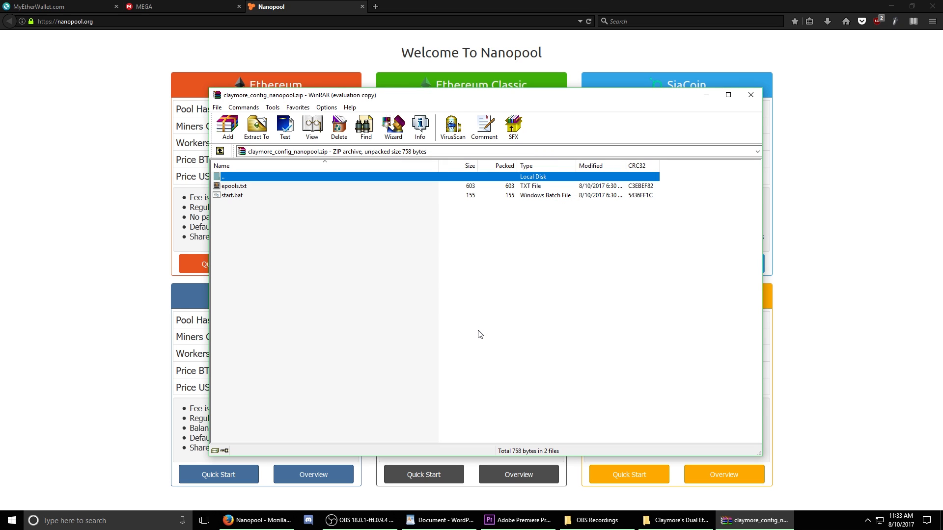
mouse_move(525, 262)
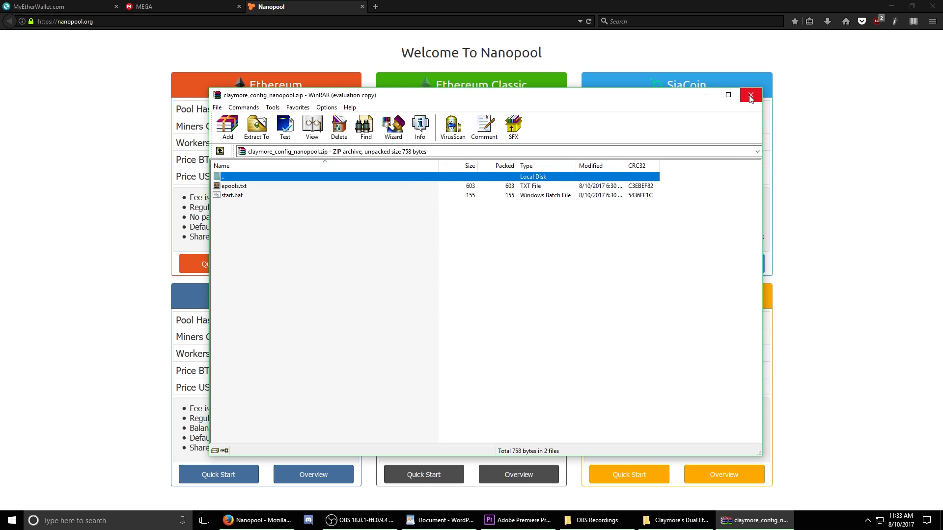
left_click(750, 95)
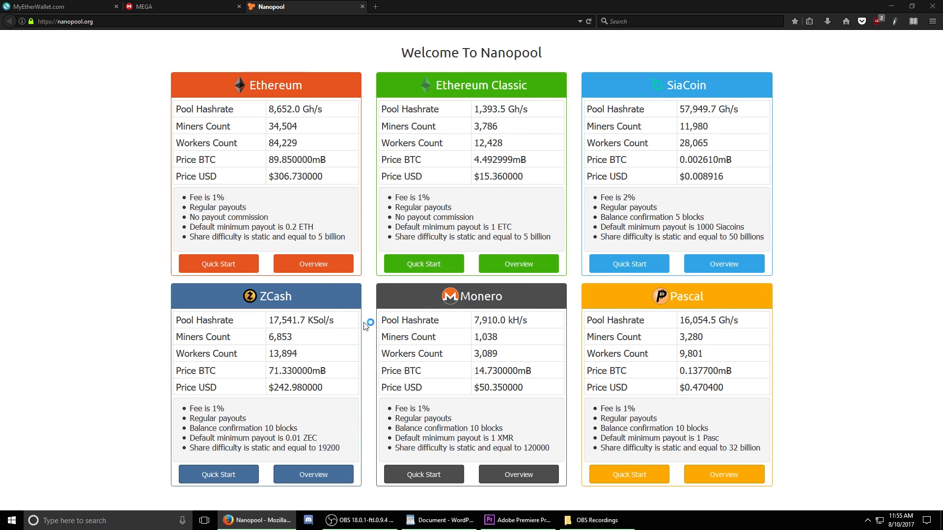
mouse_move(627, 338)
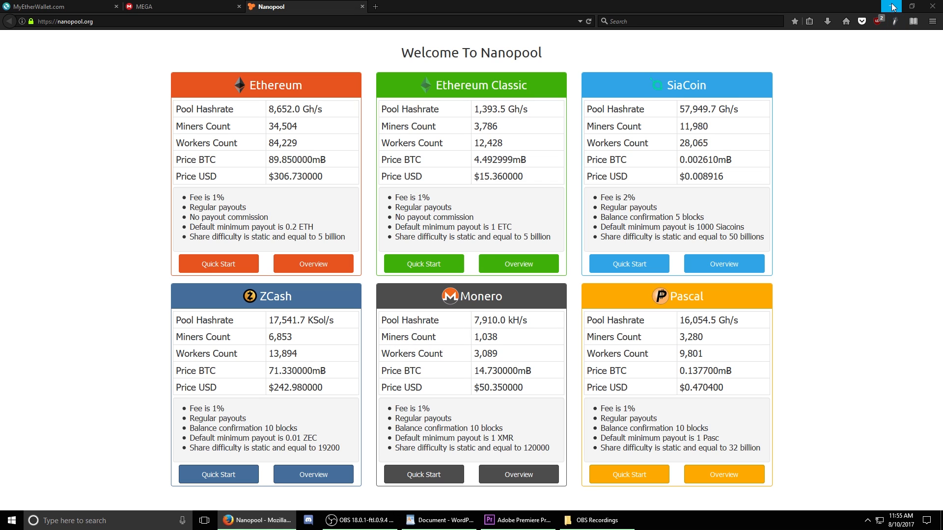
Reopen the Claymore miner folder and bring up the context menu for start.bat.
left_click(893, 6)
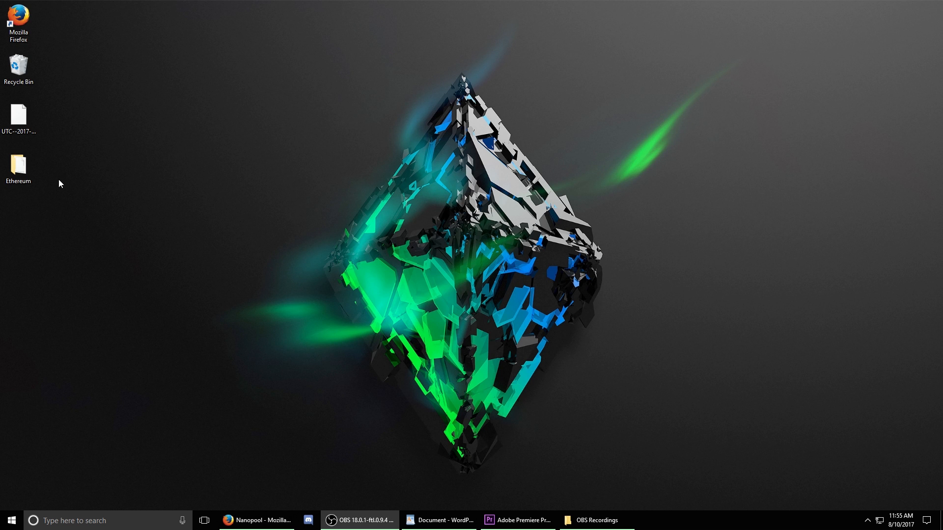
double_click(18, 164)
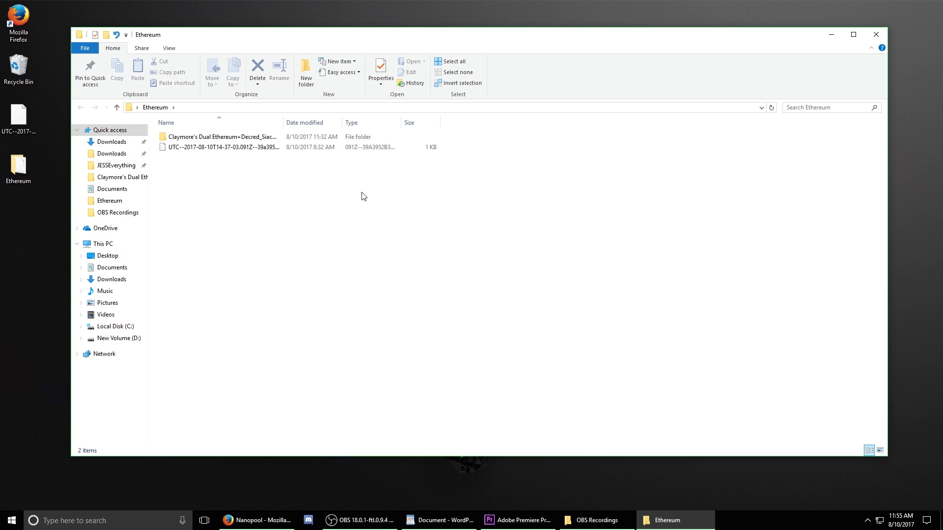
left_click(223, 136)
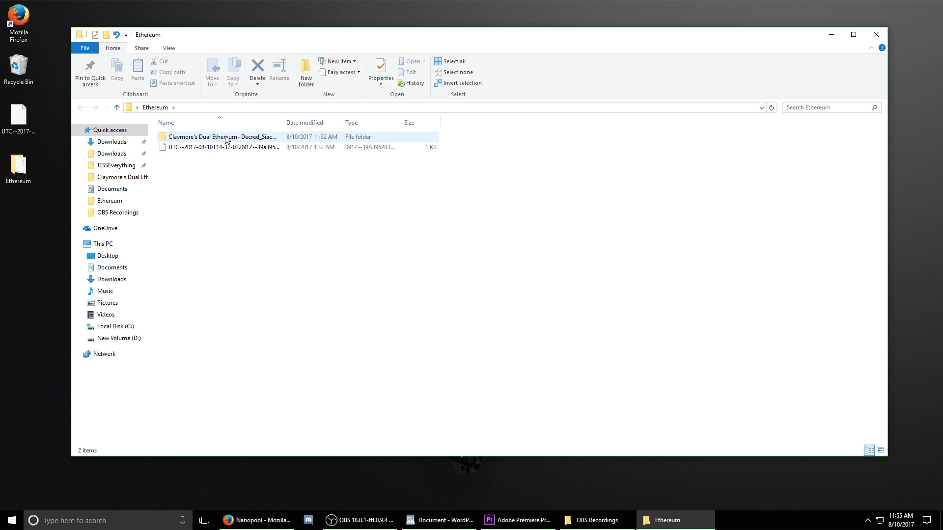
double_click(221, 136)
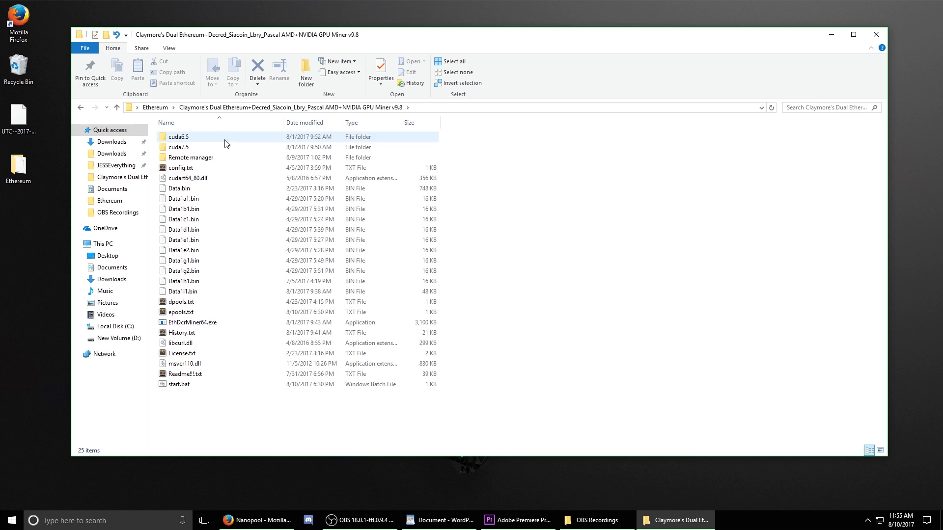
left_click(178, 384)
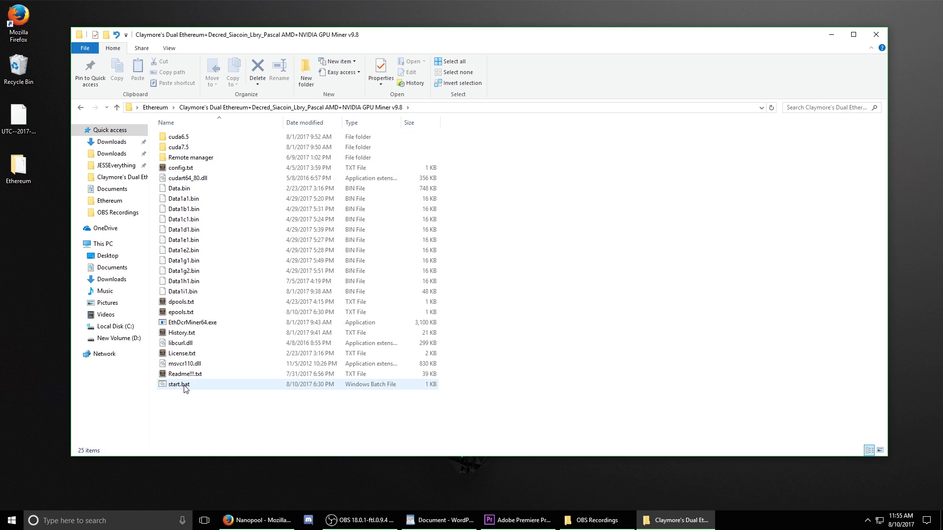
left_click(178, 384)
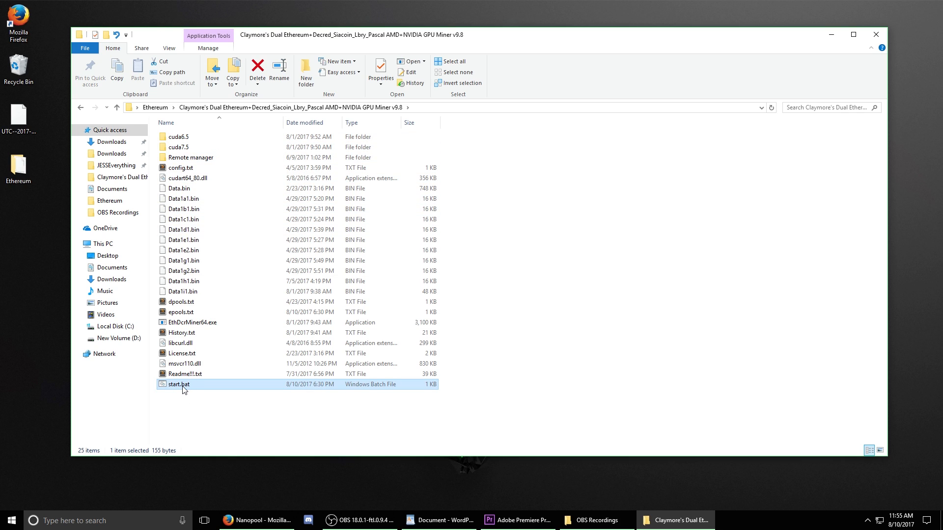
right_click(178, 384)
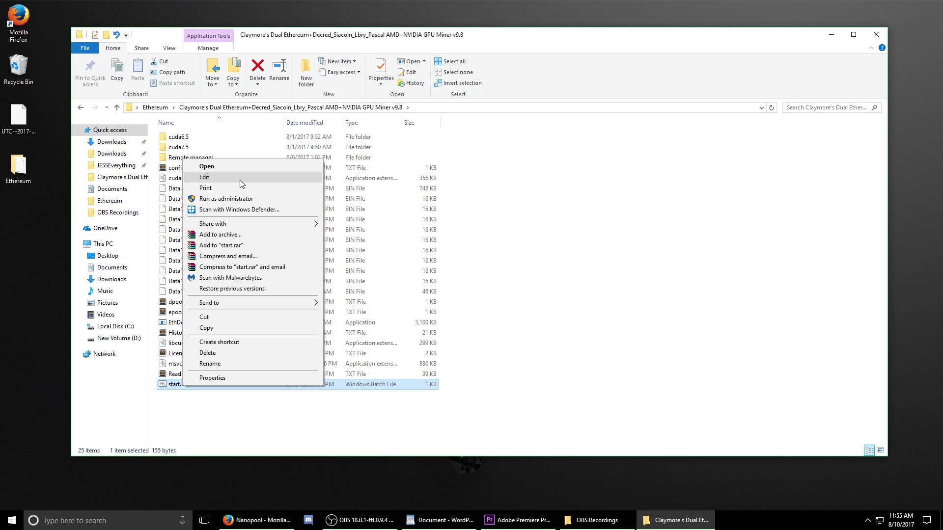
Review start.bat in Notepad, checking the wallet address in the miner command, then close it.
left_click(204, 177)
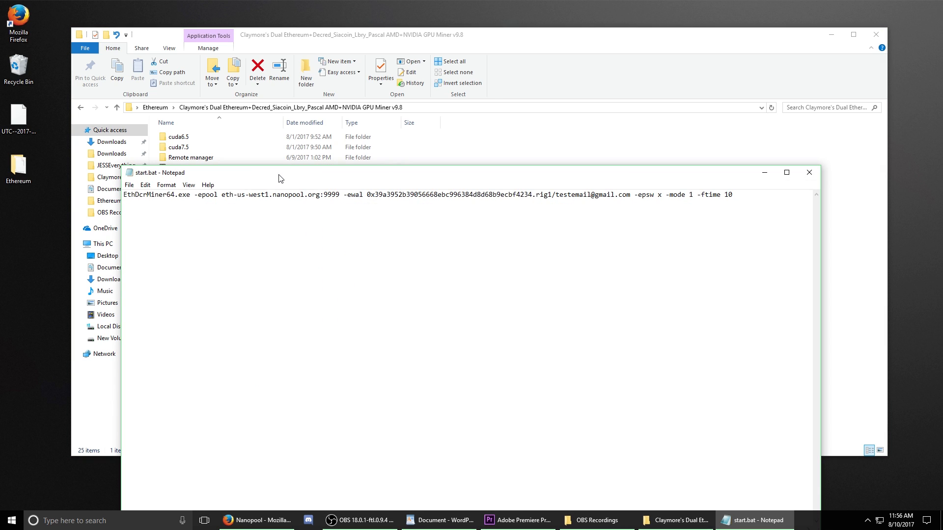
mouse_move(233, 254)
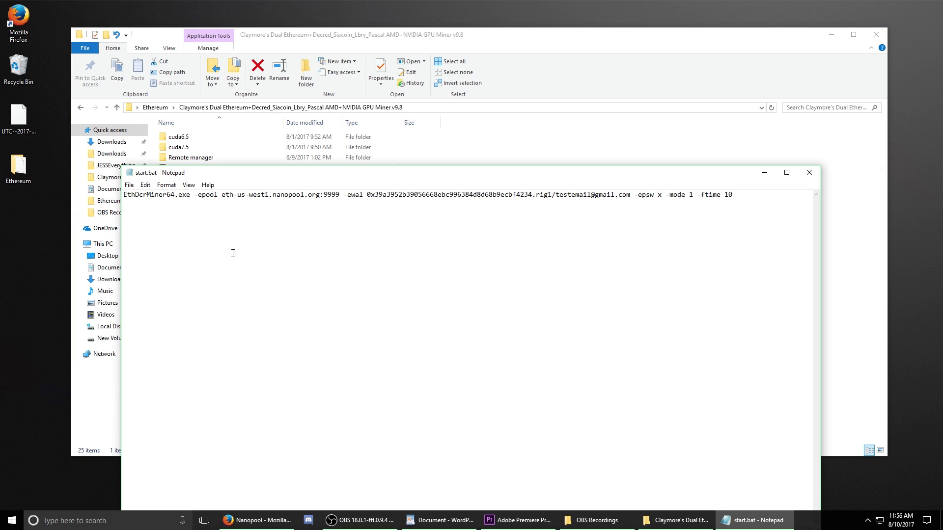
mouse_move(302, 218)
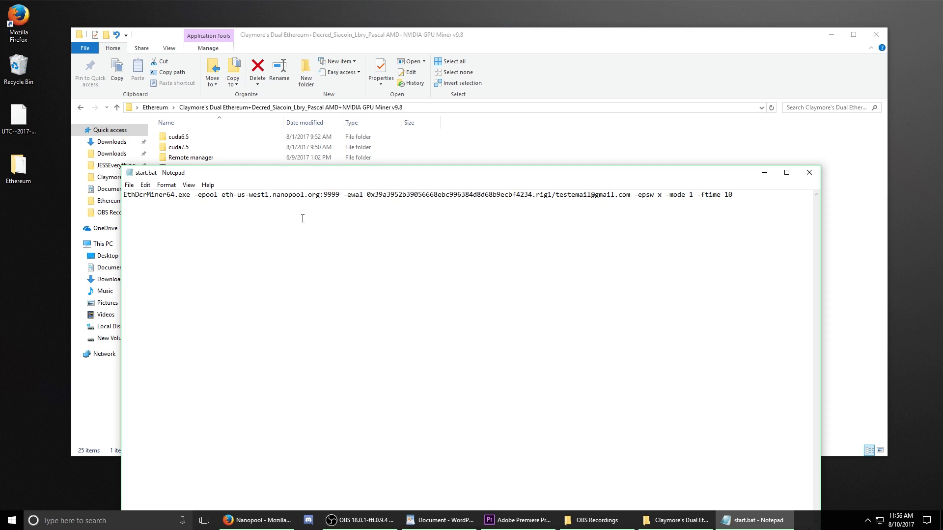
mouse_move(236, 249)
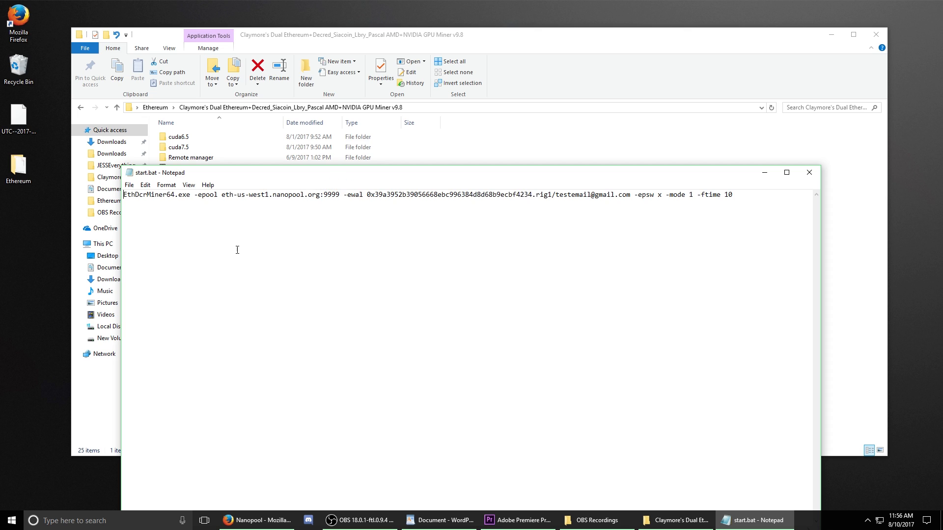
mouse_move(171, 178)
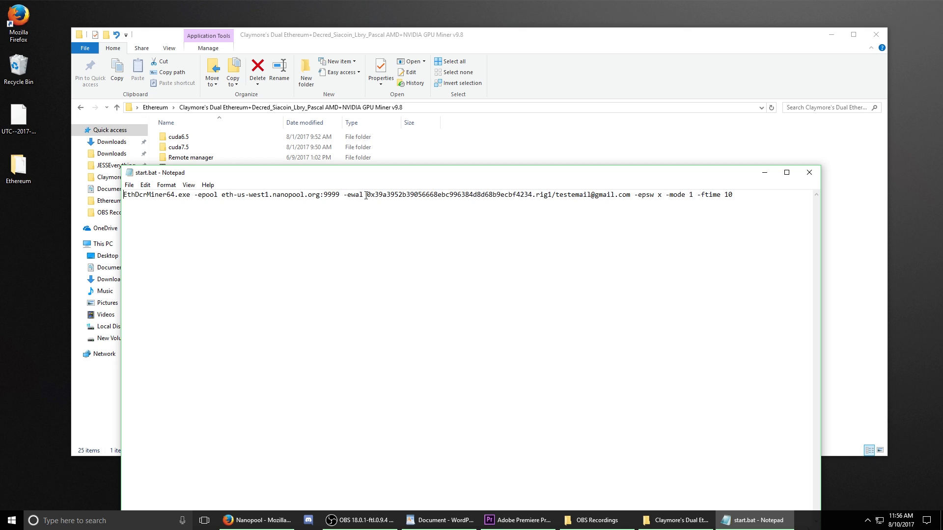
left_click_drag(366, 194, 501, 194)
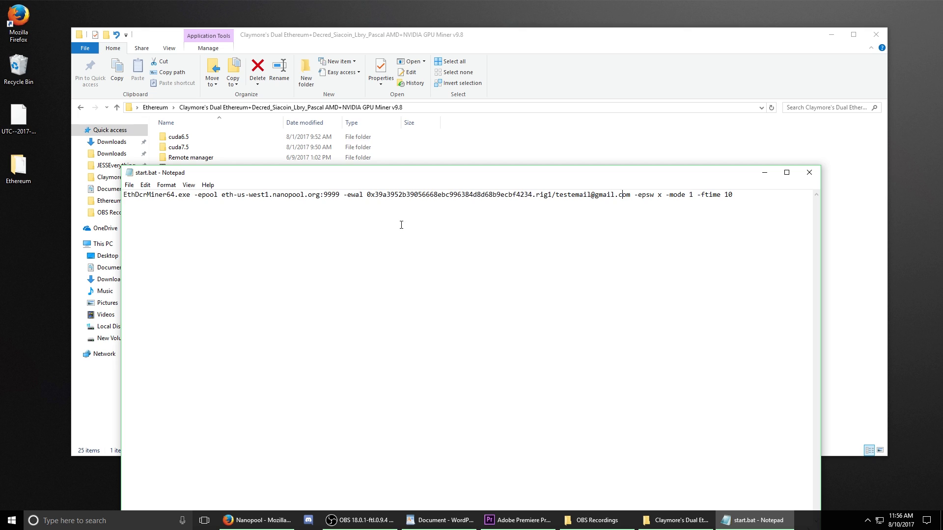
mouse_move(318, 228)
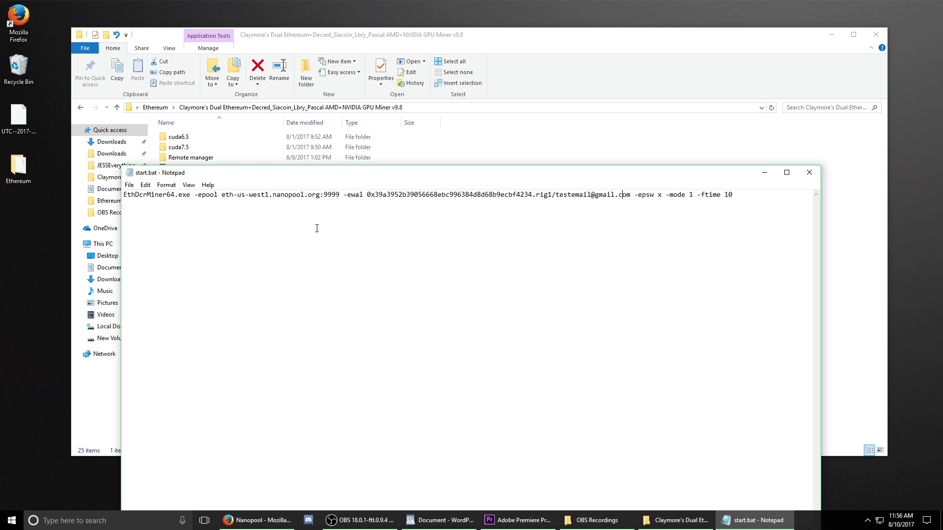
mouse_move(318, 385)
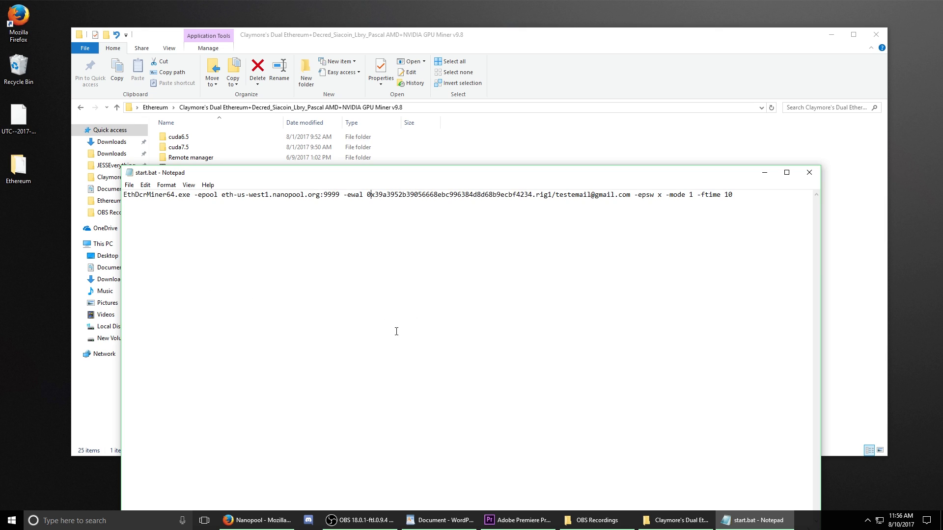
mouse_move(766, 201)
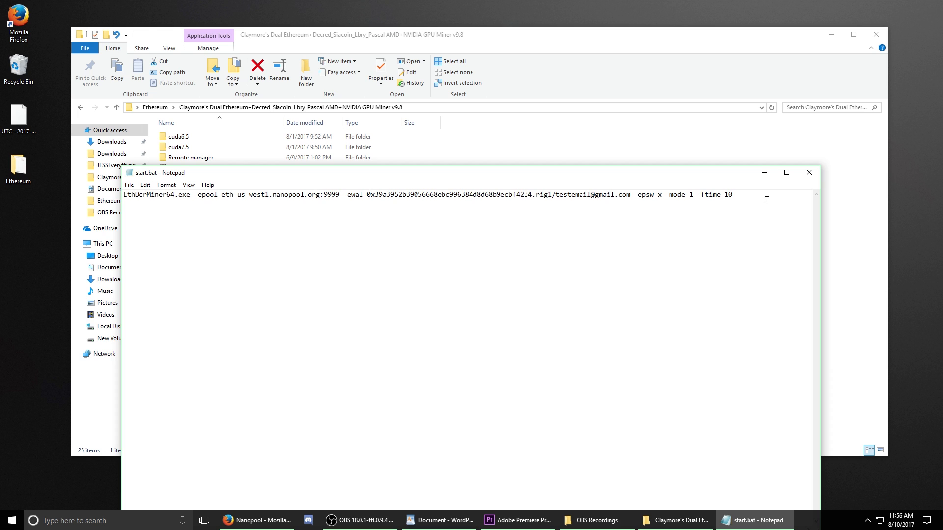
left_click(808, 172)
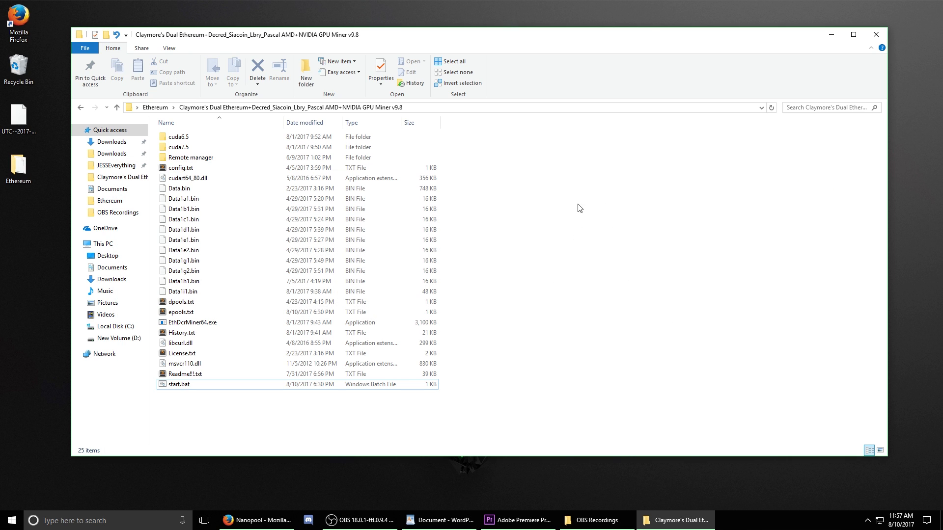
mouse_move(620, 288)
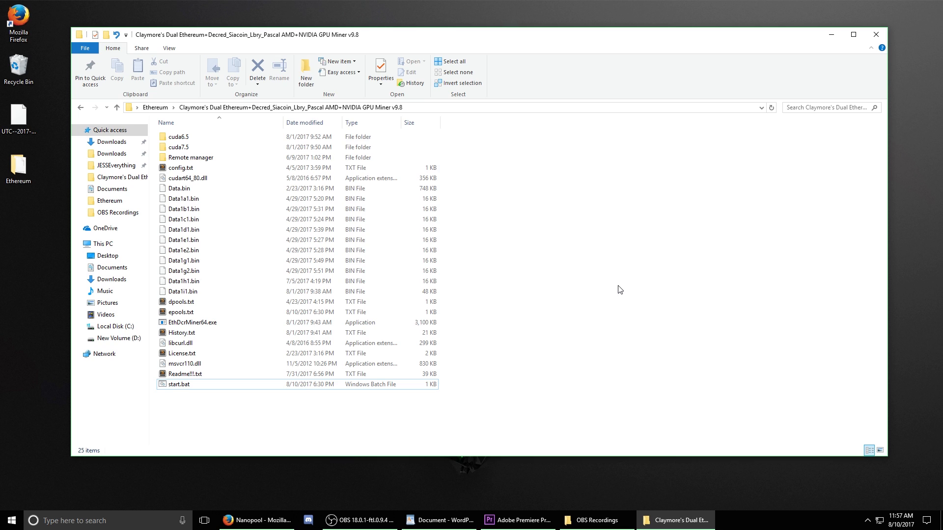
mouse_move(533, 297)
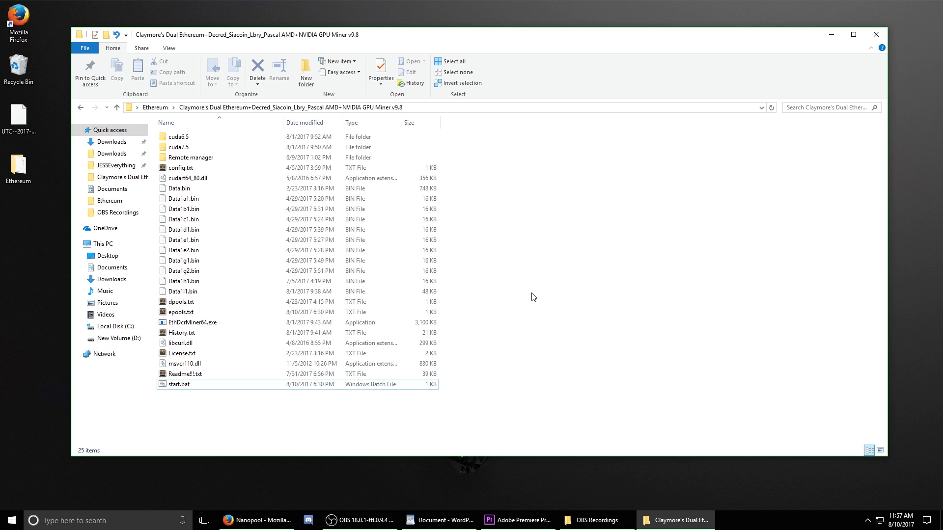
Run start.bat to launch the miner, then switch back to Nanopool in Firefox.
left_click(177, 384)
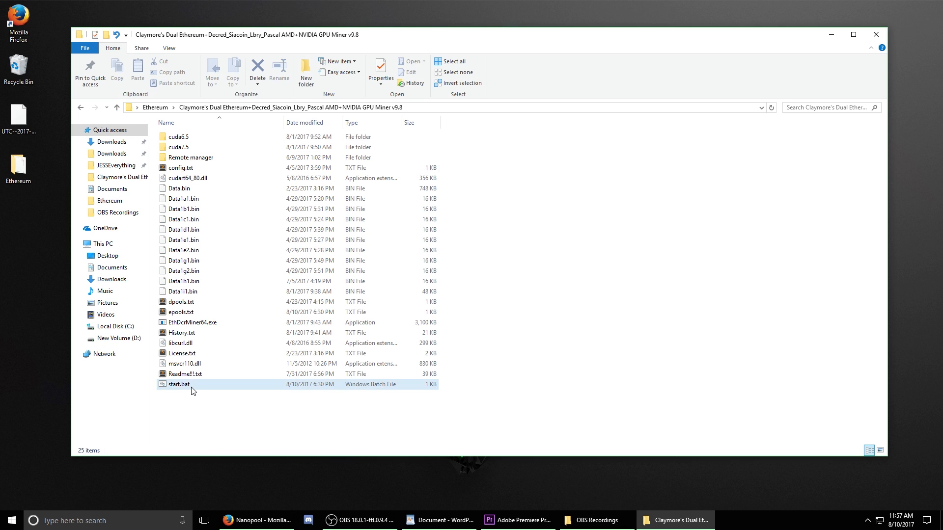
mouse_move(218, 390)
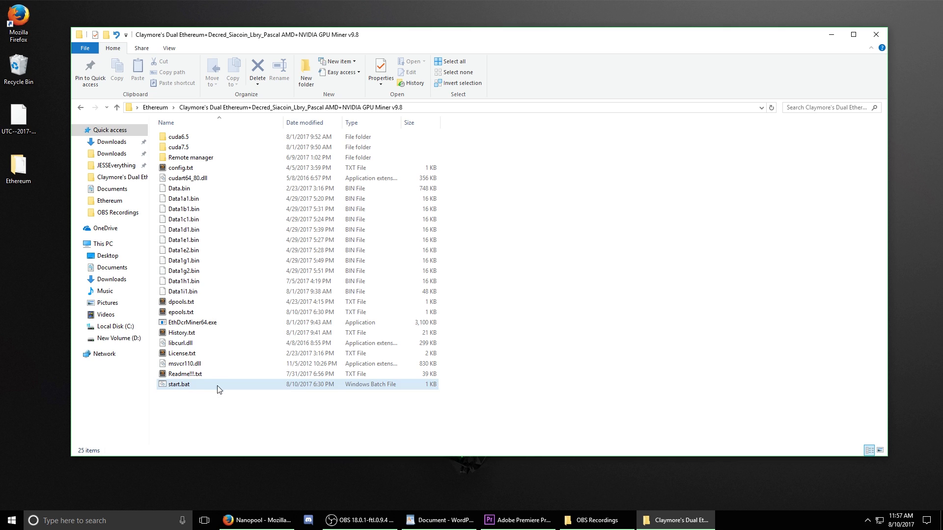
double_click(179, 385)
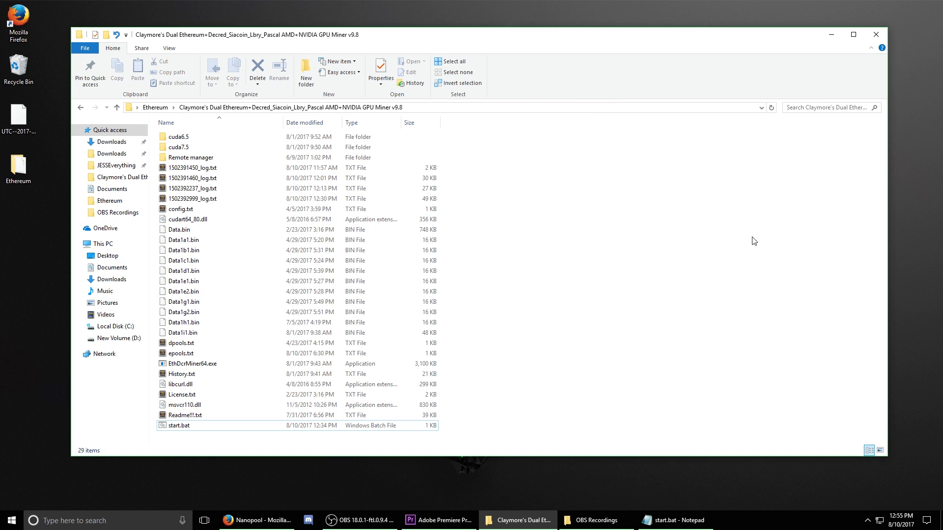
mouse_move(684, 181)
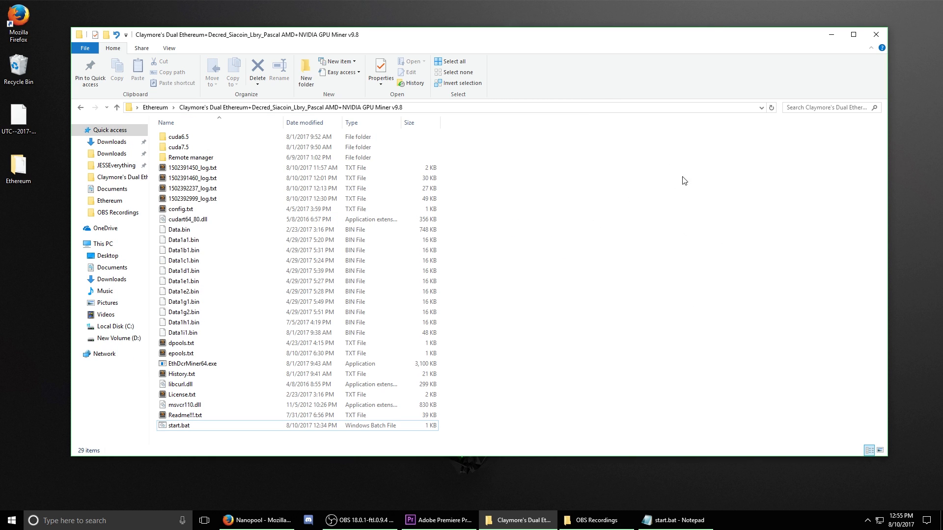
mouse_move(465, 160)
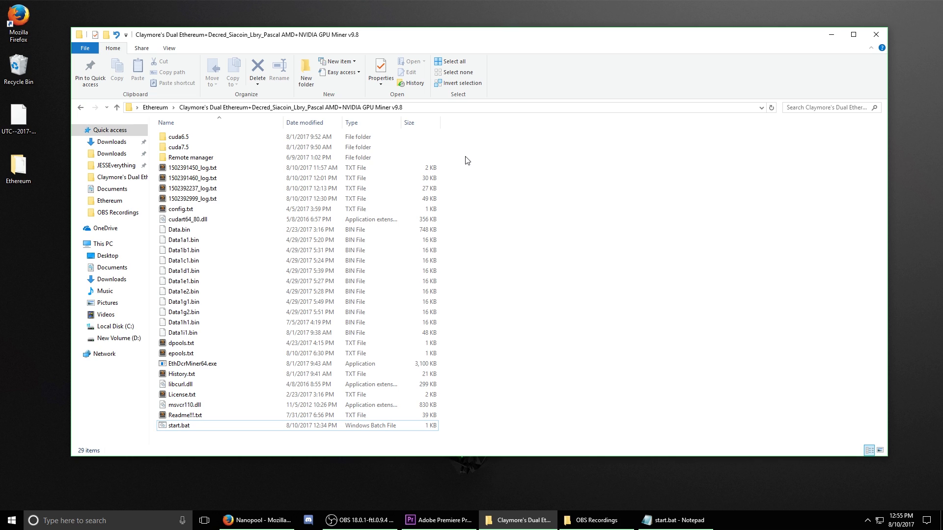
left_click(256, 520)
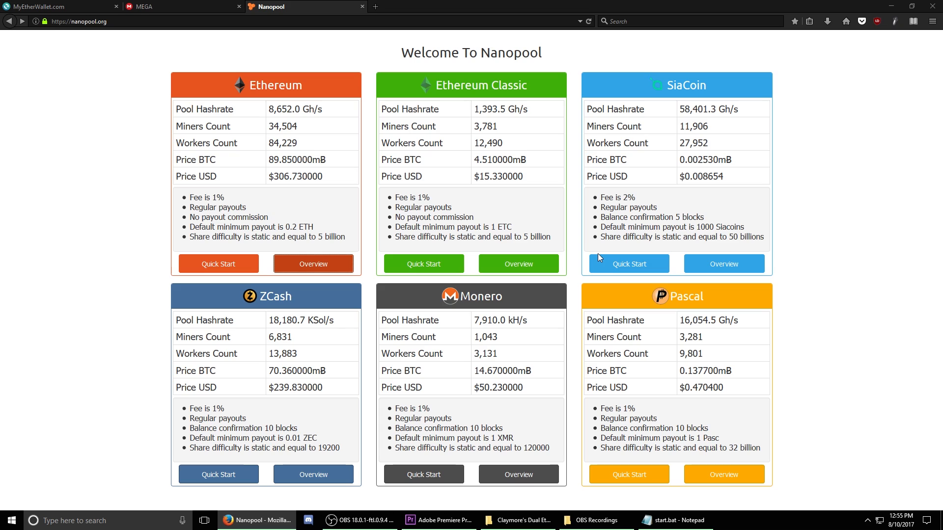
mouse_move(349, 237)
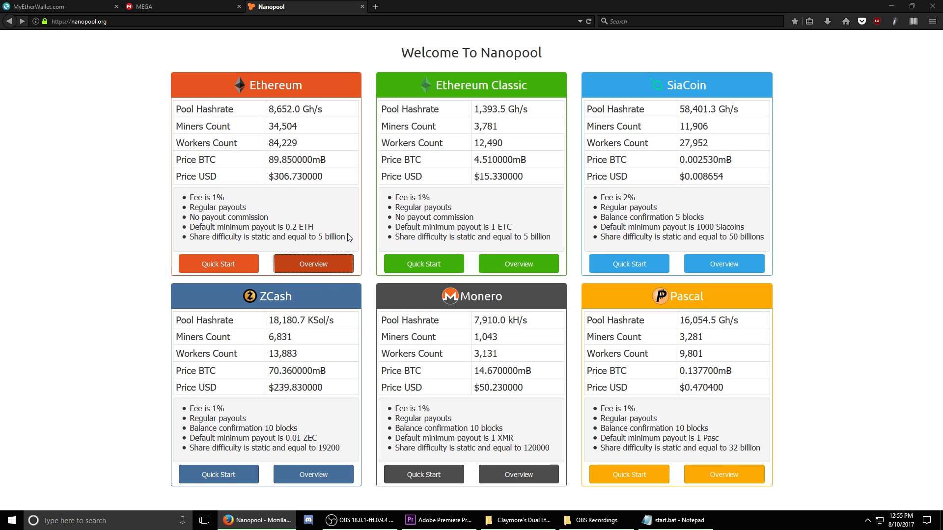
mouse_move(326, 253)
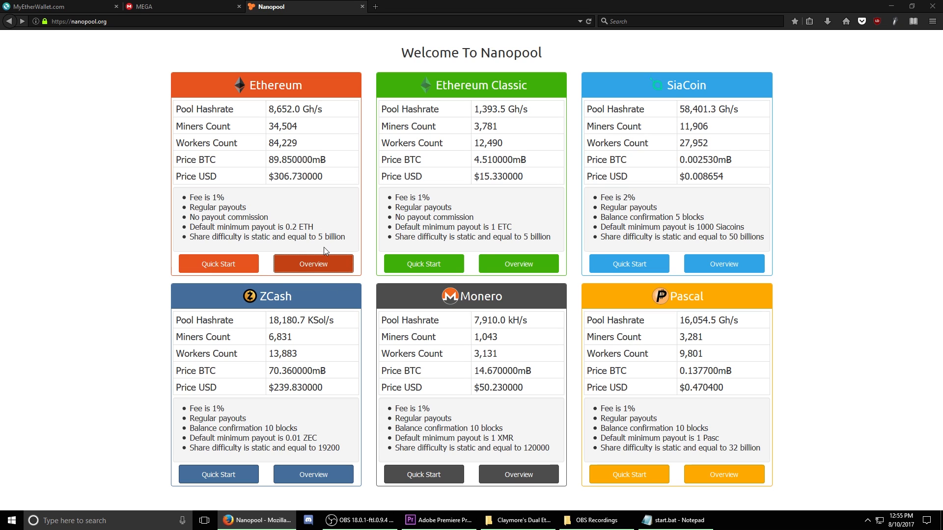
mouse_move(325, 251)
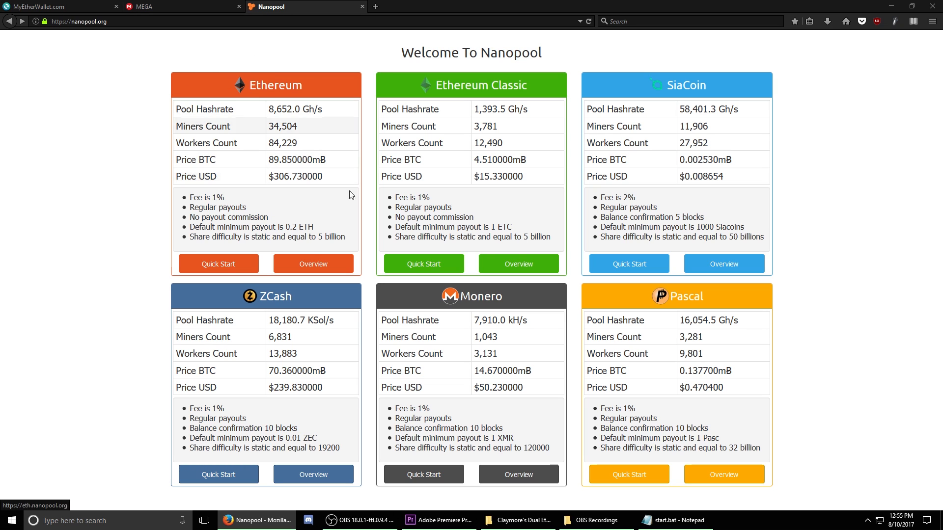
Go to the Ethereum pool Overview from the Nanopool home page.
left_click(218, 263)
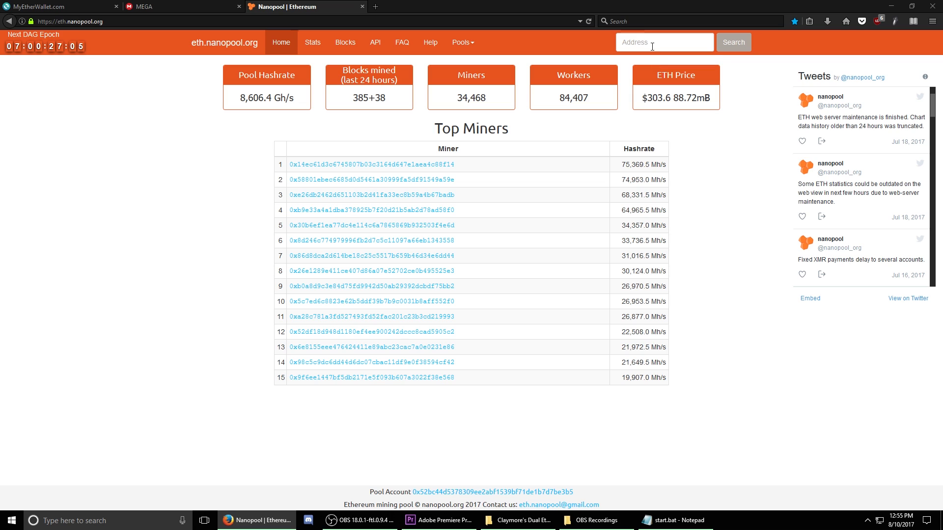
left_click(664, 42)
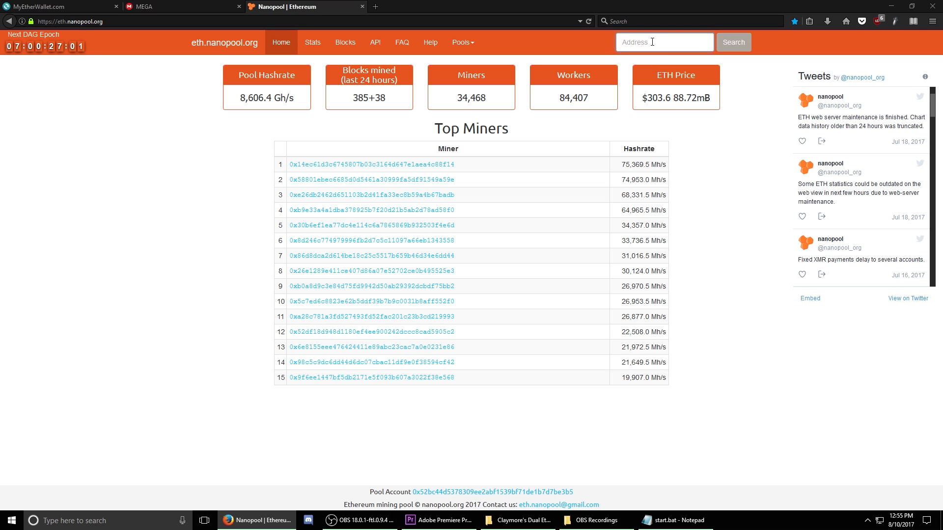
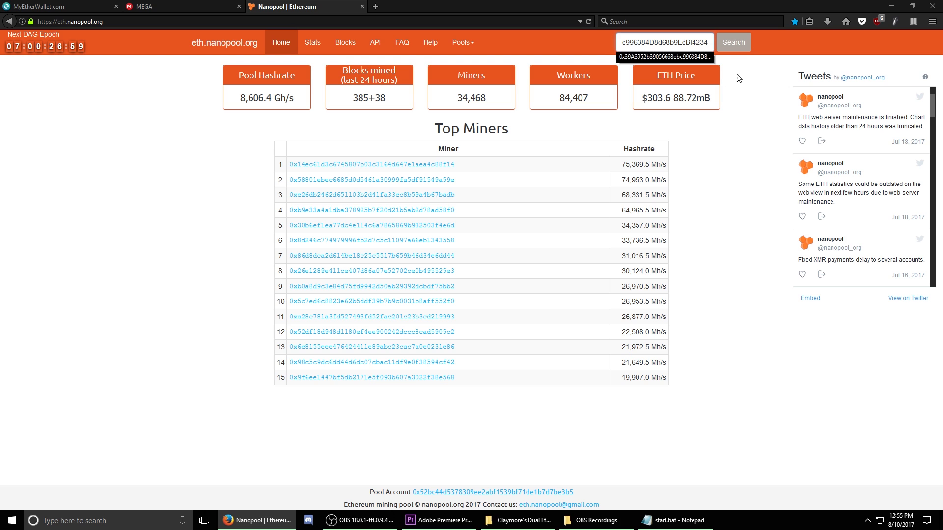
left_click(733, 42)
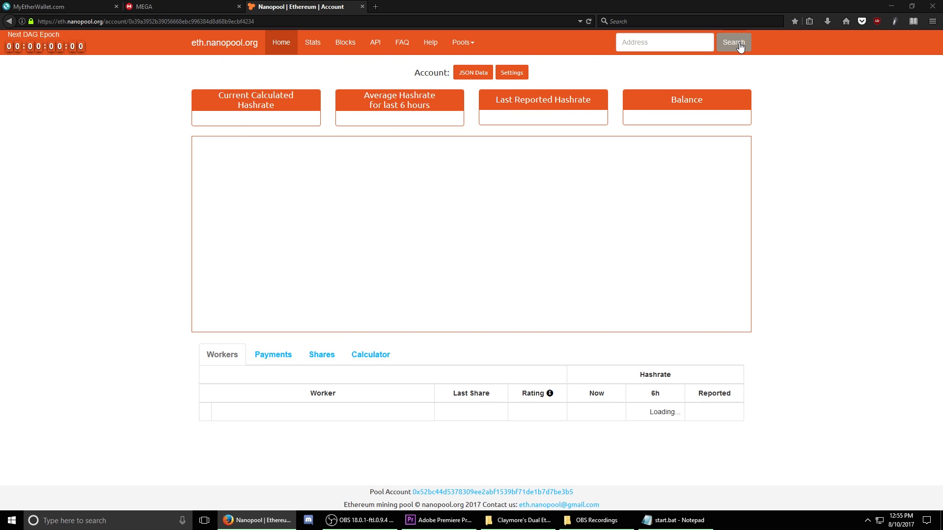
left_click(733, 42)
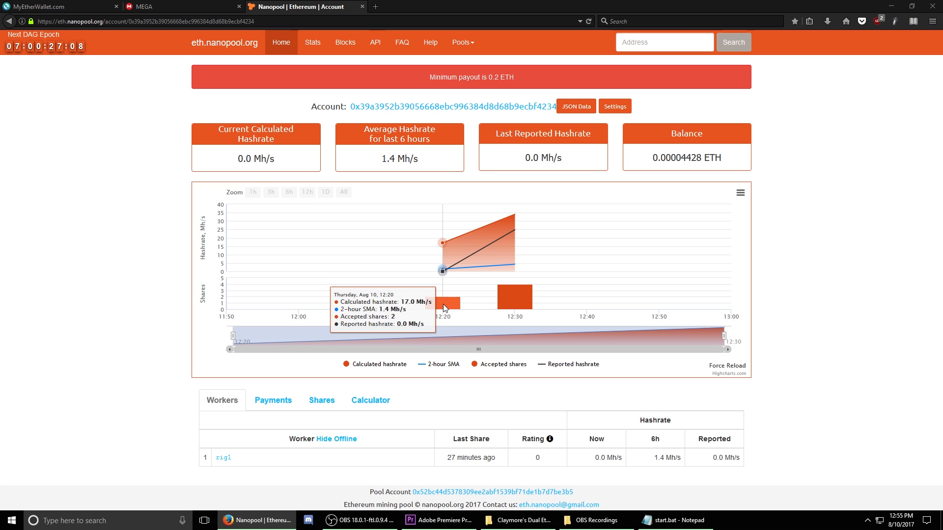
mouse_move(516, 219)
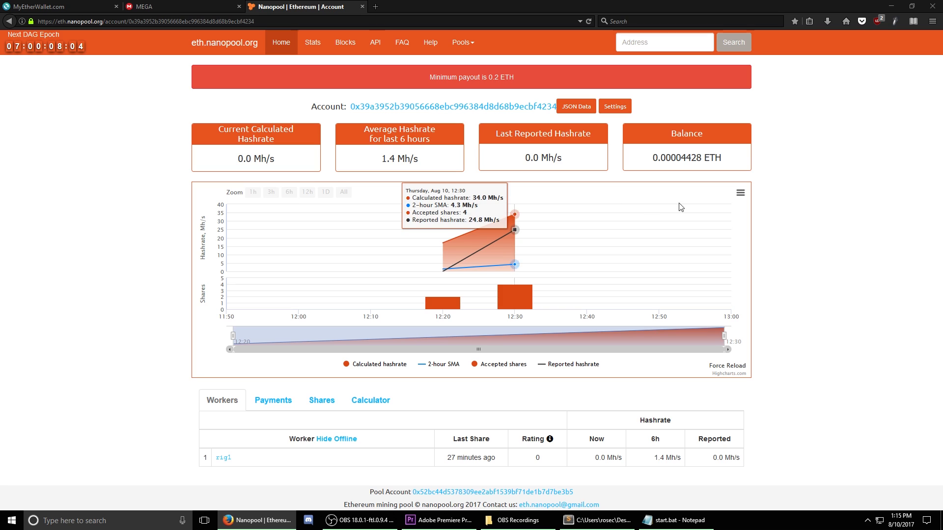
mouse_move(728, 194)
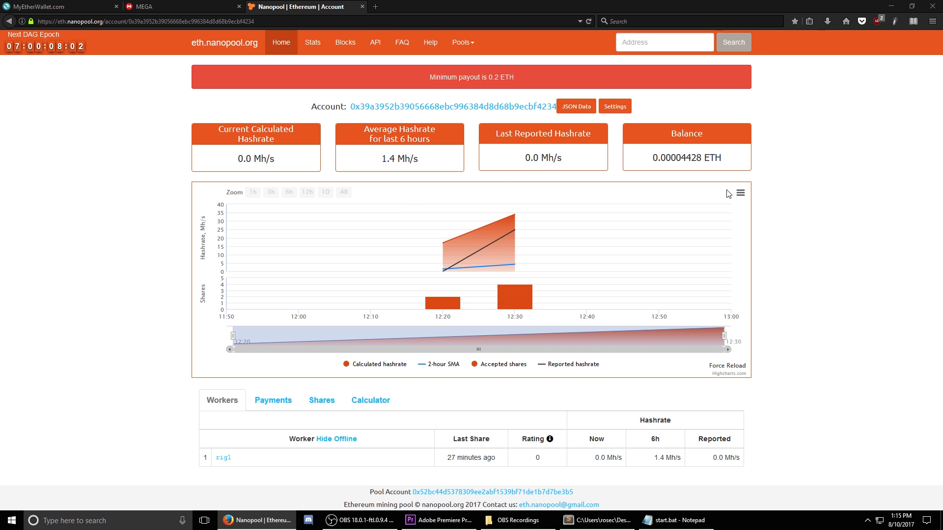
mouse_move(669, 160)
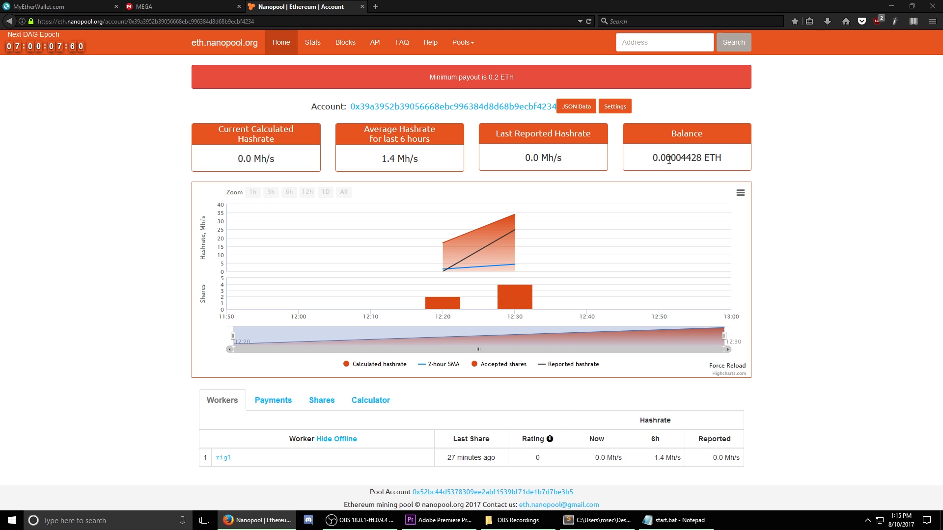
double_click(685, 157)
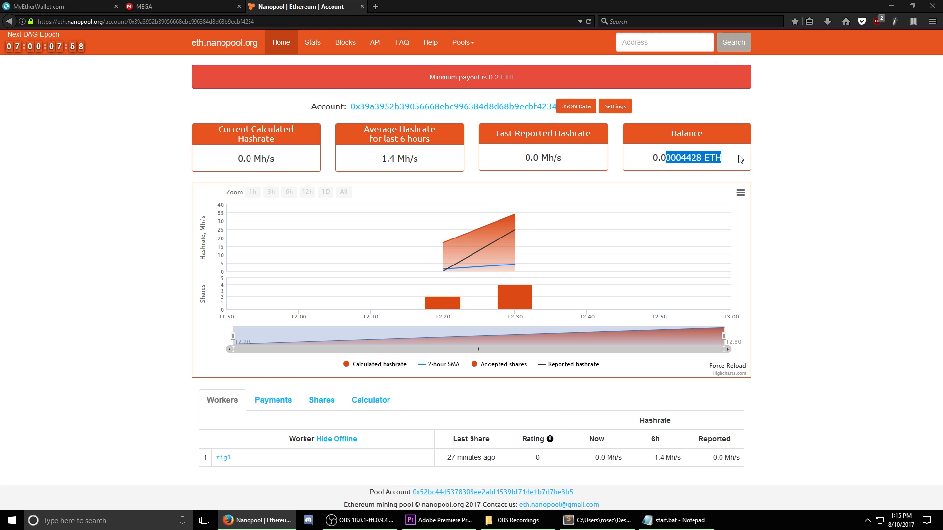
mouse_move(779, 167)
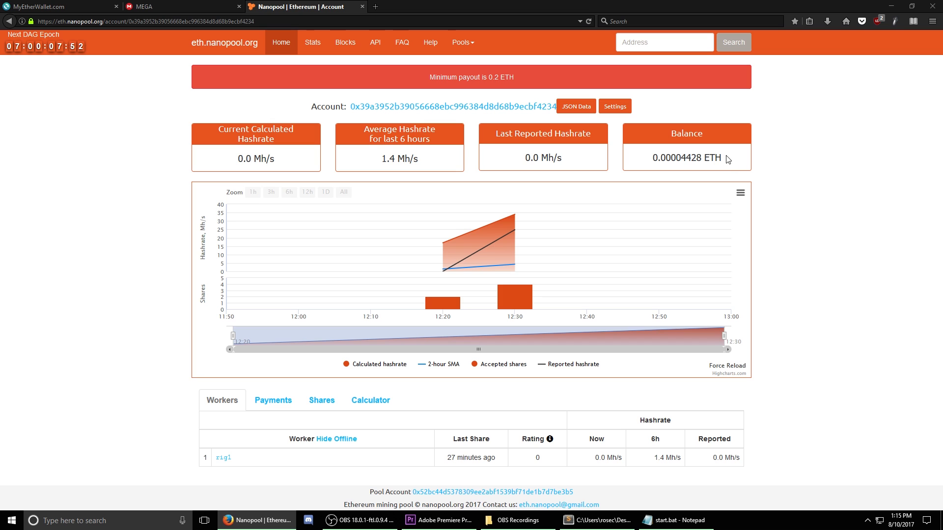
mouse_move(648, 149)
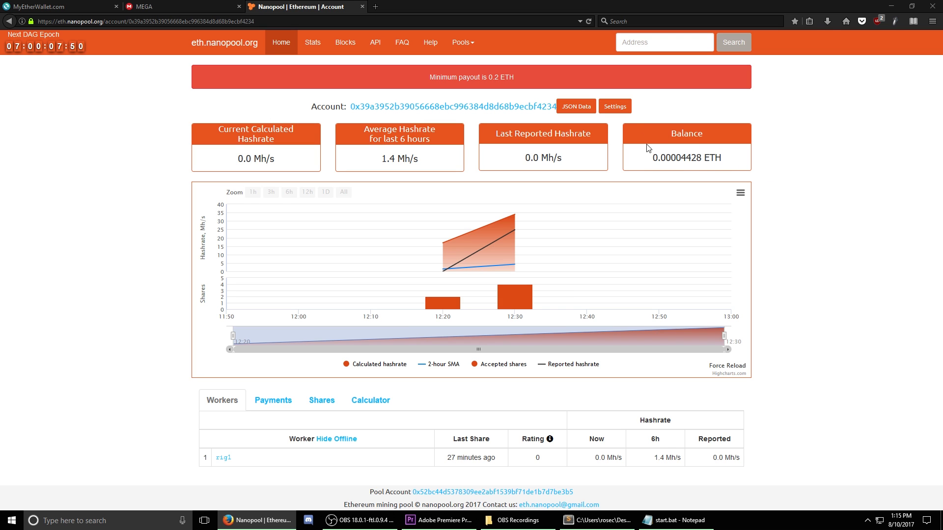
Bring up the account's User Settings form and focus the Password(email) field.
left_click(614, 106)
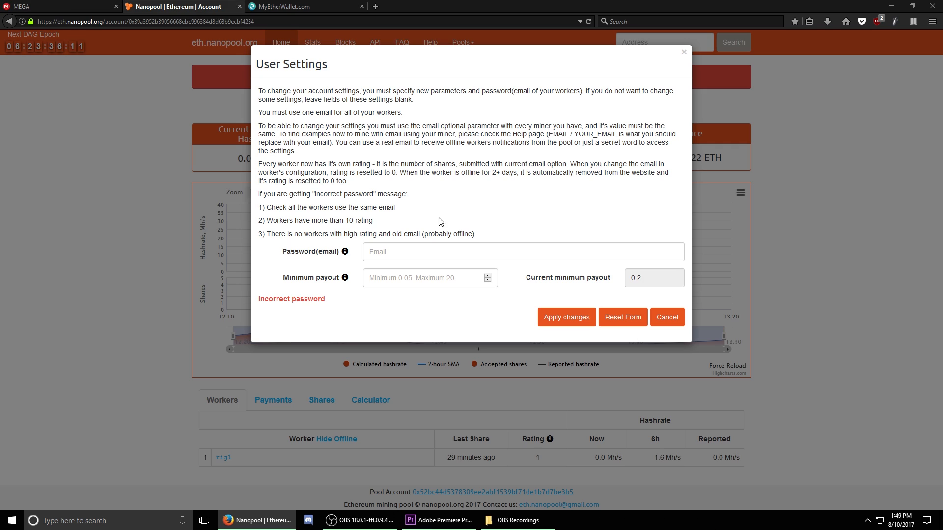
mouse_move(554, 216)
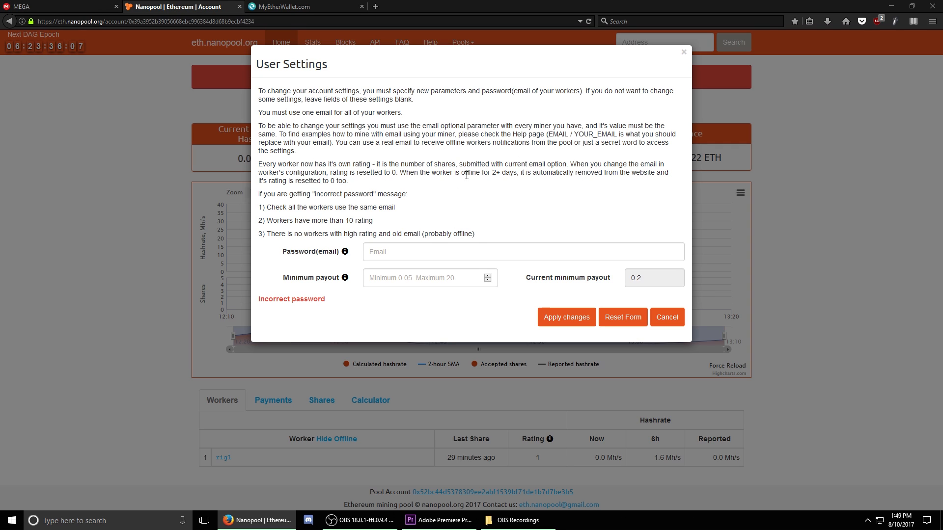
mouse_move(349, 234)
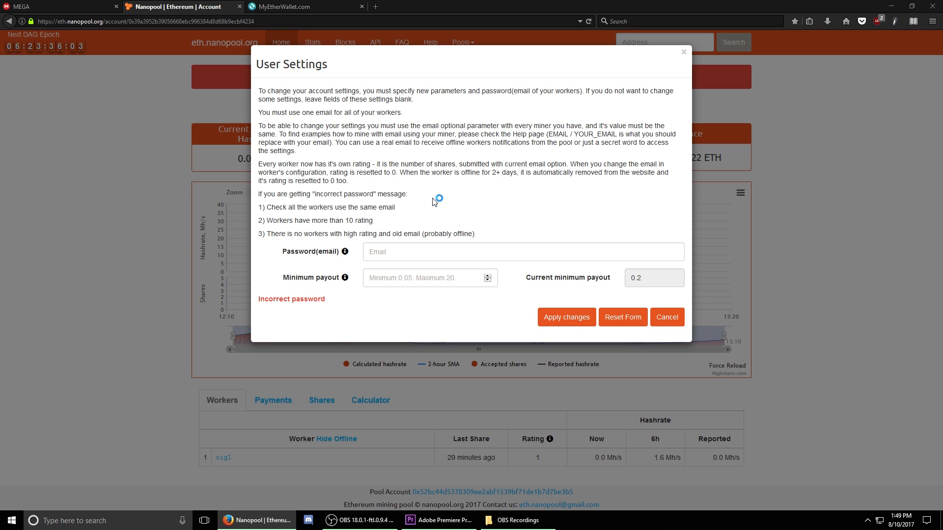
mouse_move(324, 205)
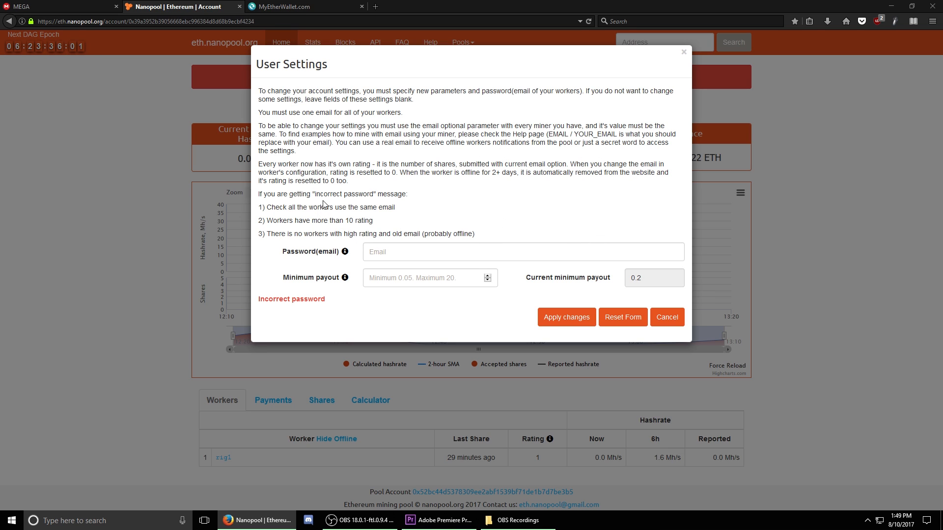
mouse_move(452, 223)
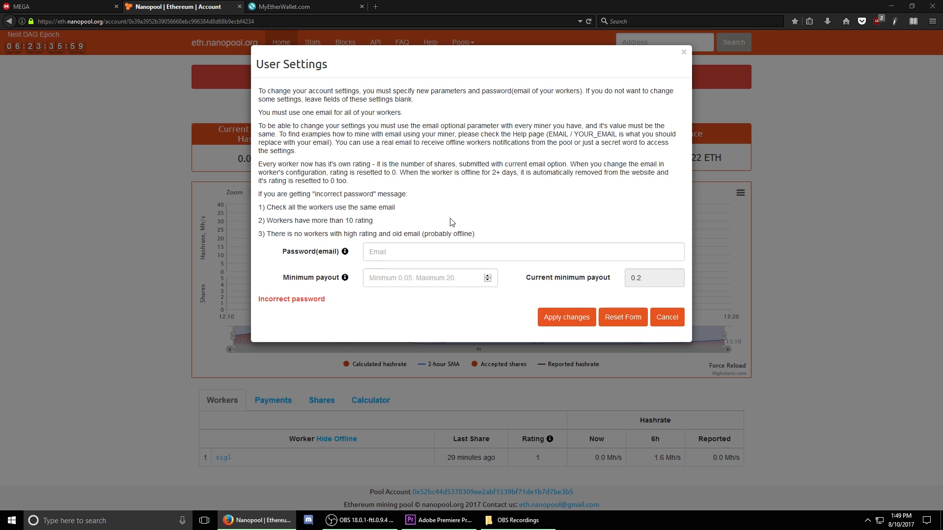
mouse_move(594, 230)
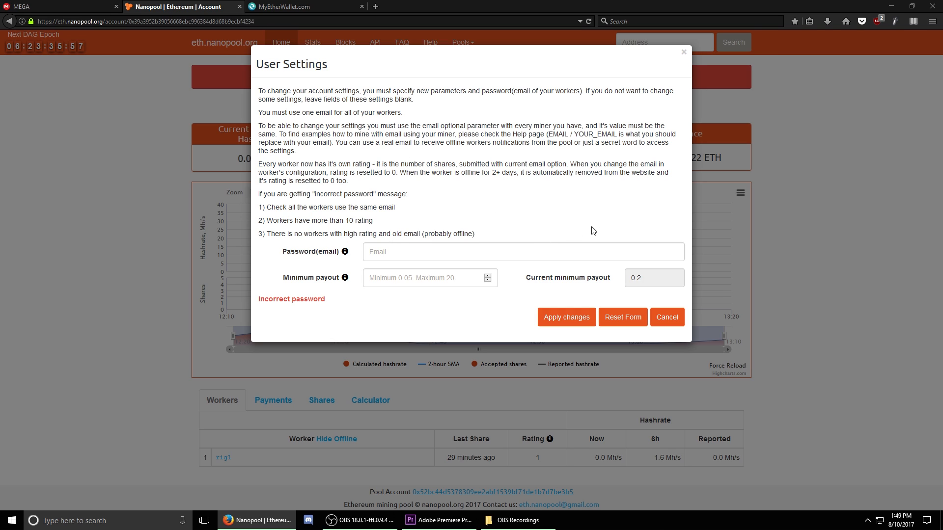
mouse_move(368, 234)
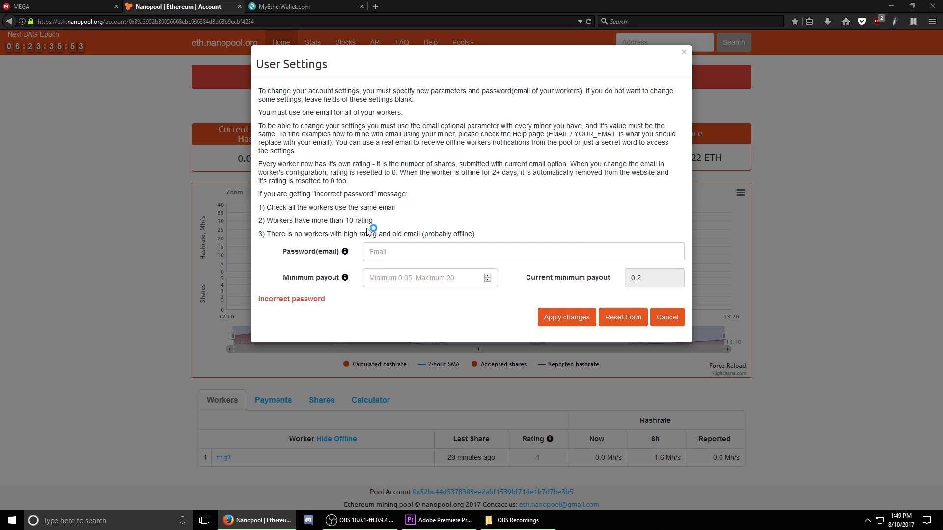
mouse_move(365, 232)
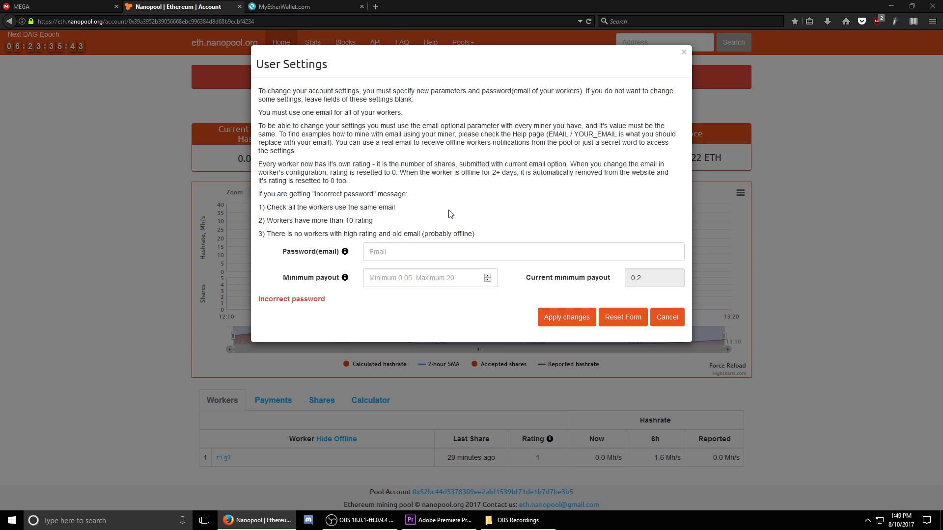
left_click(523, 252)
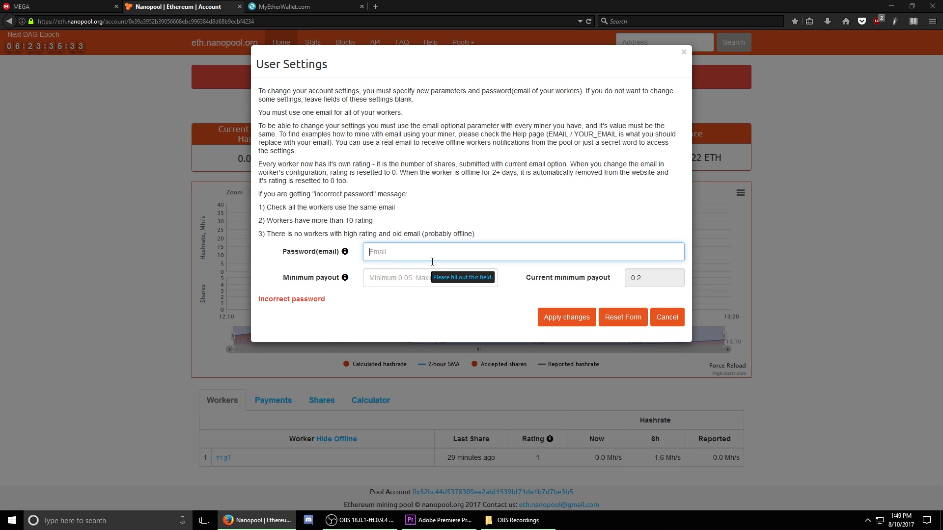
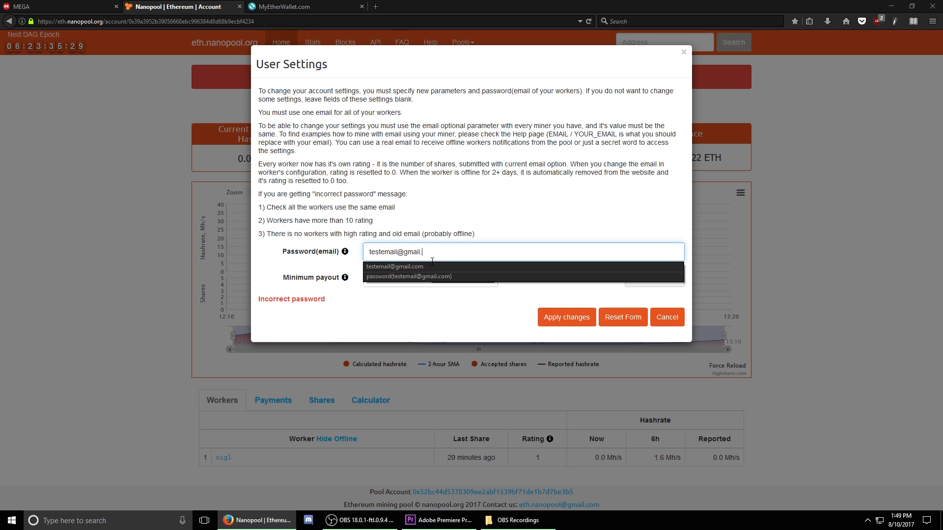
Enter the test email as password and .05 as minimum payout, then apply; Incorrect password returned.
left_click(394, 266)
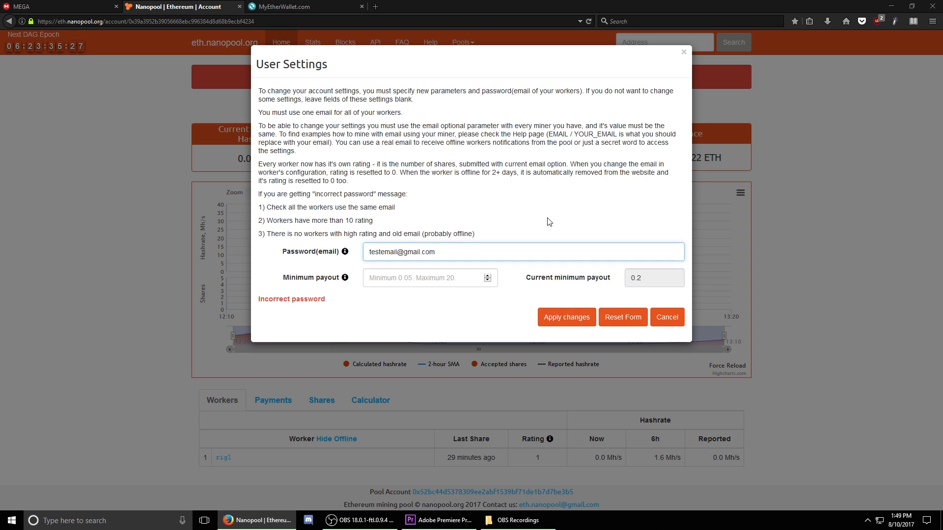
left_click(427, 277)
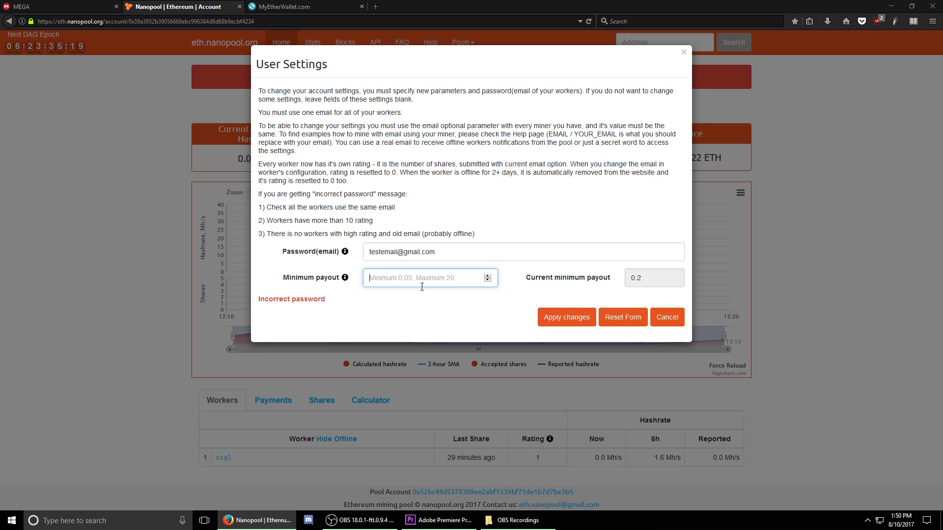
type(".")
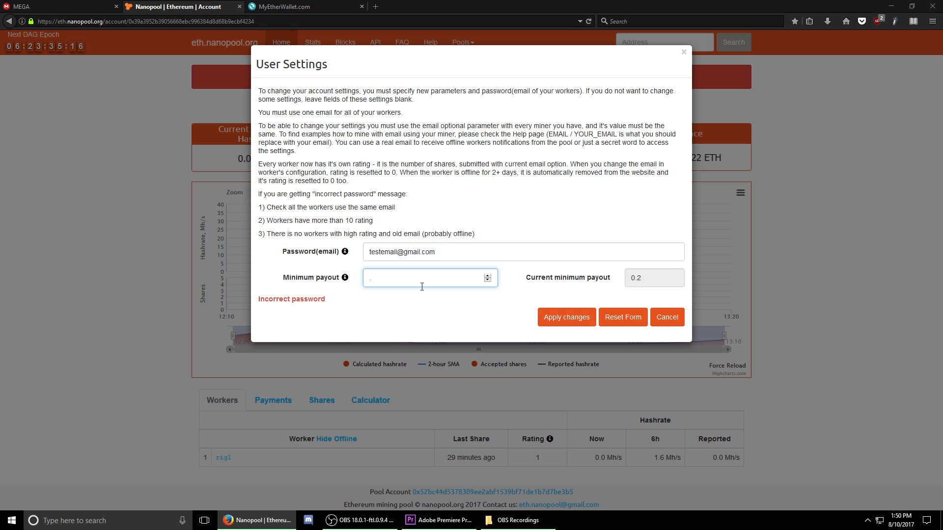
type("05")
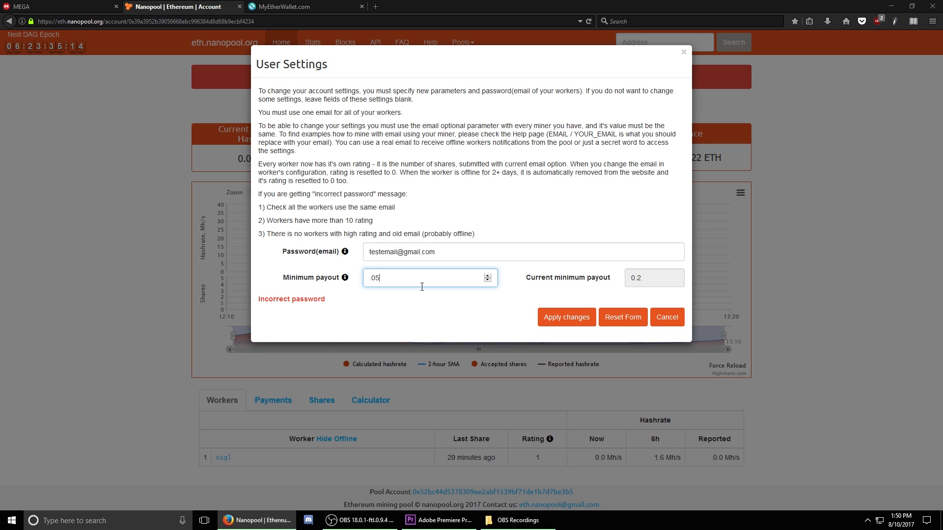
mouse_move(413, 319)
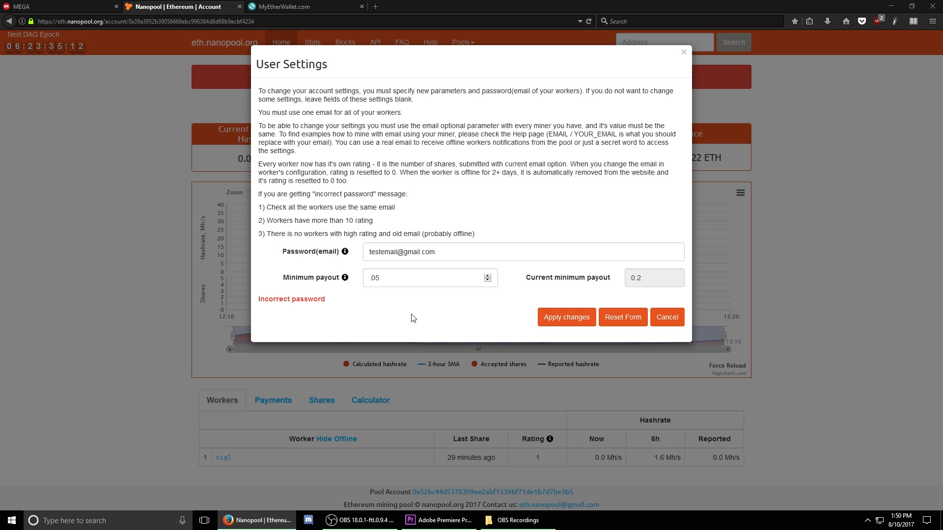
mouse_move(546, 276)
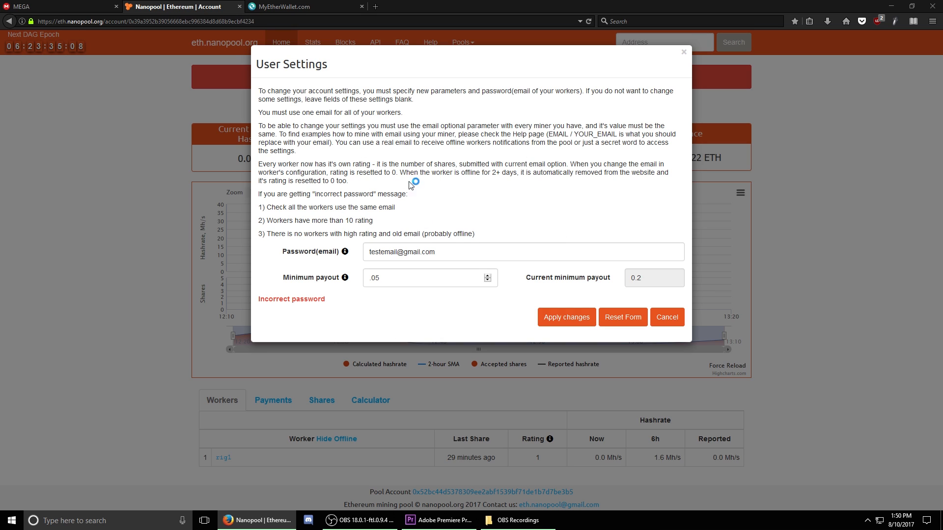
left_click(566, 317)
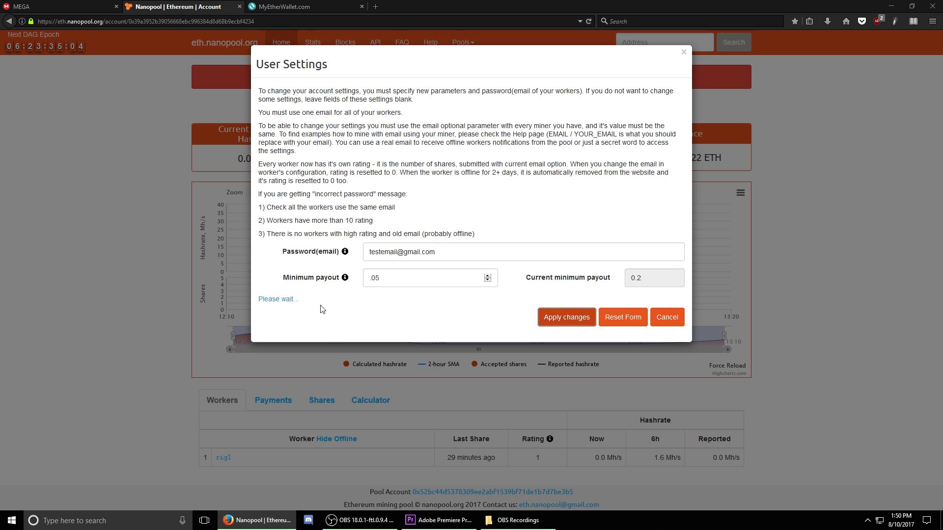
left_click(566, 317)
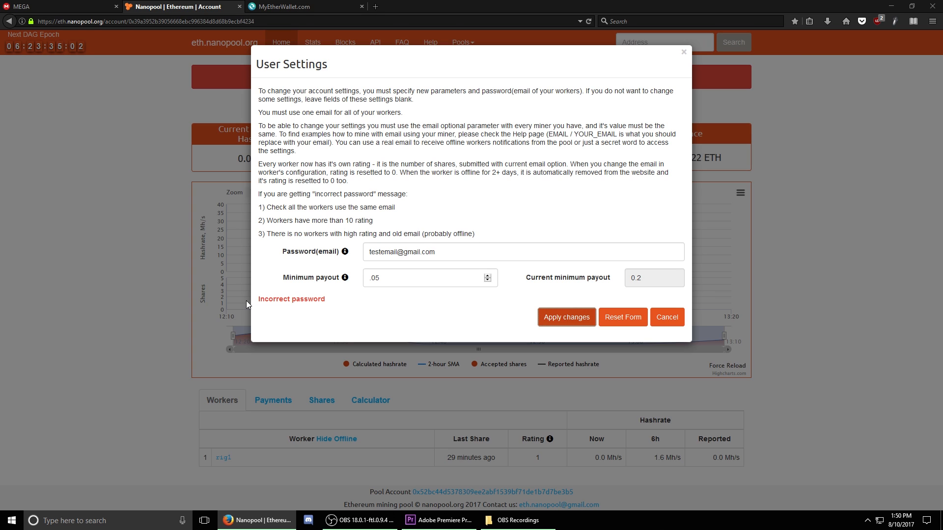
mouse_move(354, 302)
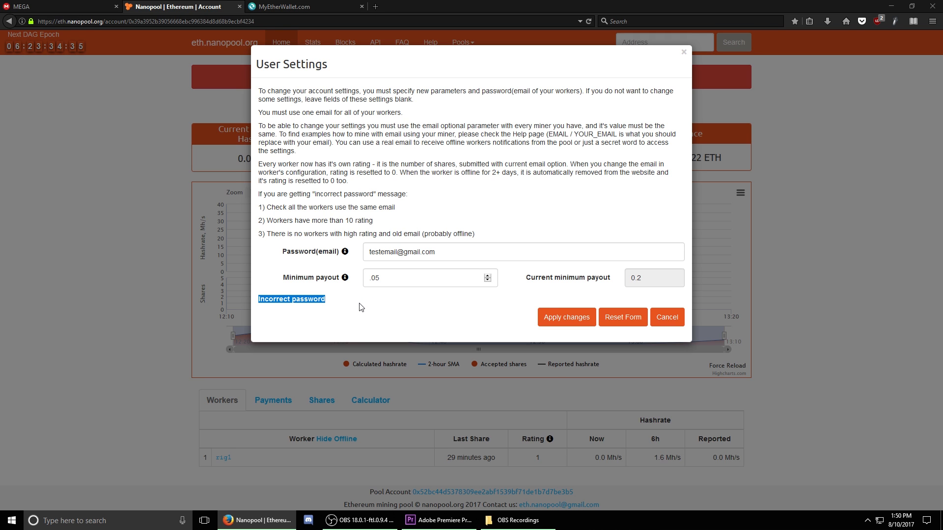
Cancel the User Settings dialog, returning to the account page with 0.2 ETH minimum payout.
left_click(666, 317)
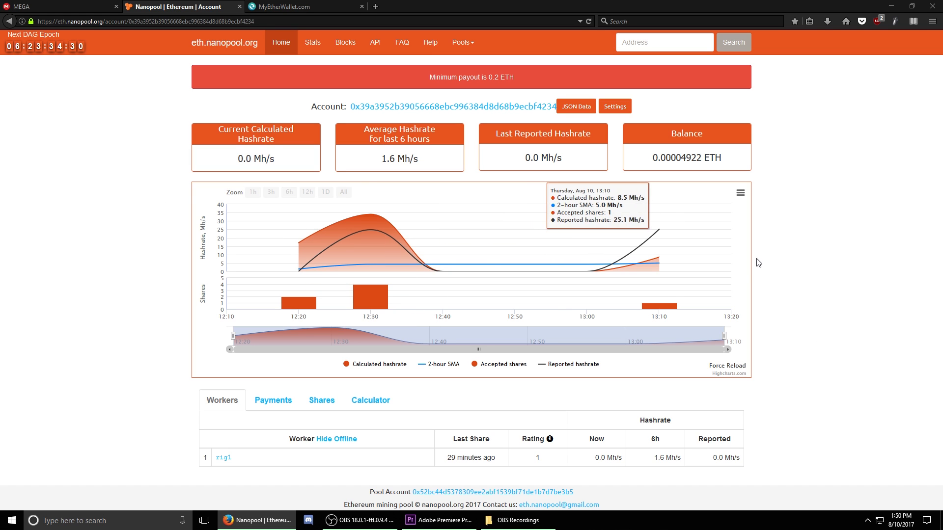
mouse_move(679, 286)
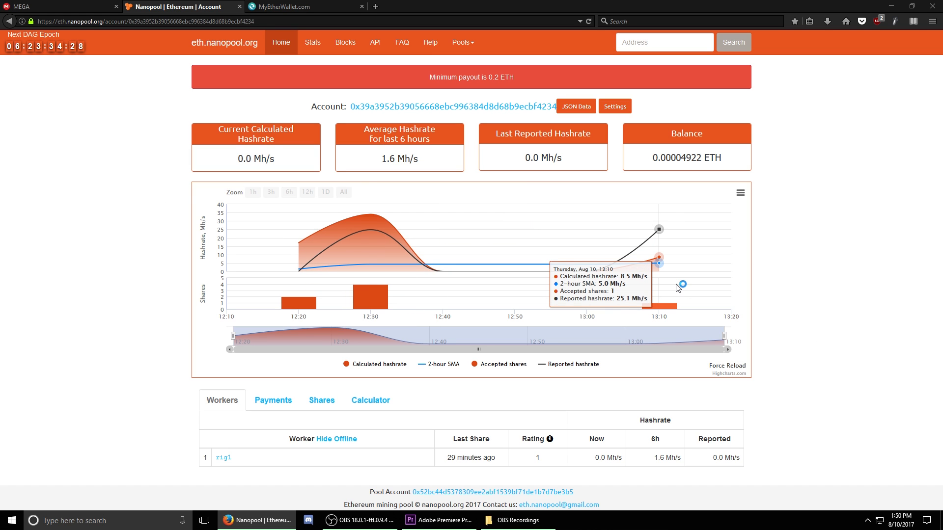
mouse_move(617, 270)
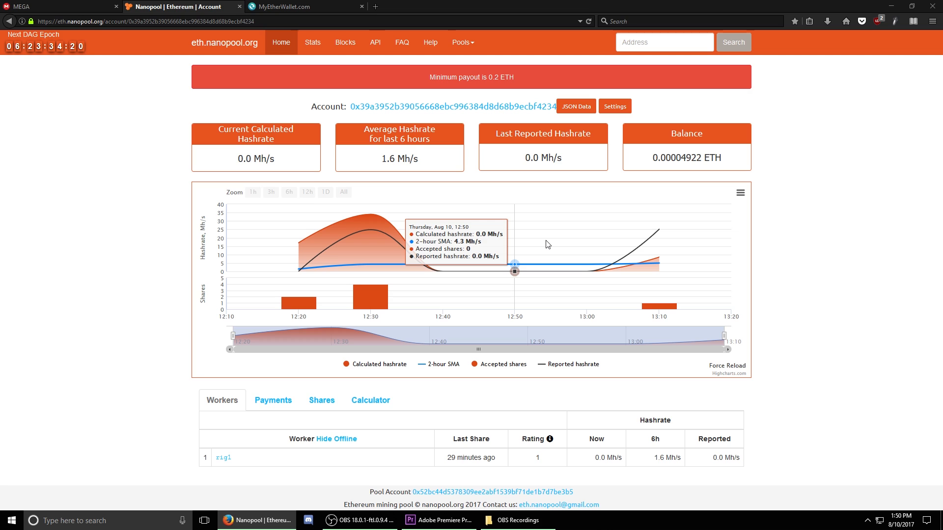
mouse_move(623, 255)
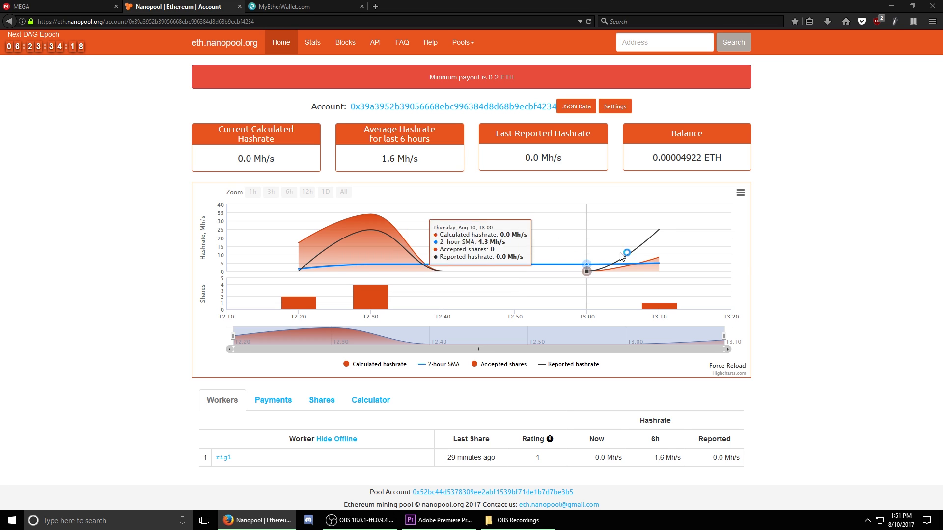
mouse_move(630, 242)
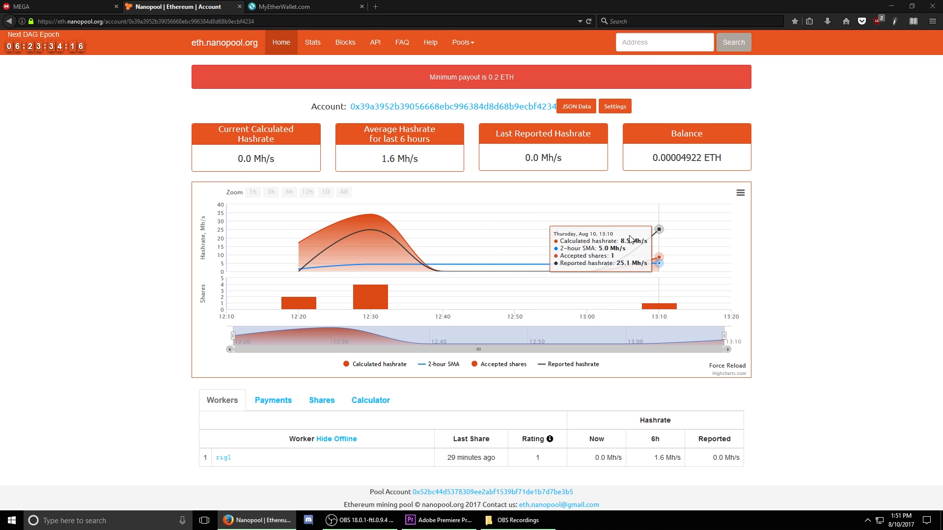
mouse_move(878, 244)
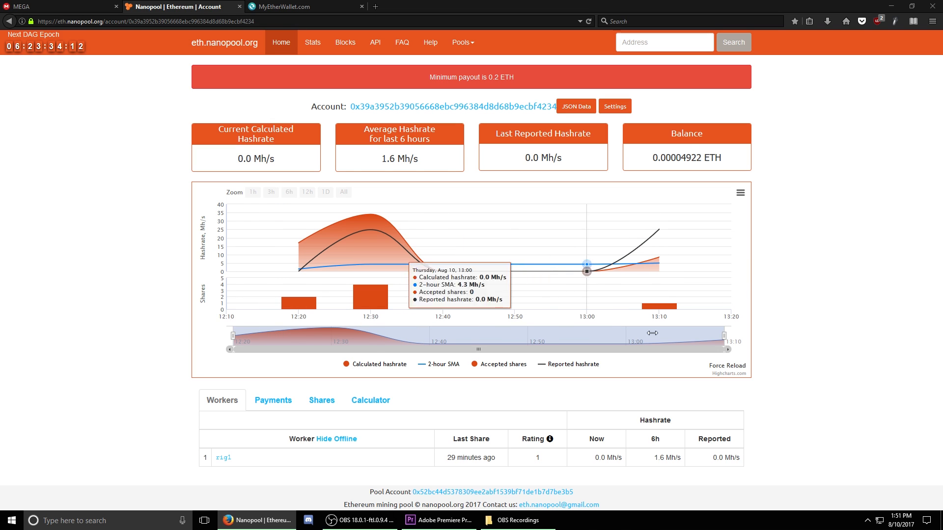
mouse_move(848, 323)
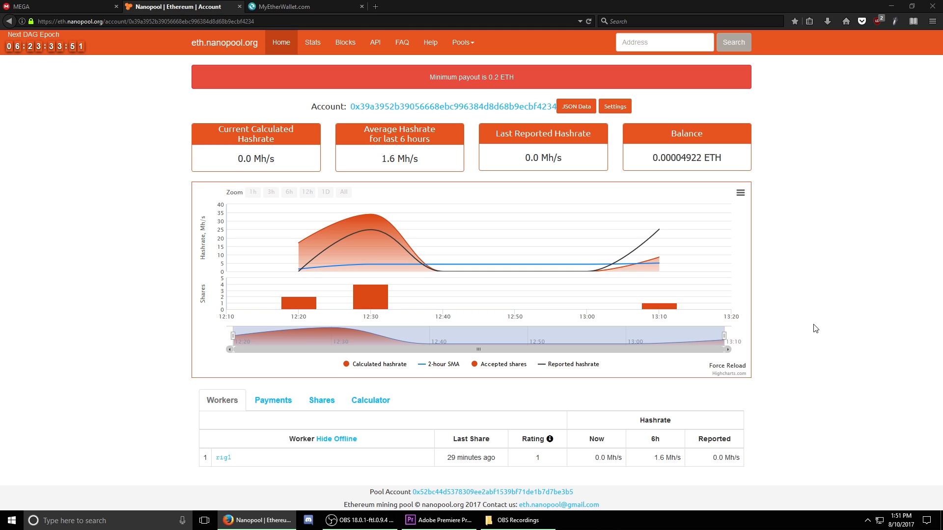
mouse_move(759, 336)
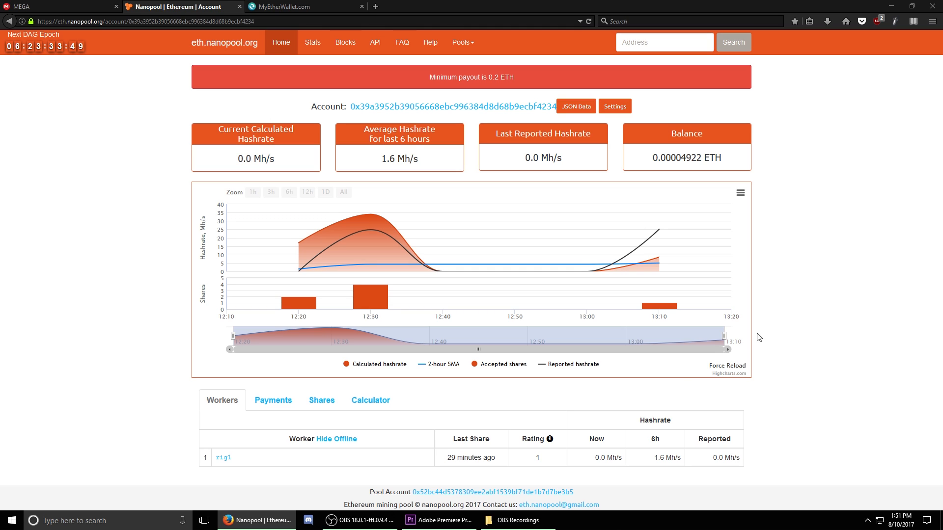